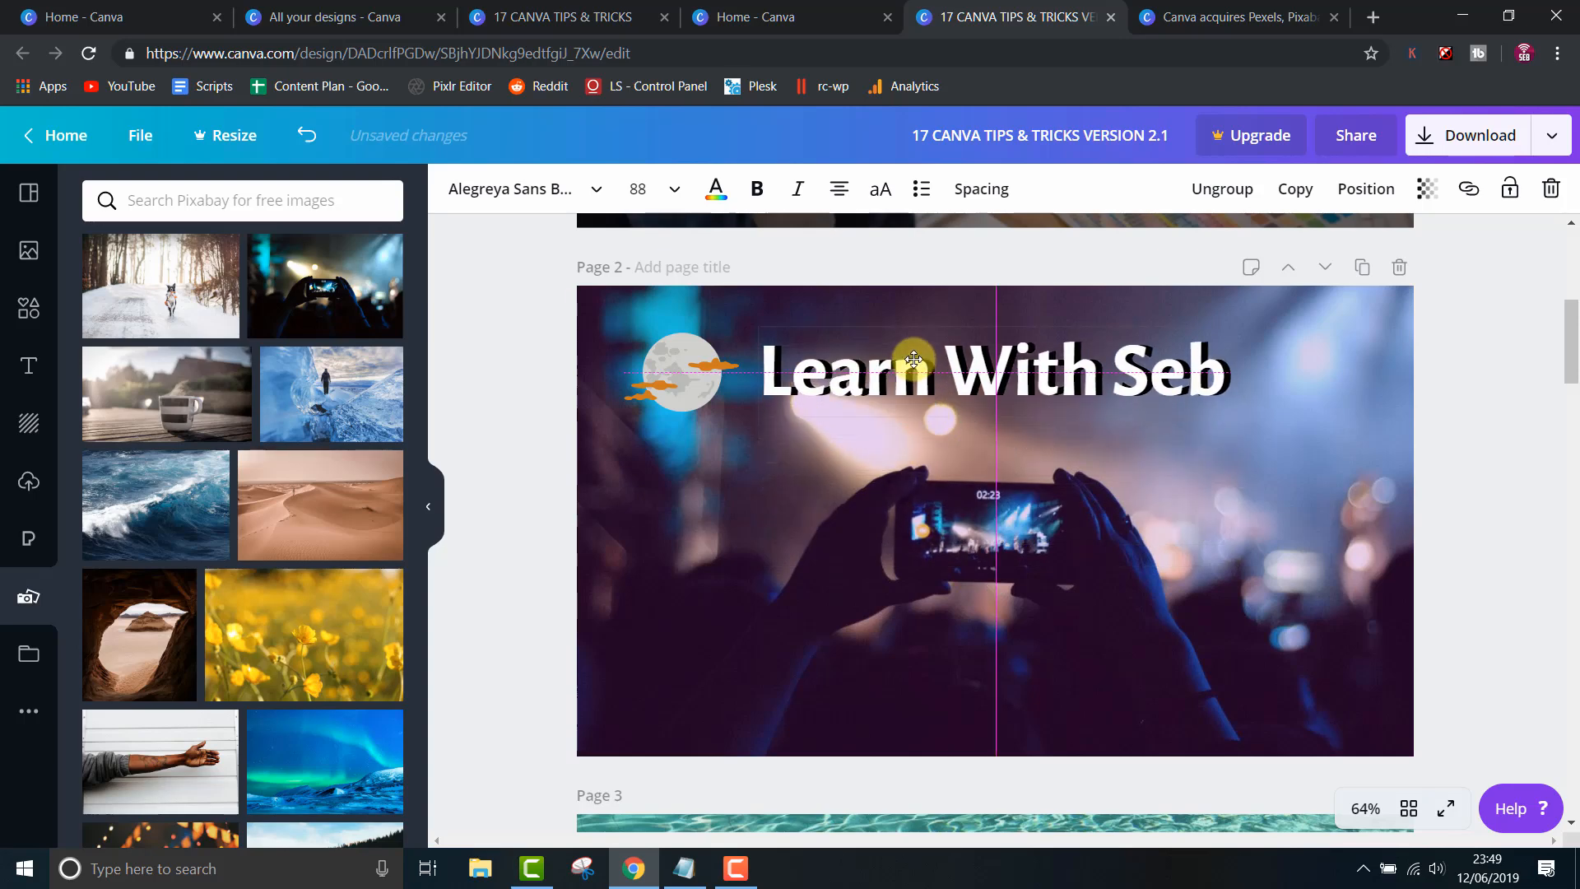
- Centre the Learn With Seb title on page 2, then browse Design School and Canva Colors
drag(302, 633, 995, 519)
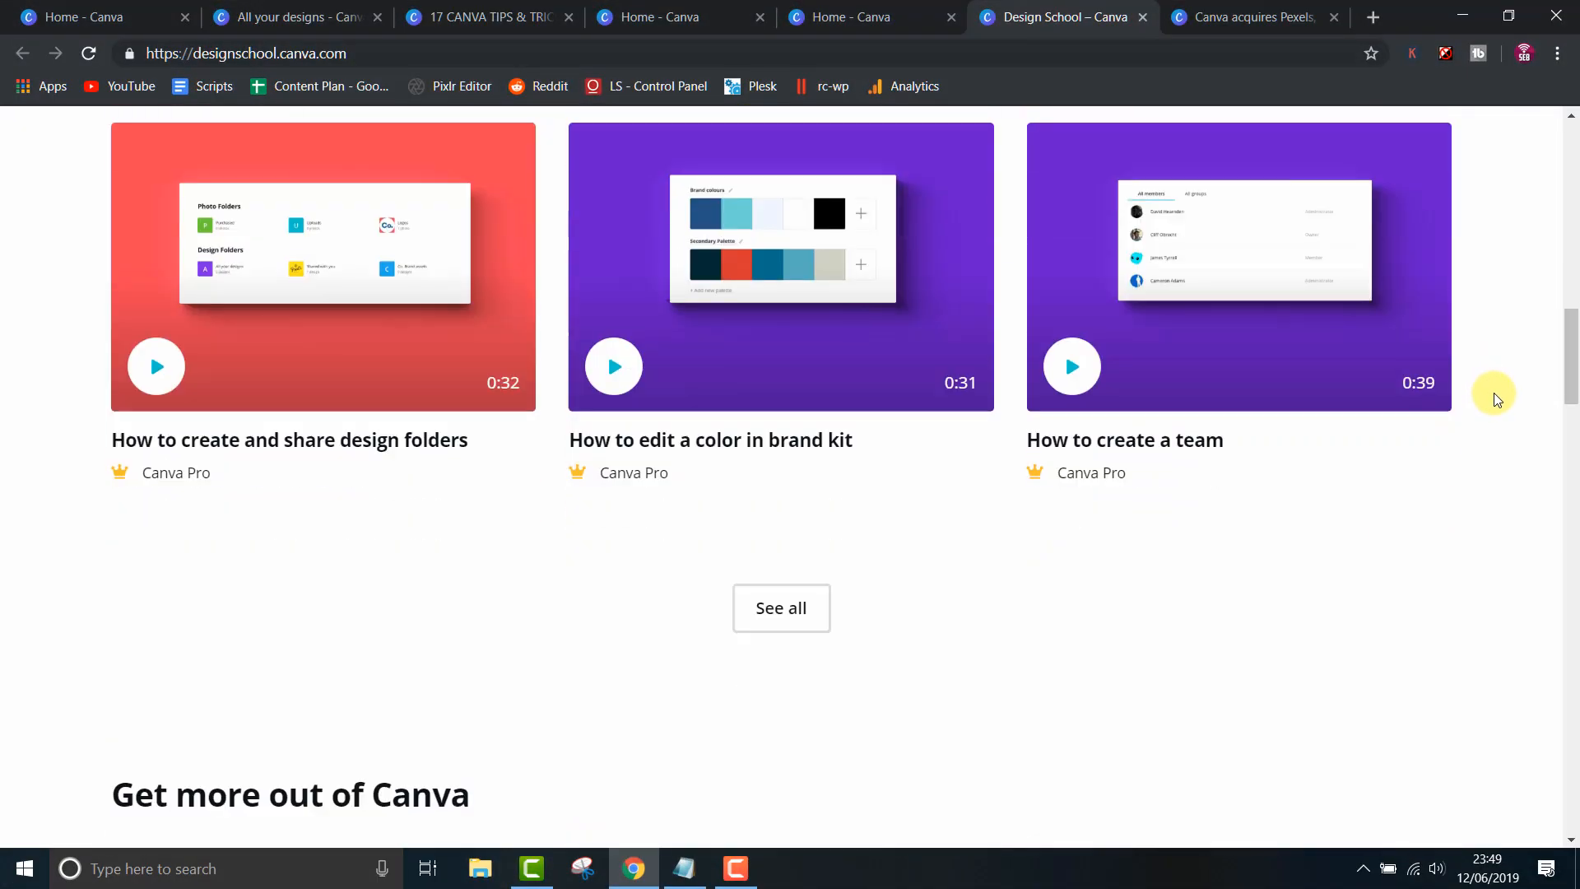
scroll(down, 3)
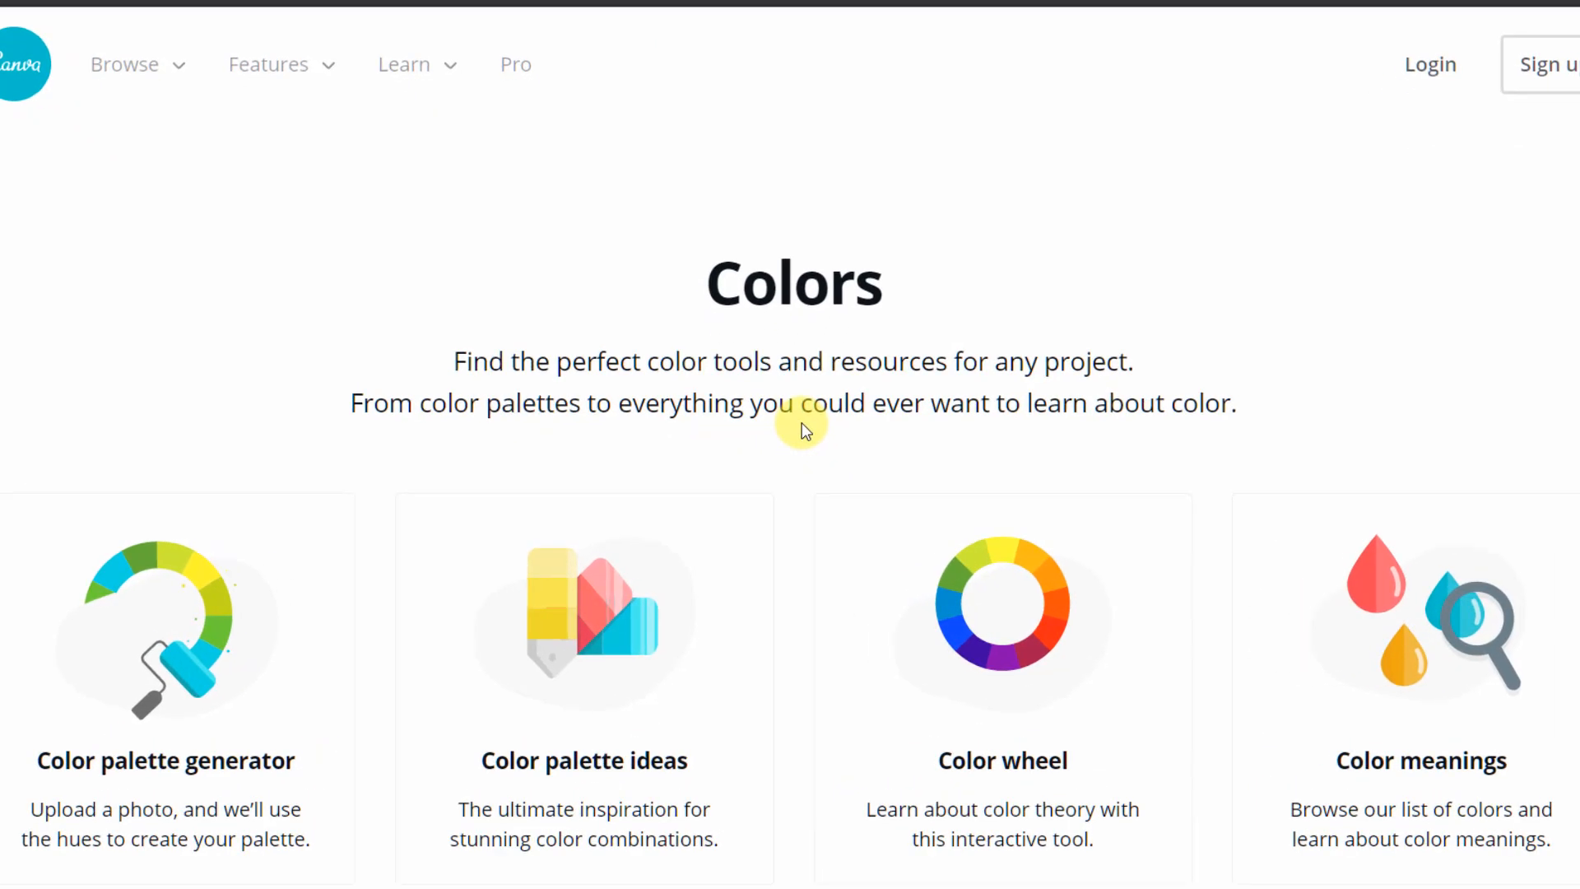
scroll(down, 3)
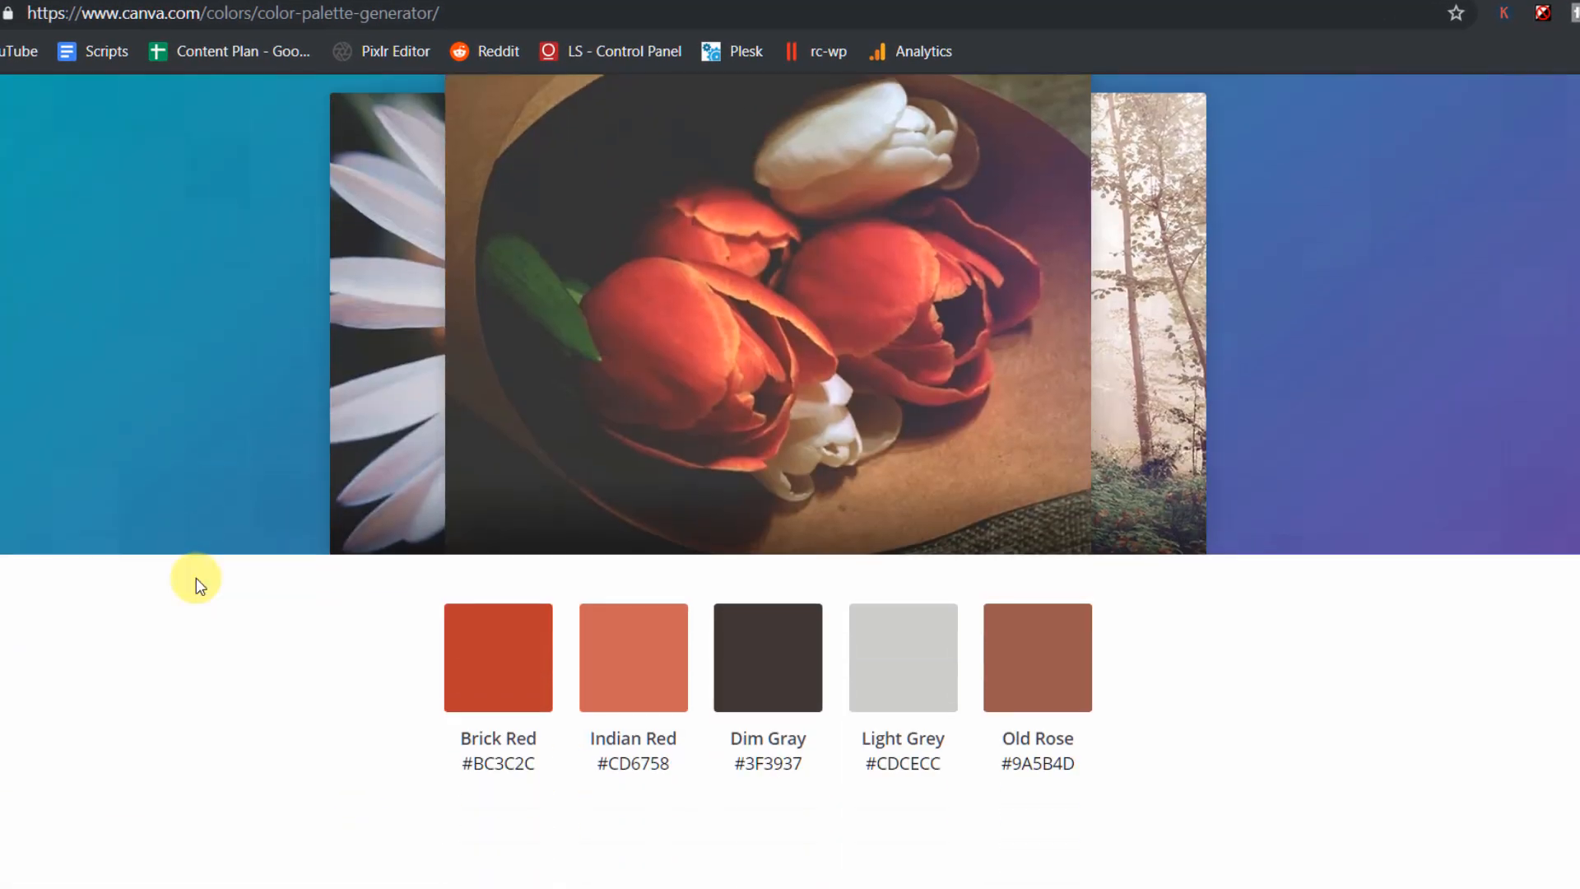
scroll(down, 3)
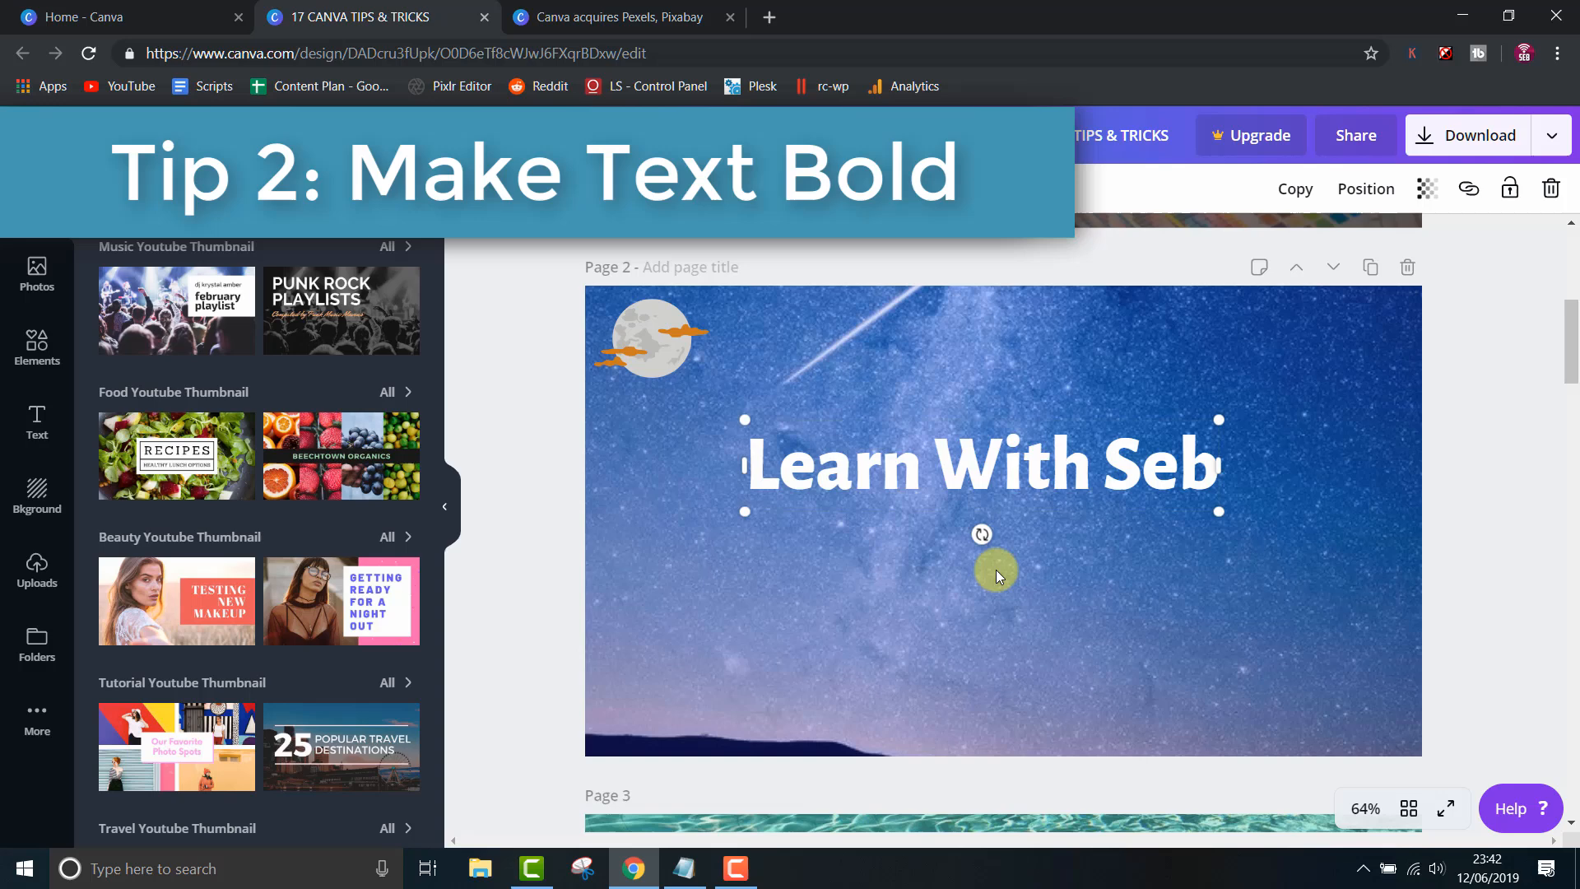
- Make the Learn With Seb title bold, try italic, then set it upright again
key(ctrl+i)
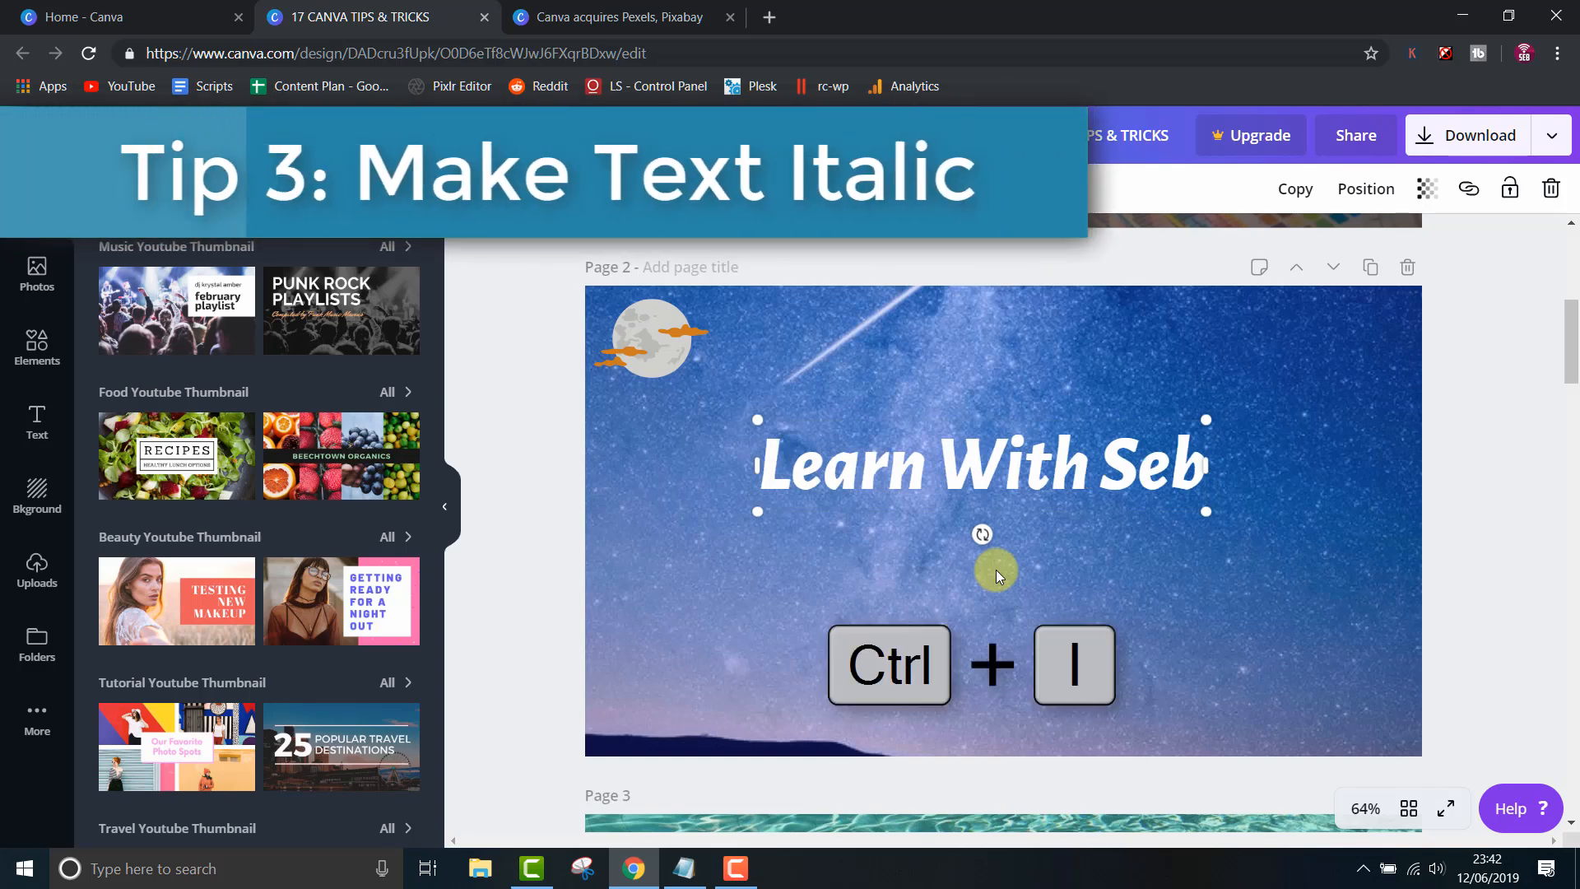
key(ctrl+i)
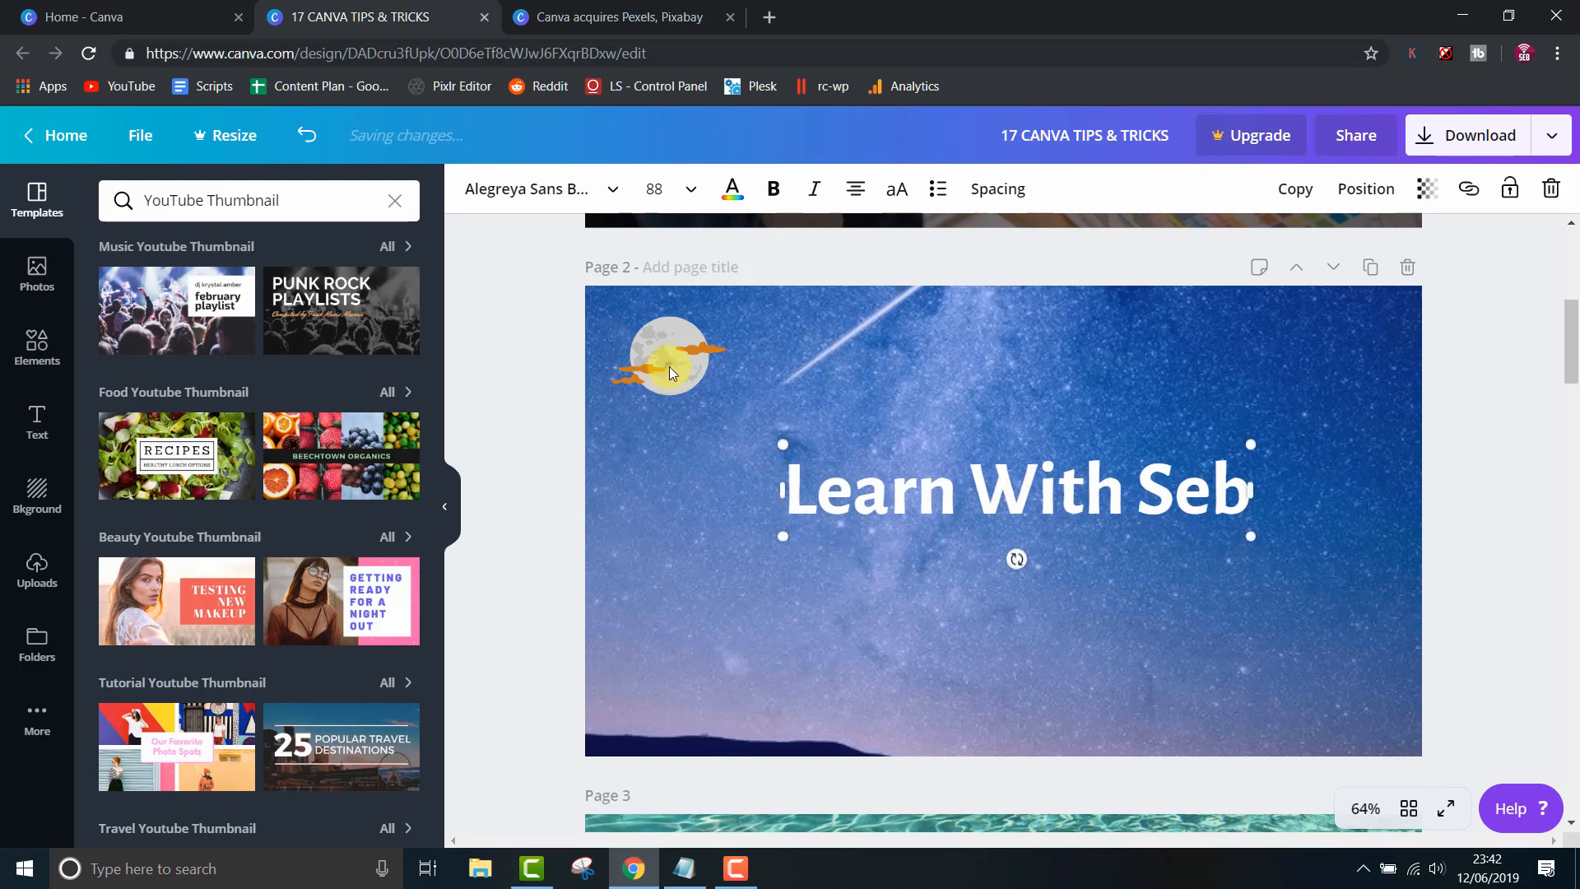
click(670, 373)
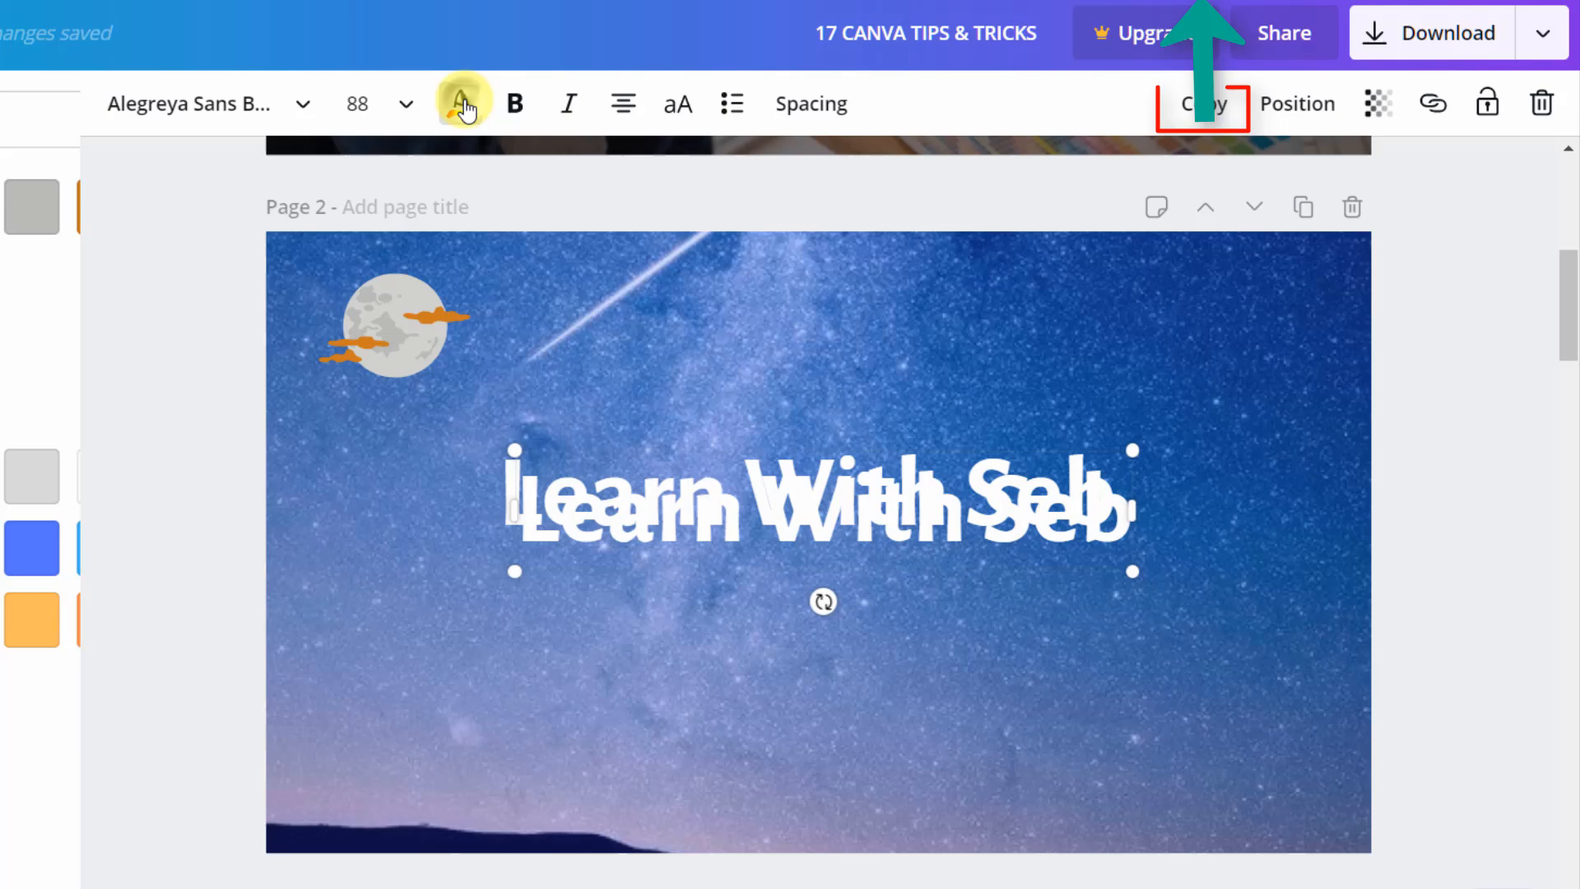
- Recolour the duplicated Learn With Seb title black and select the black copy
click(463, 102)
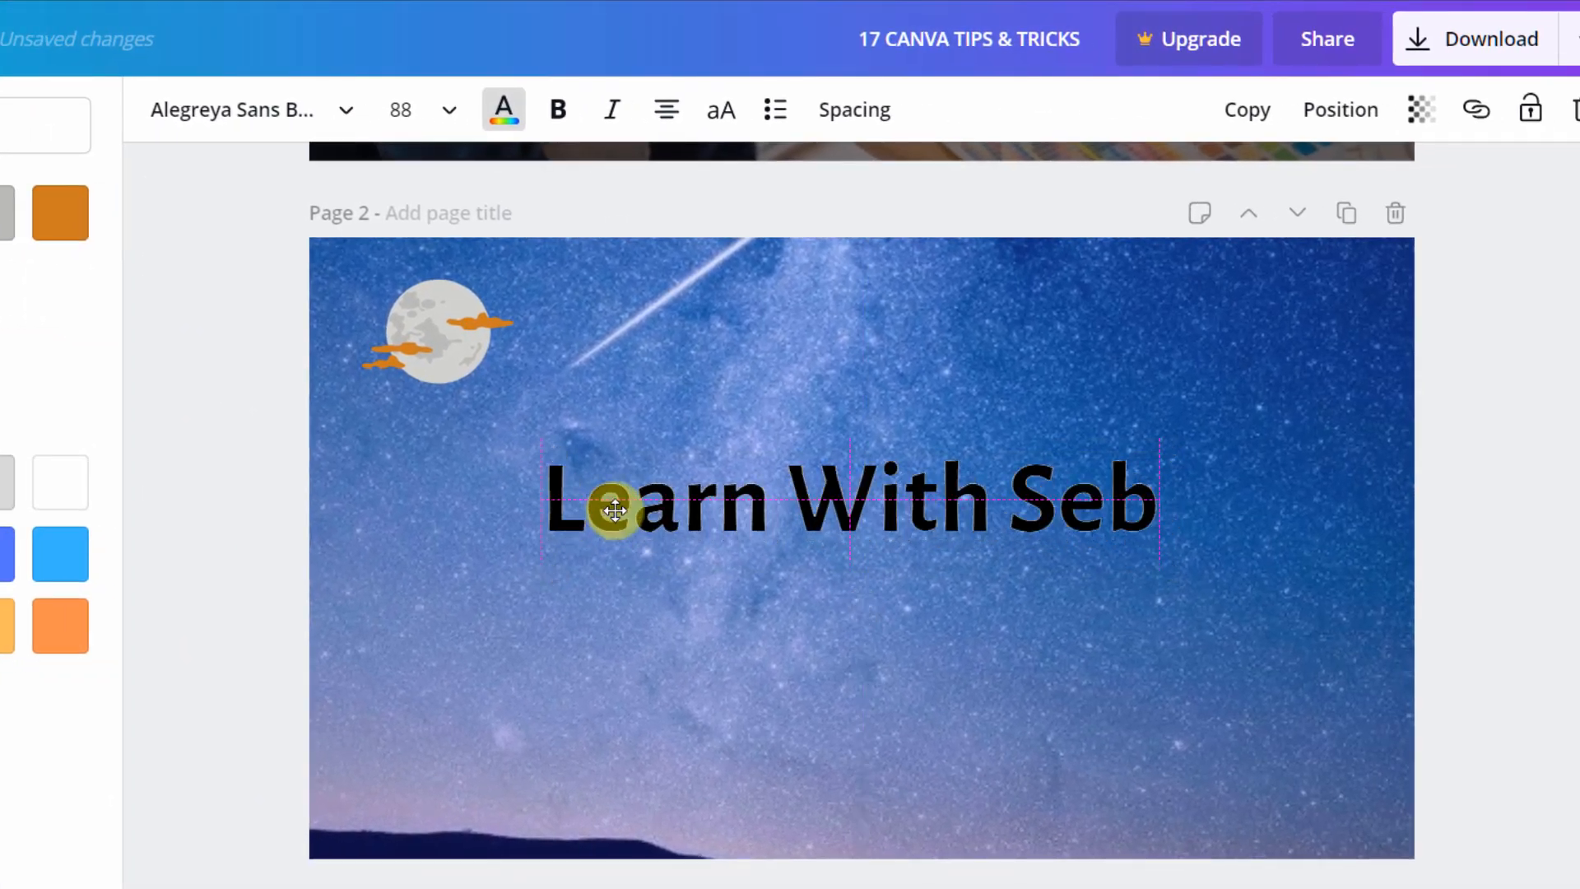
click(1340, 108)
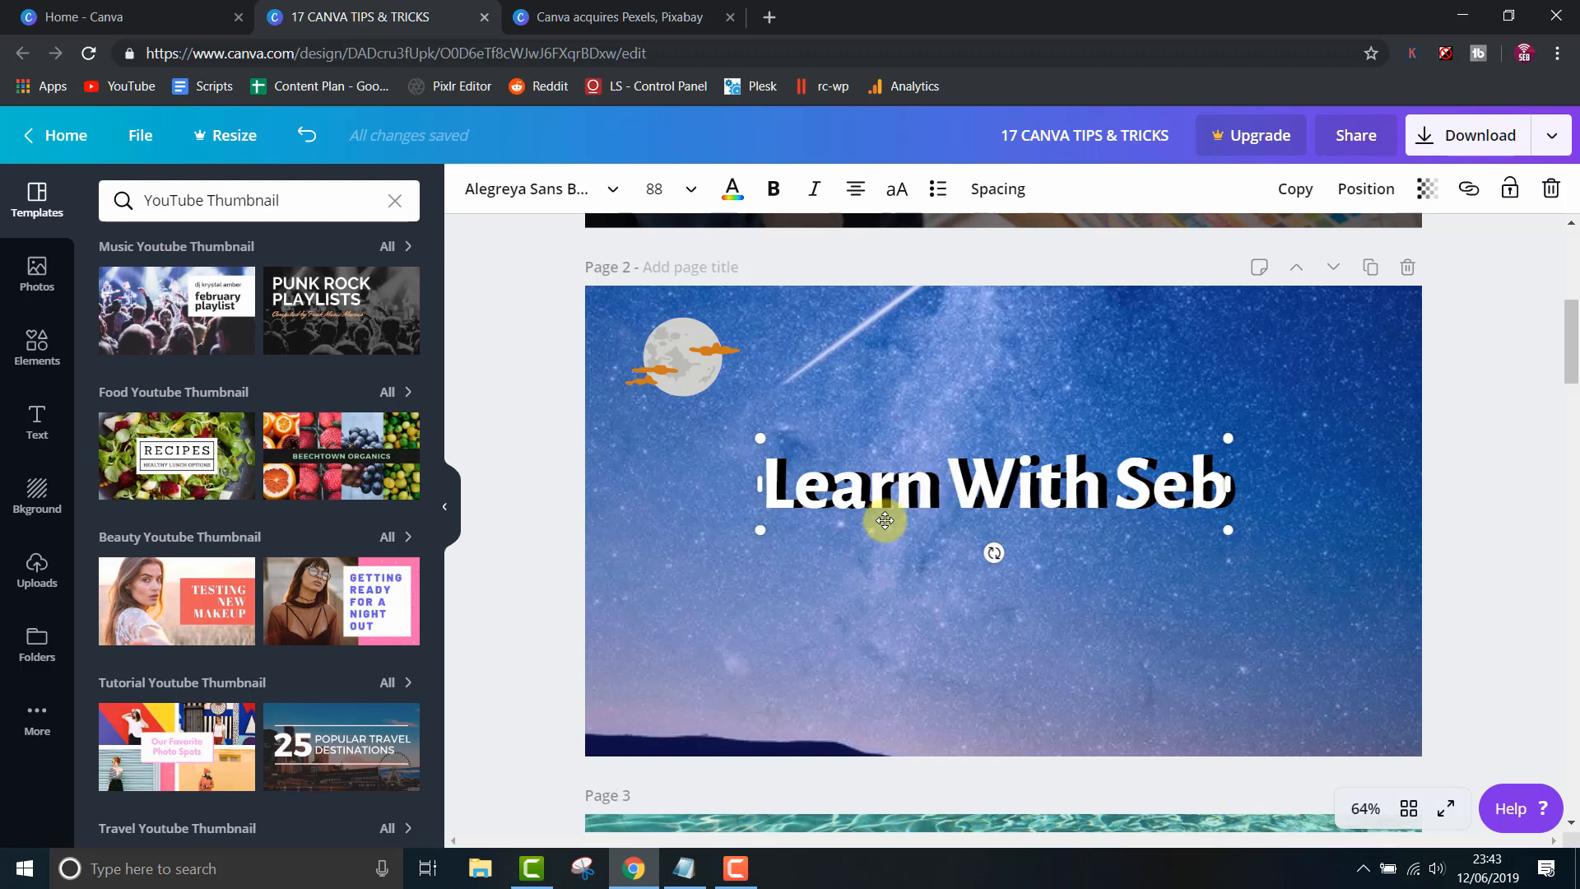
mouse_move(947, 616)
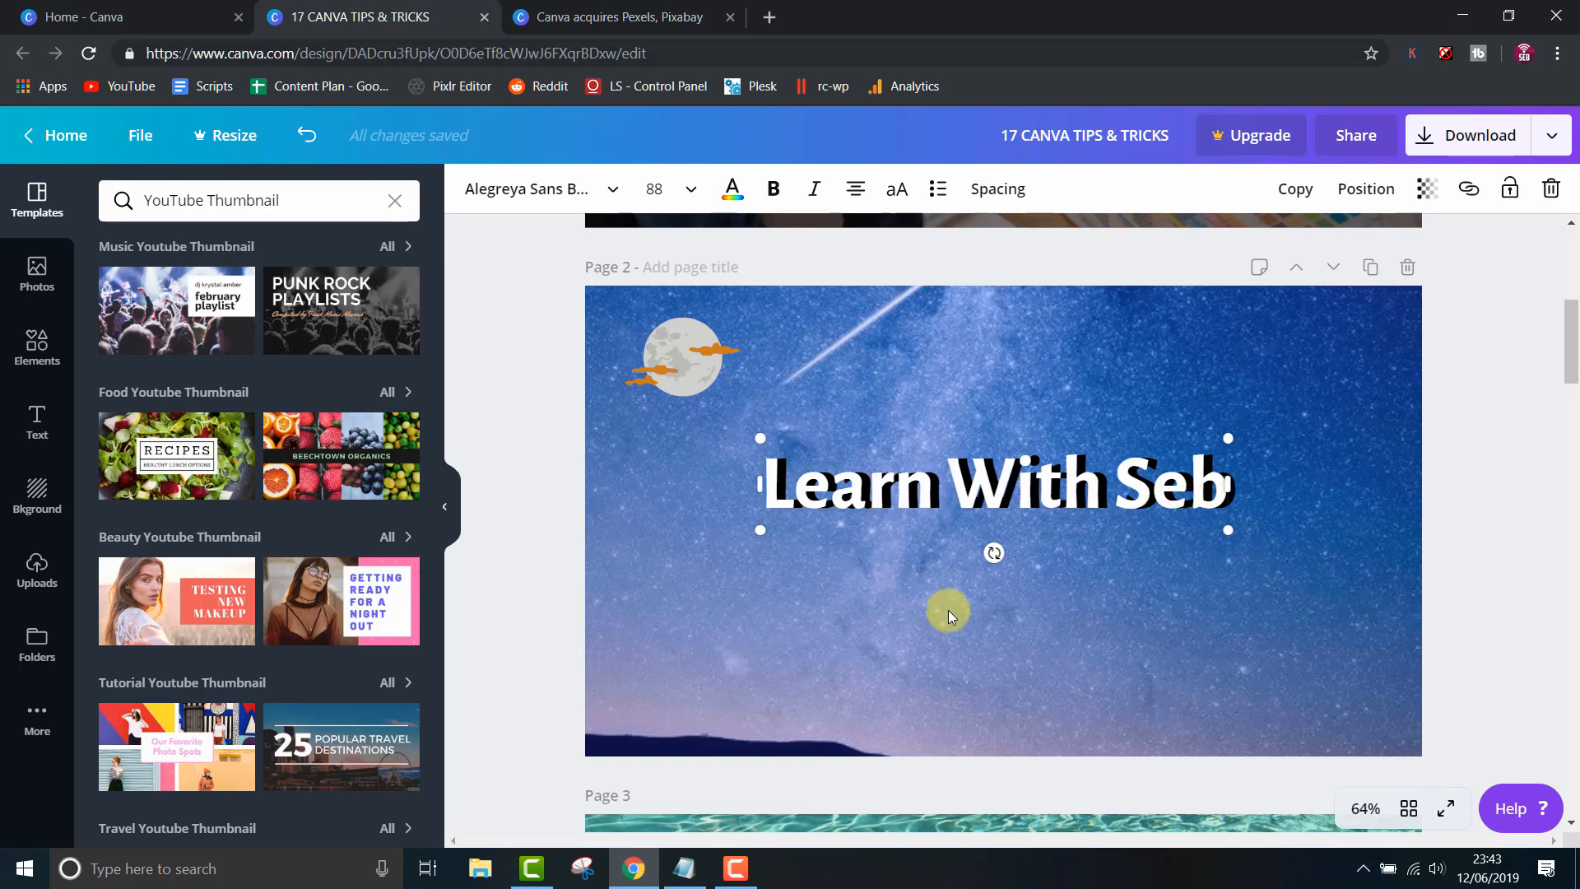
mouse_move(947, 524)
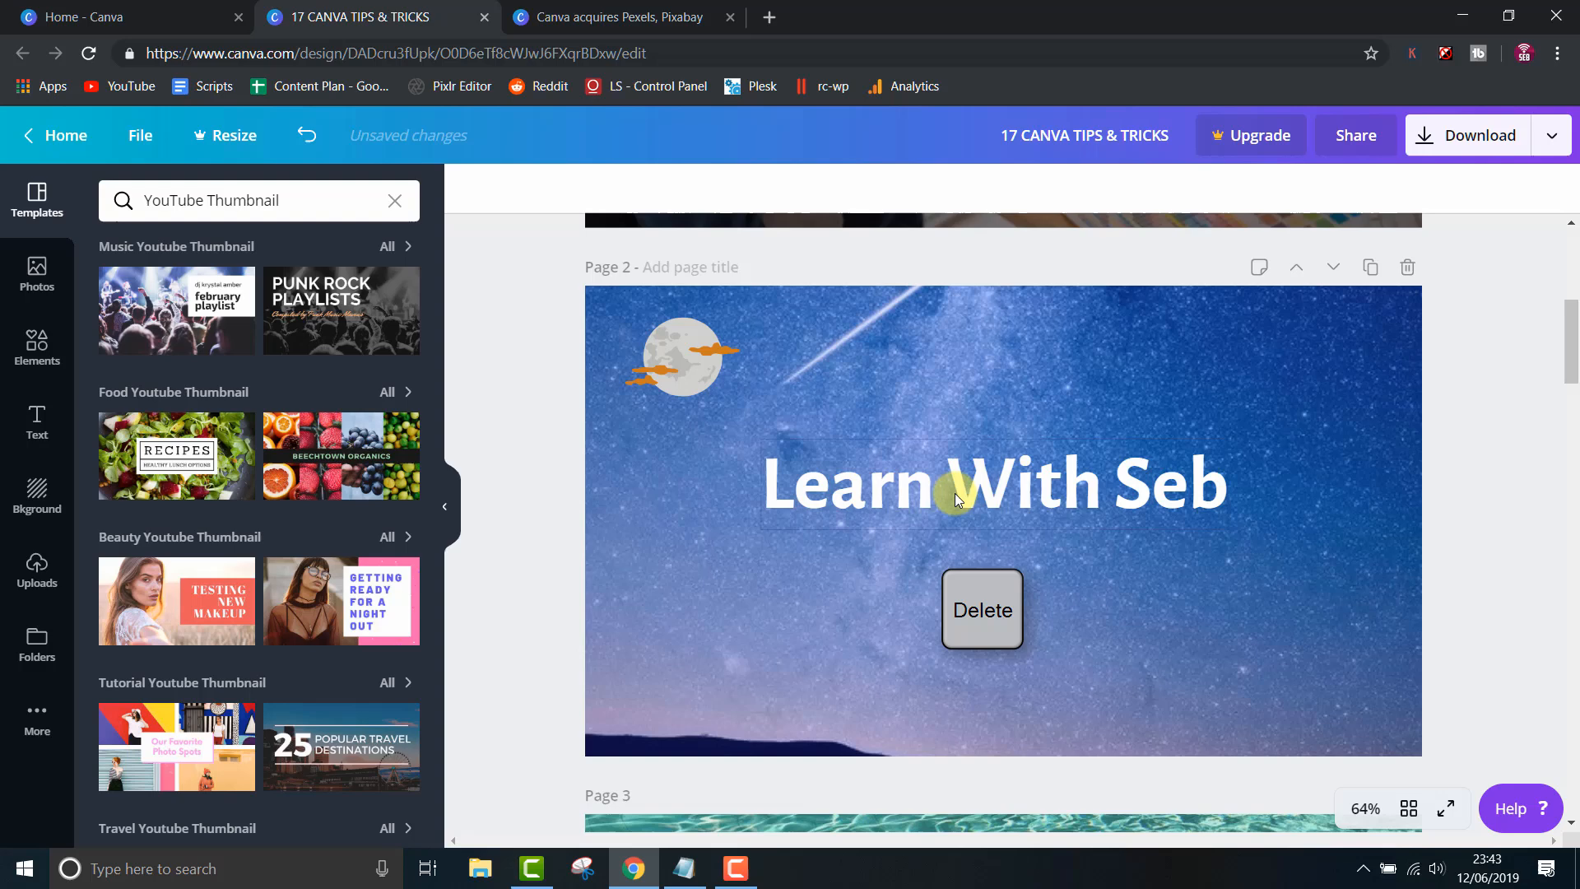
key(ctrl+z)
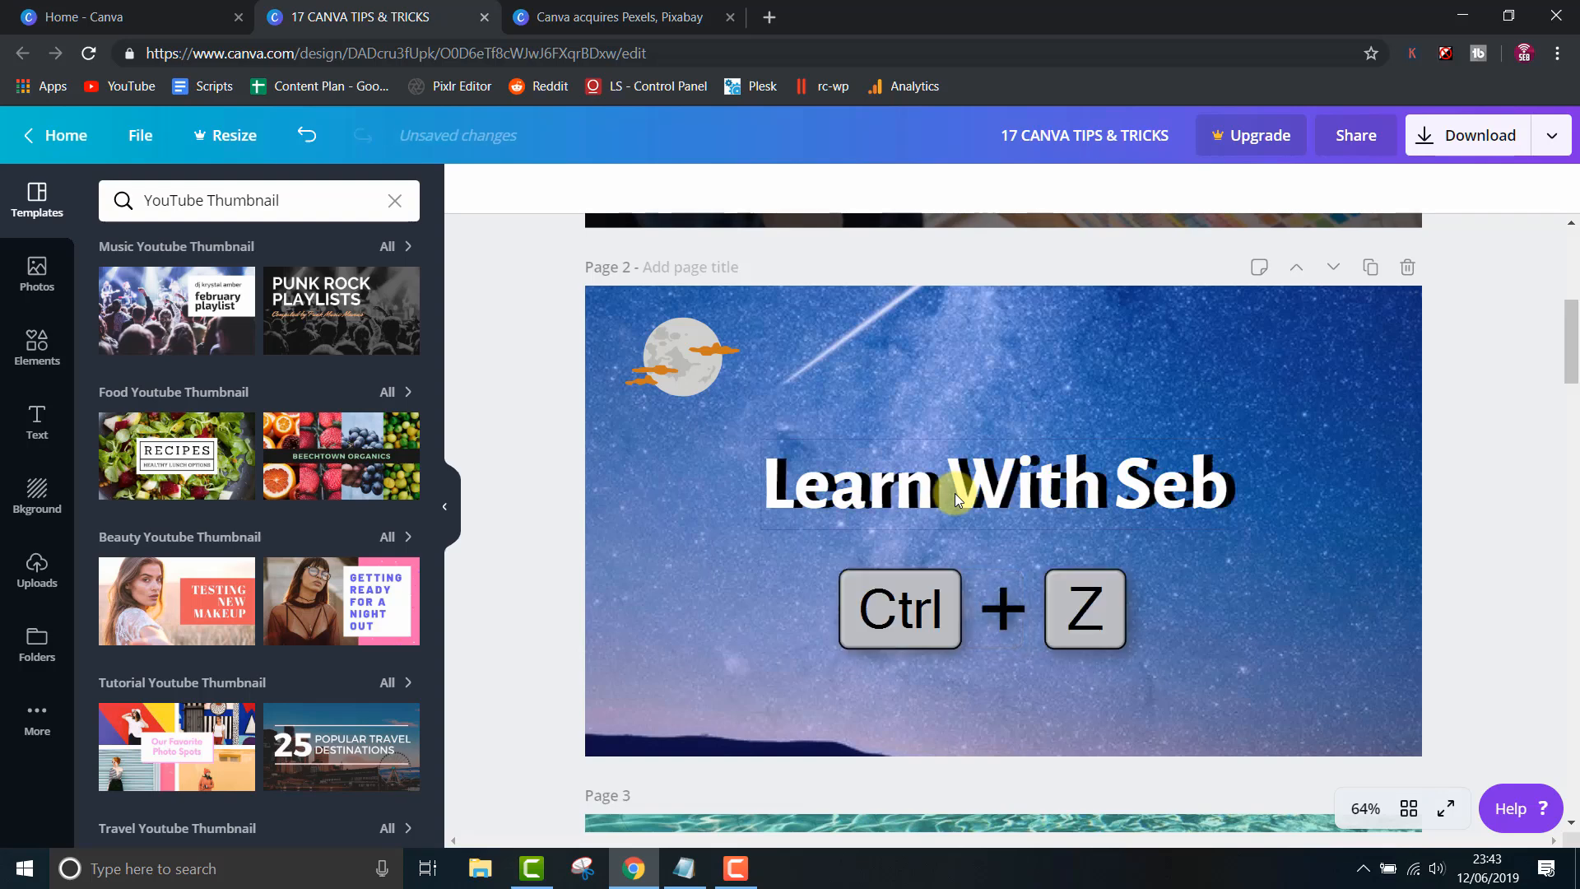
key(ctrl+z)
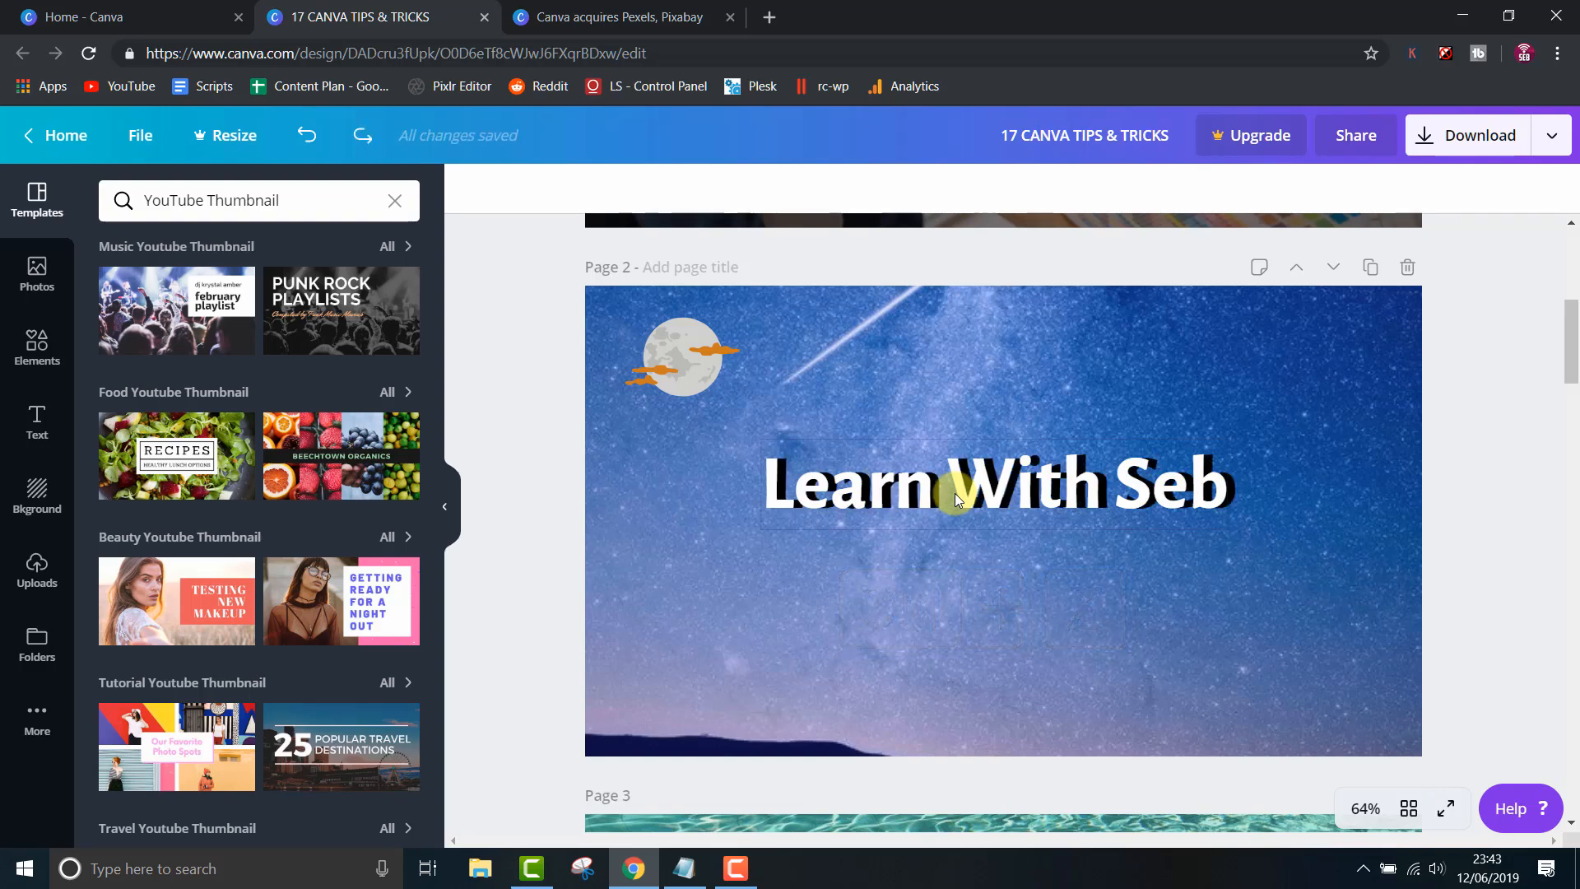
click(996, 483)
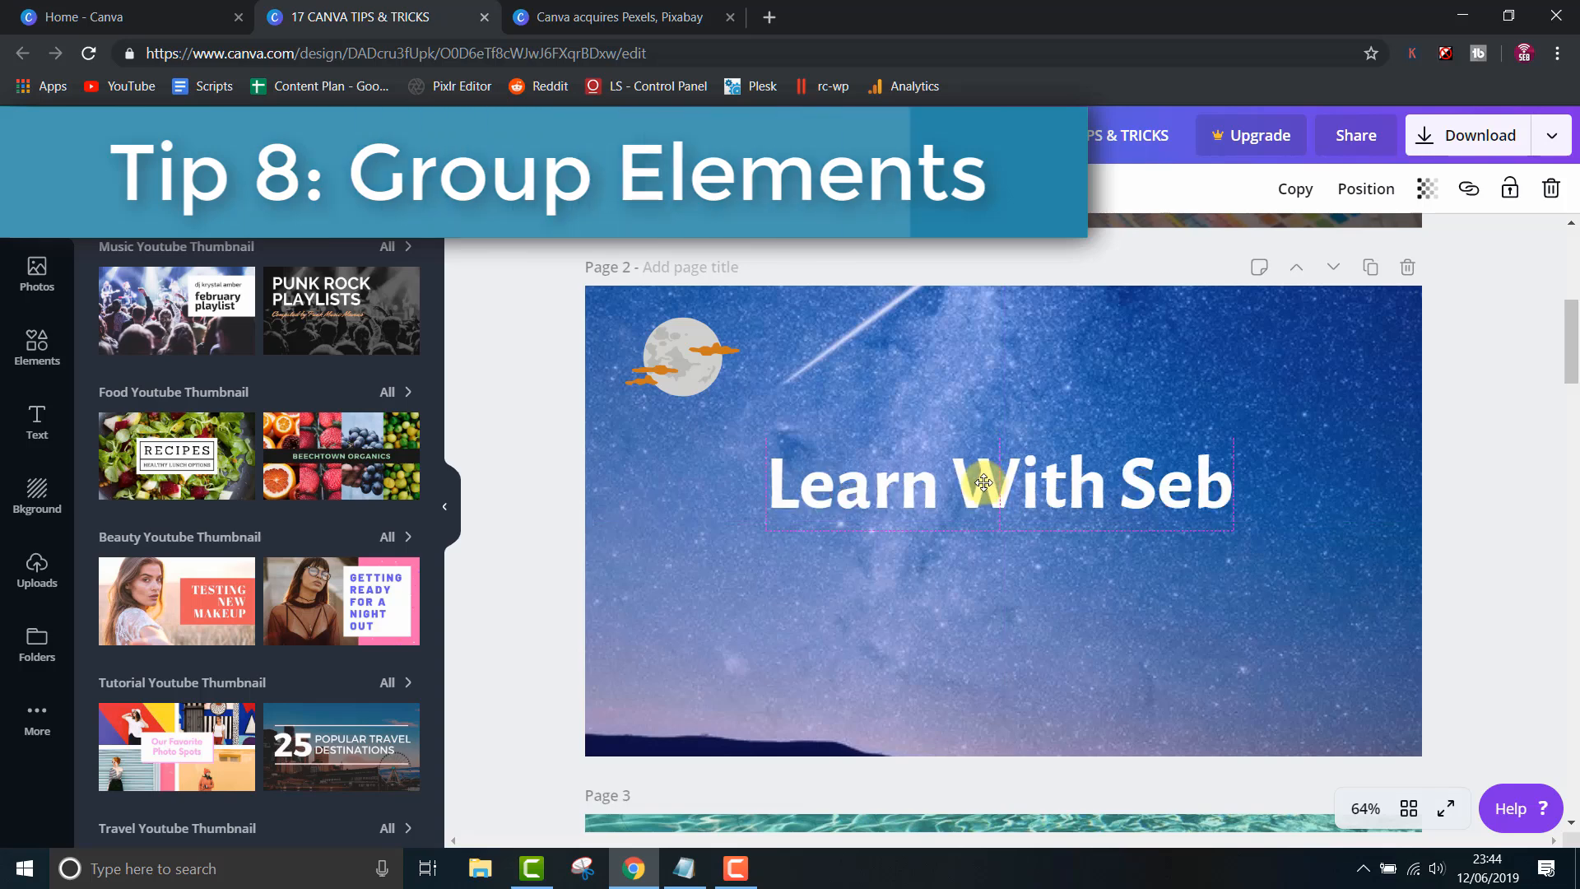
- Select the Learn With Seb title together with its shadow copy
click(990, 481)
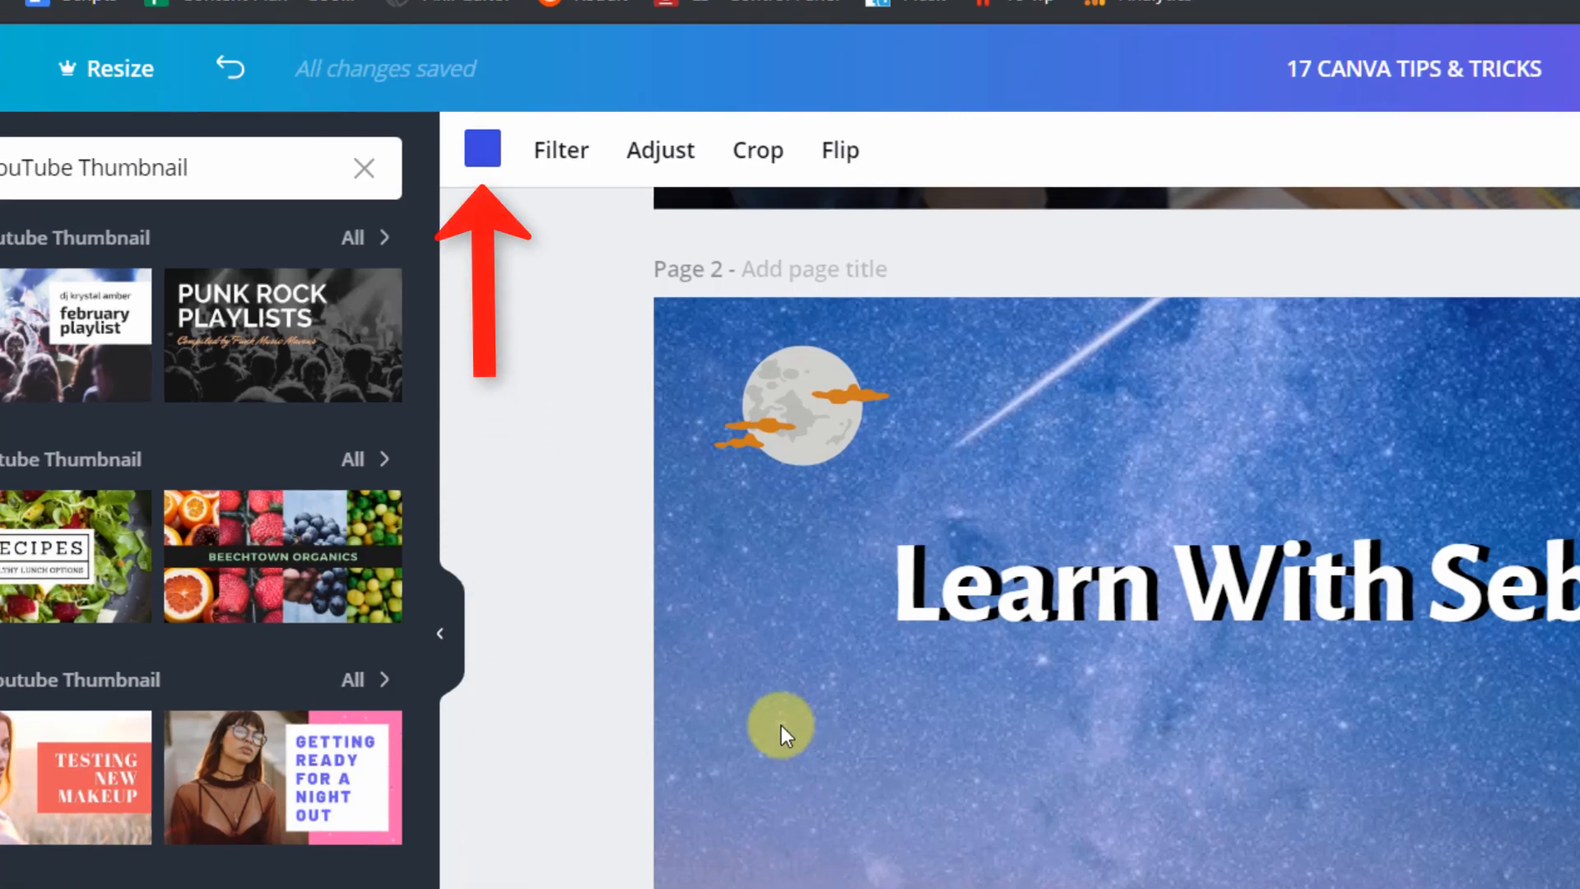
- Preview teal, dark orange and light orange tints on the starry background photo
click(481, 149)
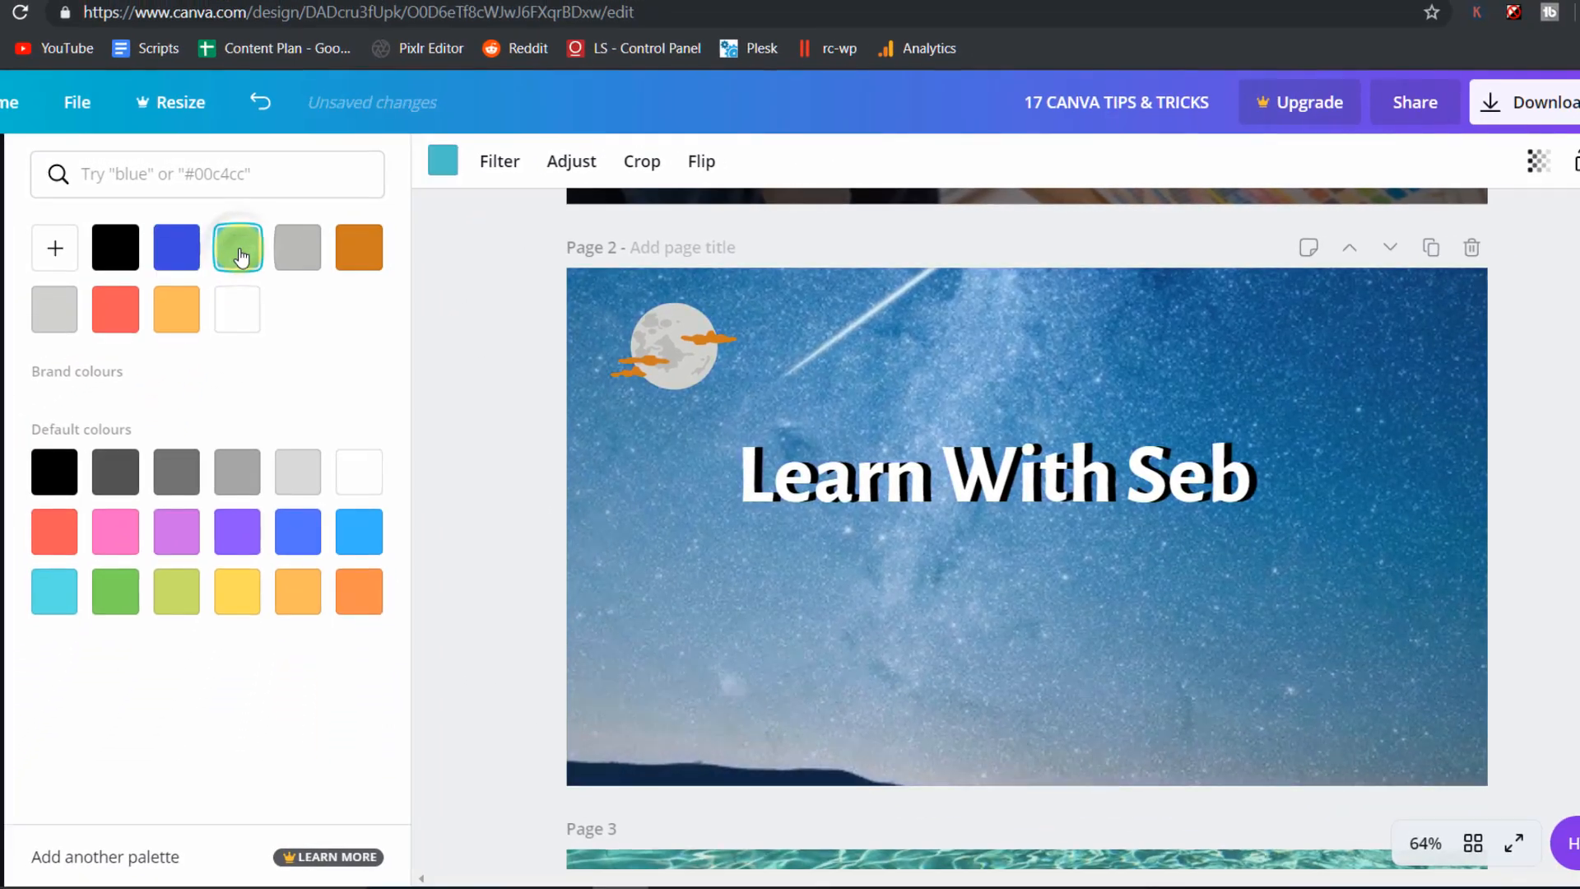
click(359, 247)
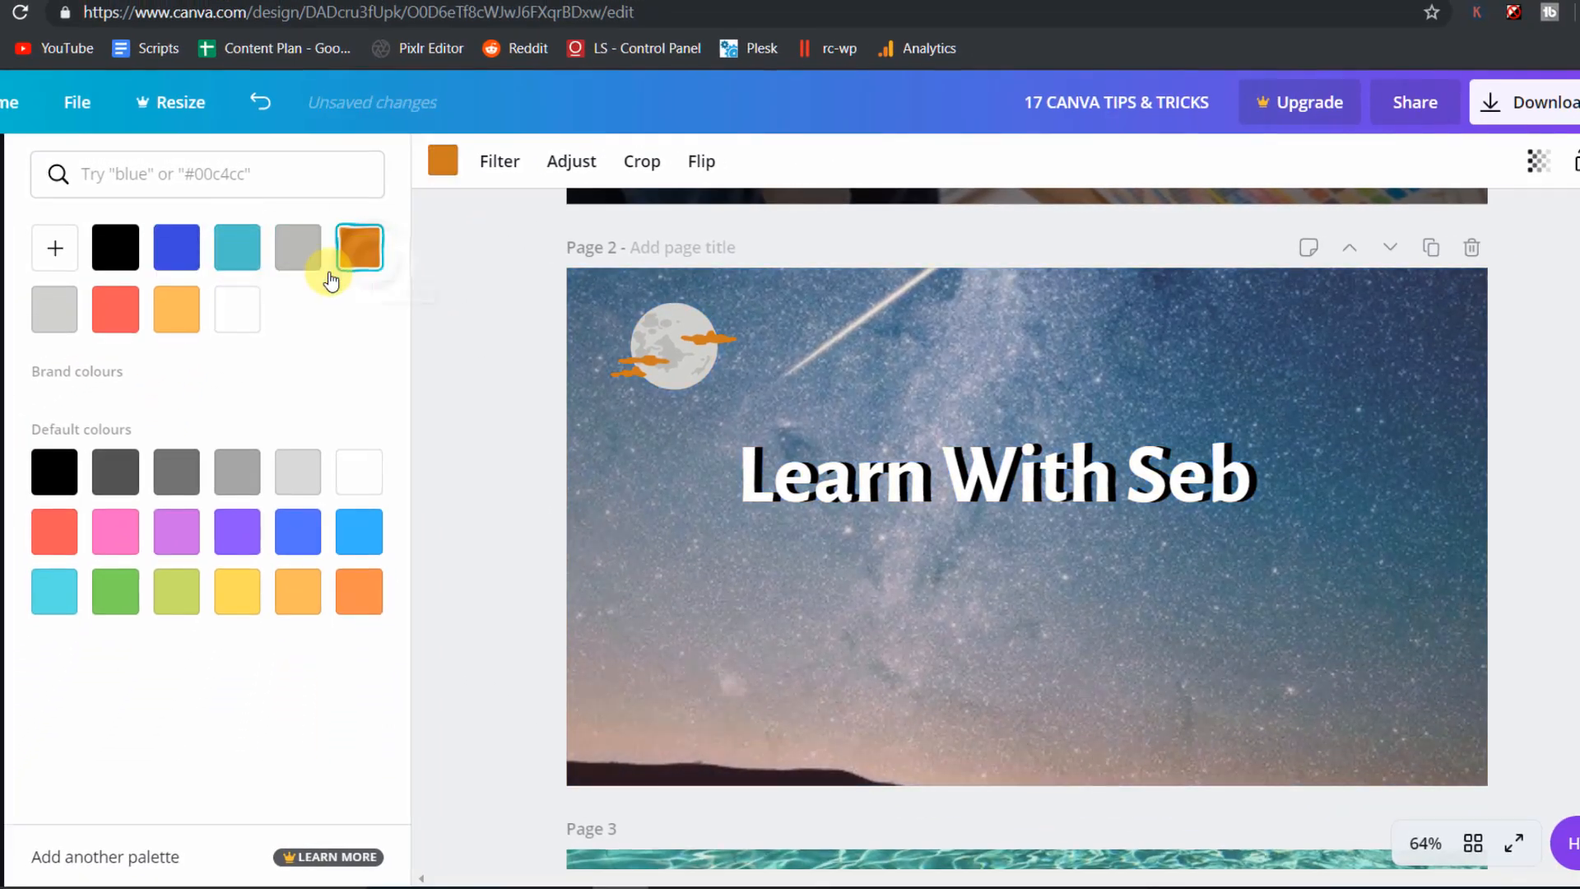
click(116, 310)
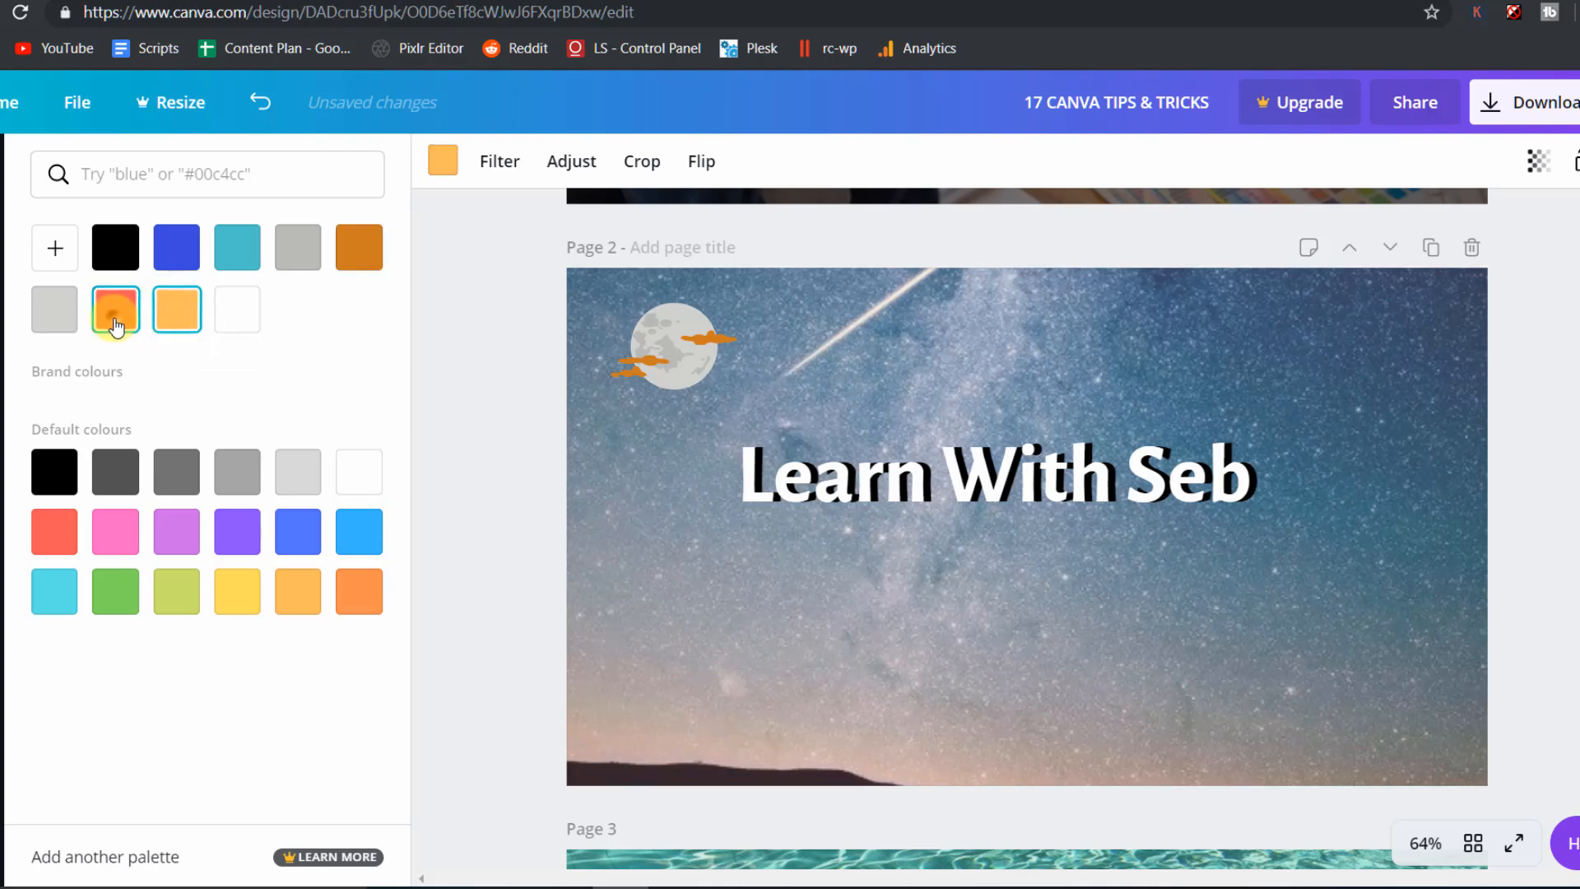
click(297, 530)
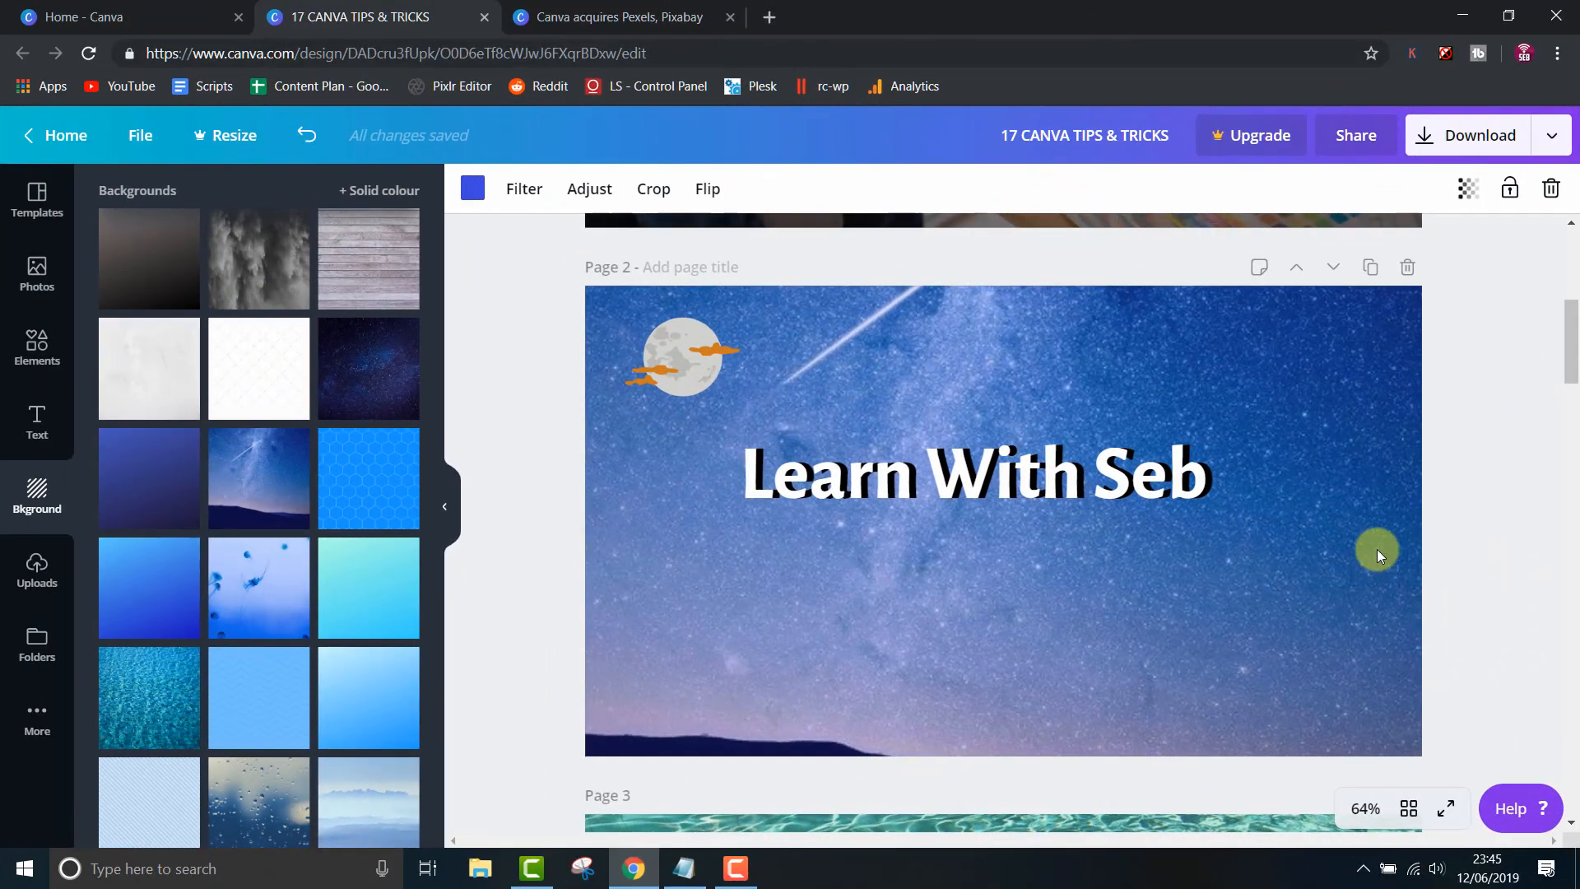
click(57, 135)
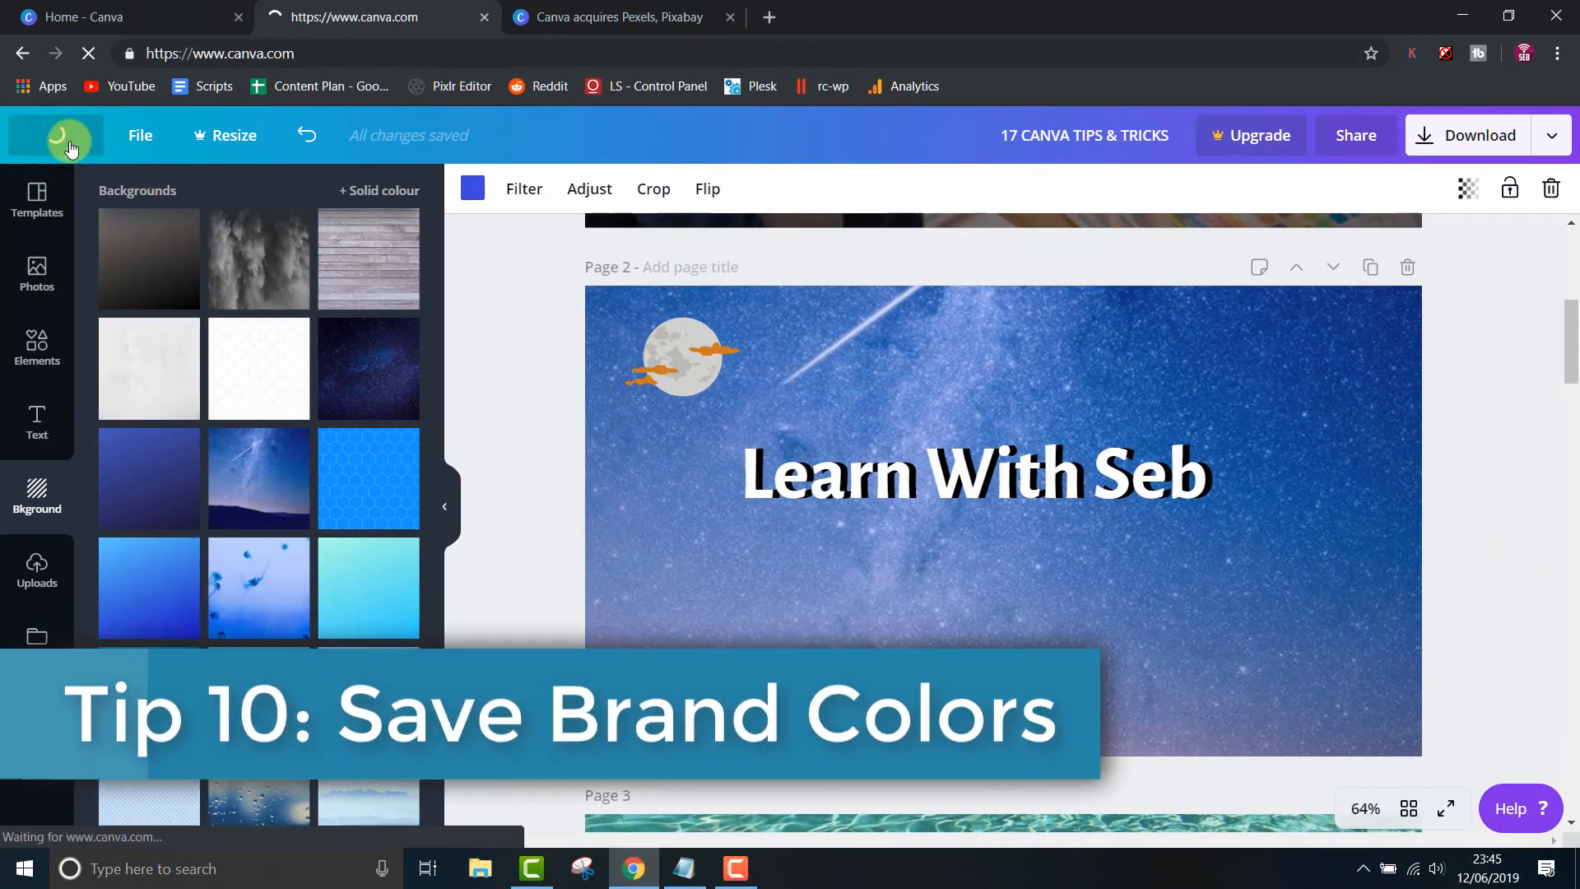
- Open the Brand Kit from Home and add purple and green brand colours
click(57, 135)
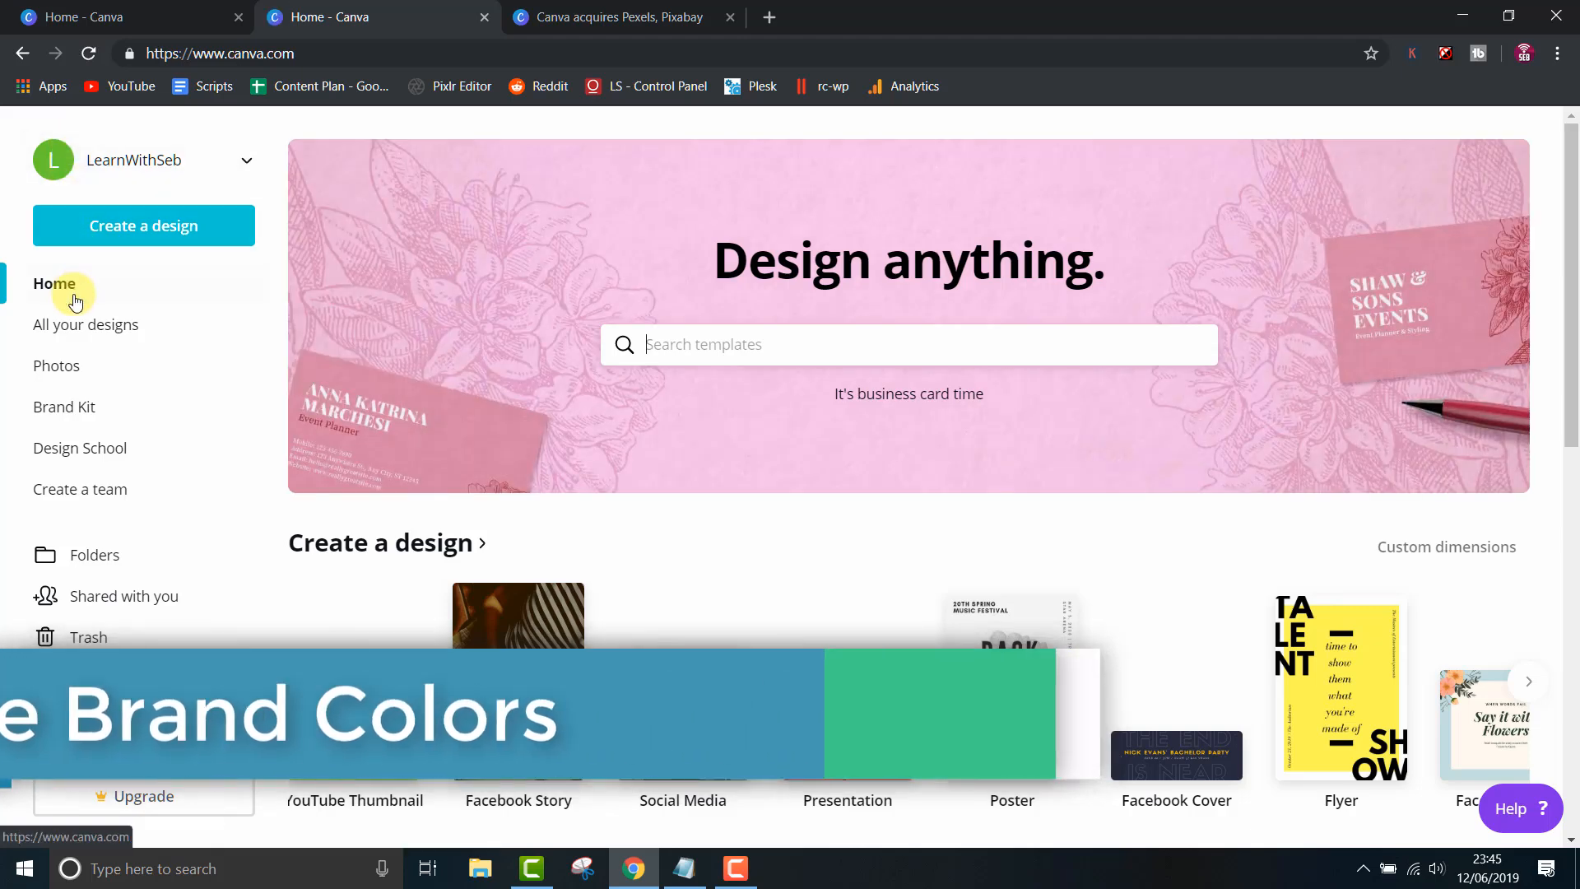
click(64, 406)
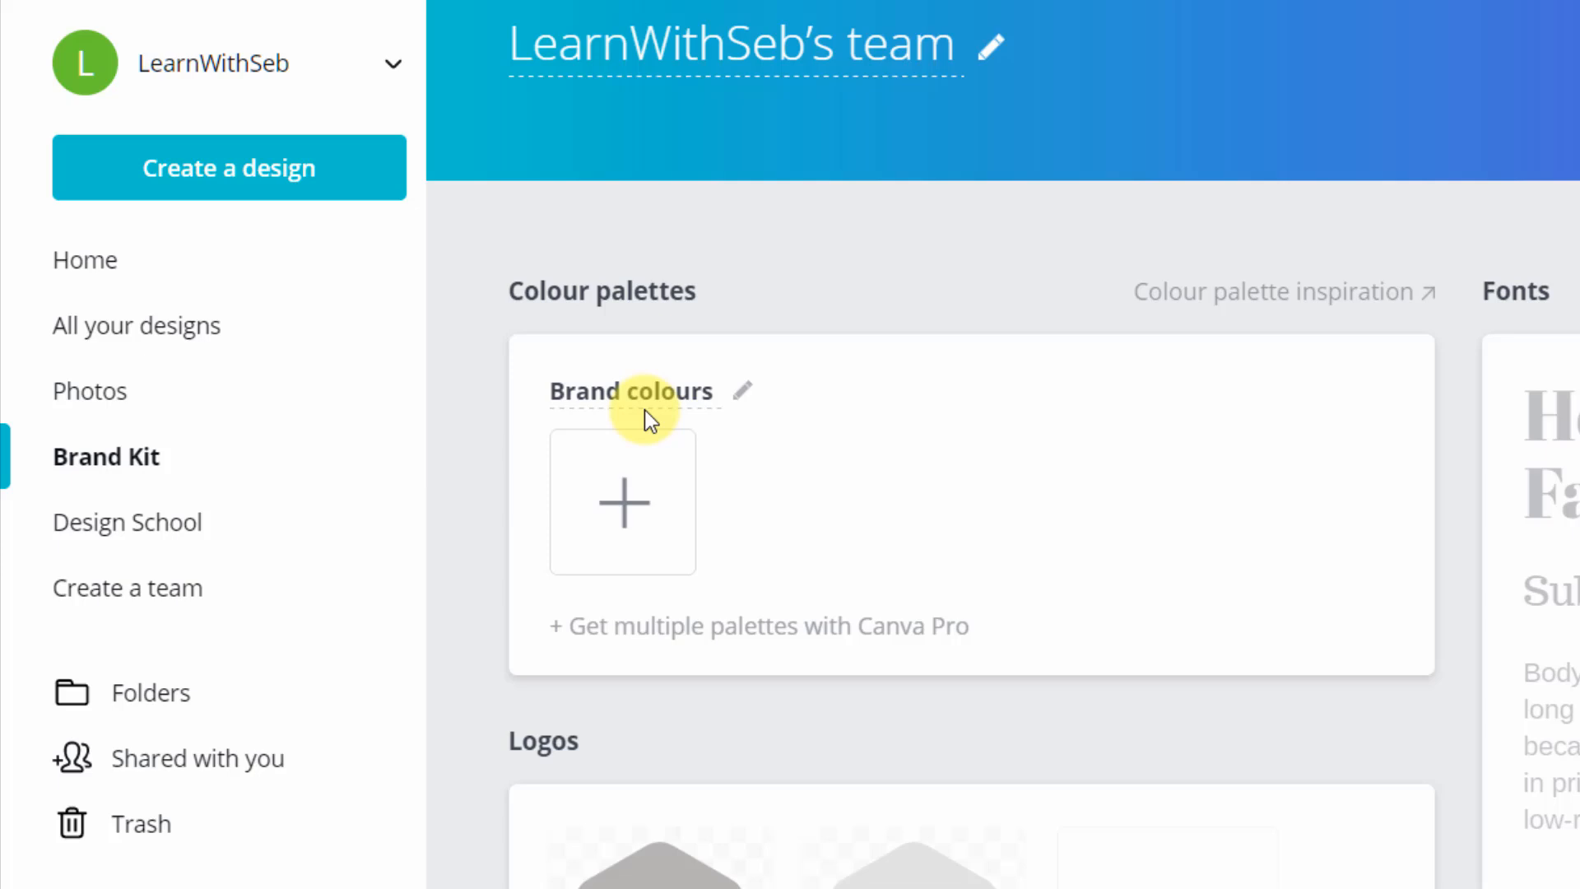
click(622, 501)
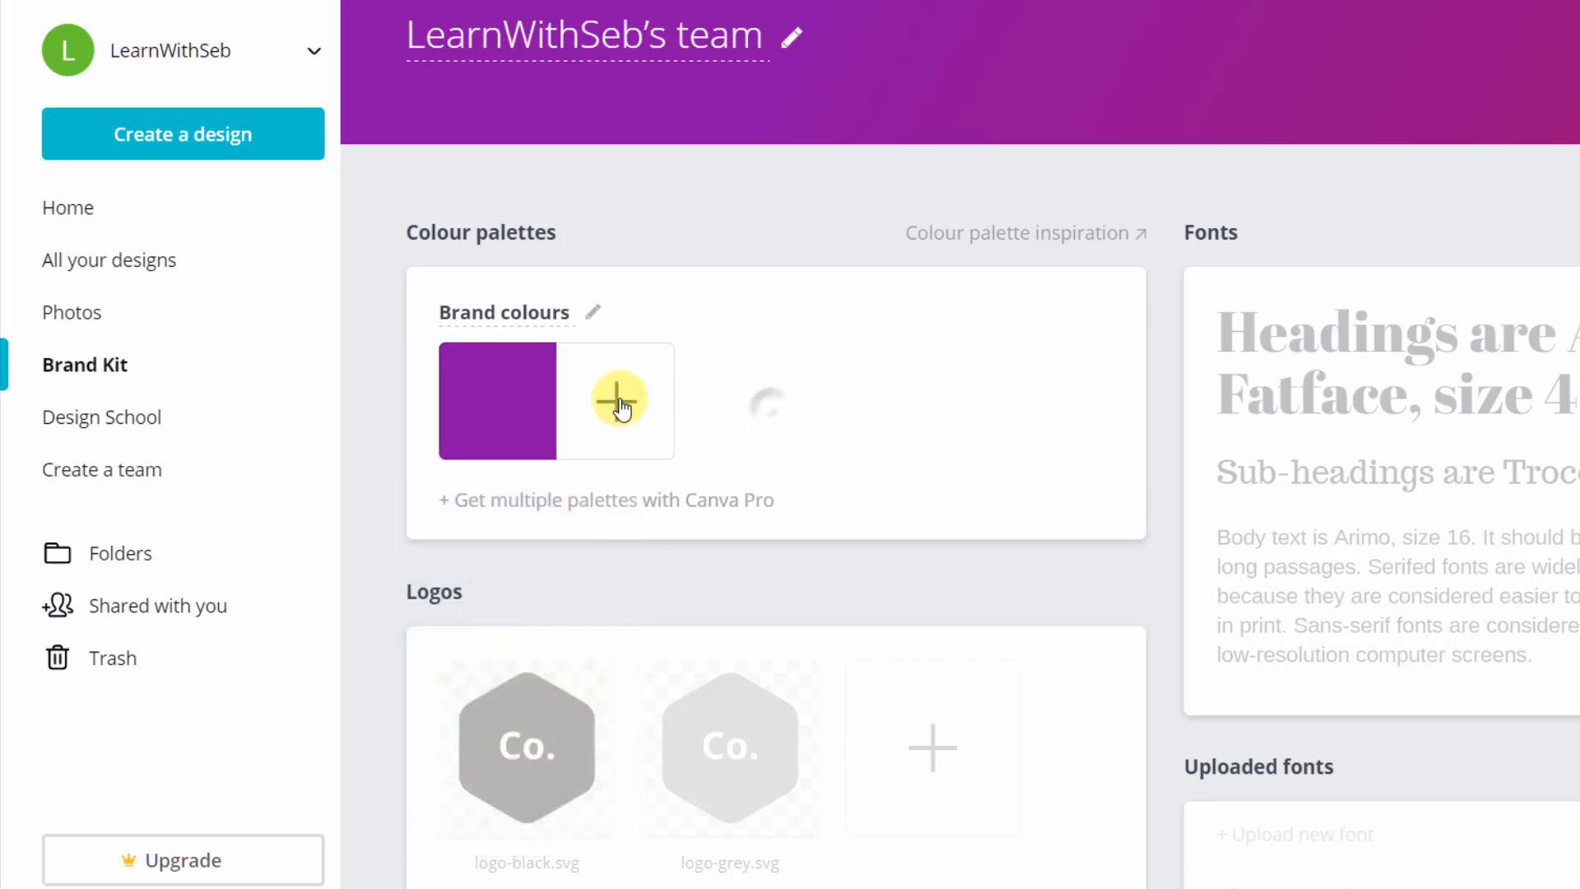
click(619, 399)
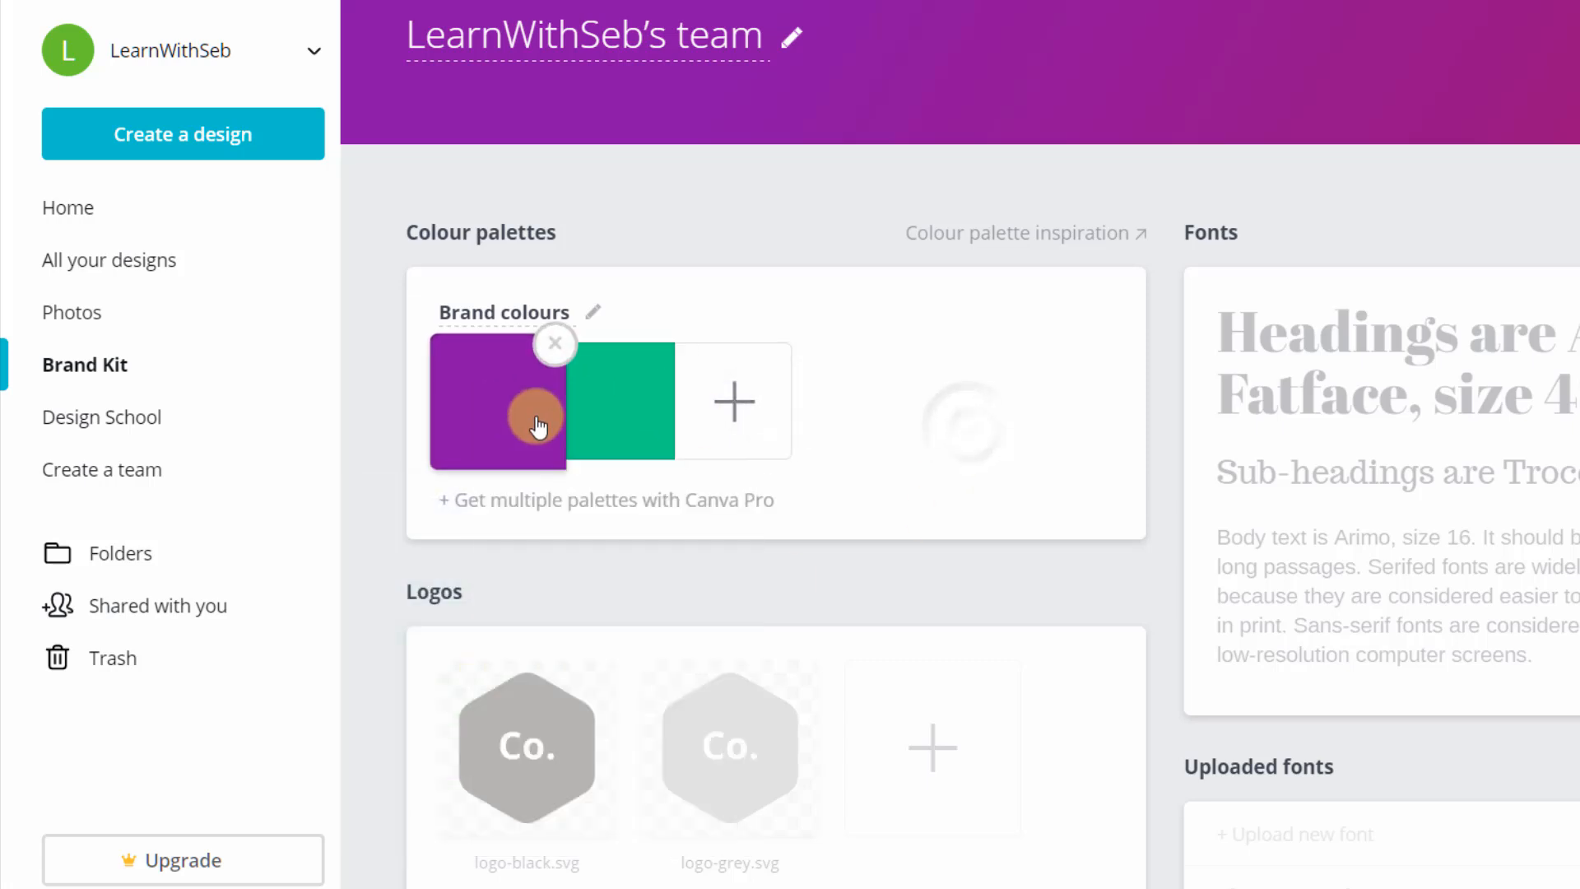
click(733, 400)
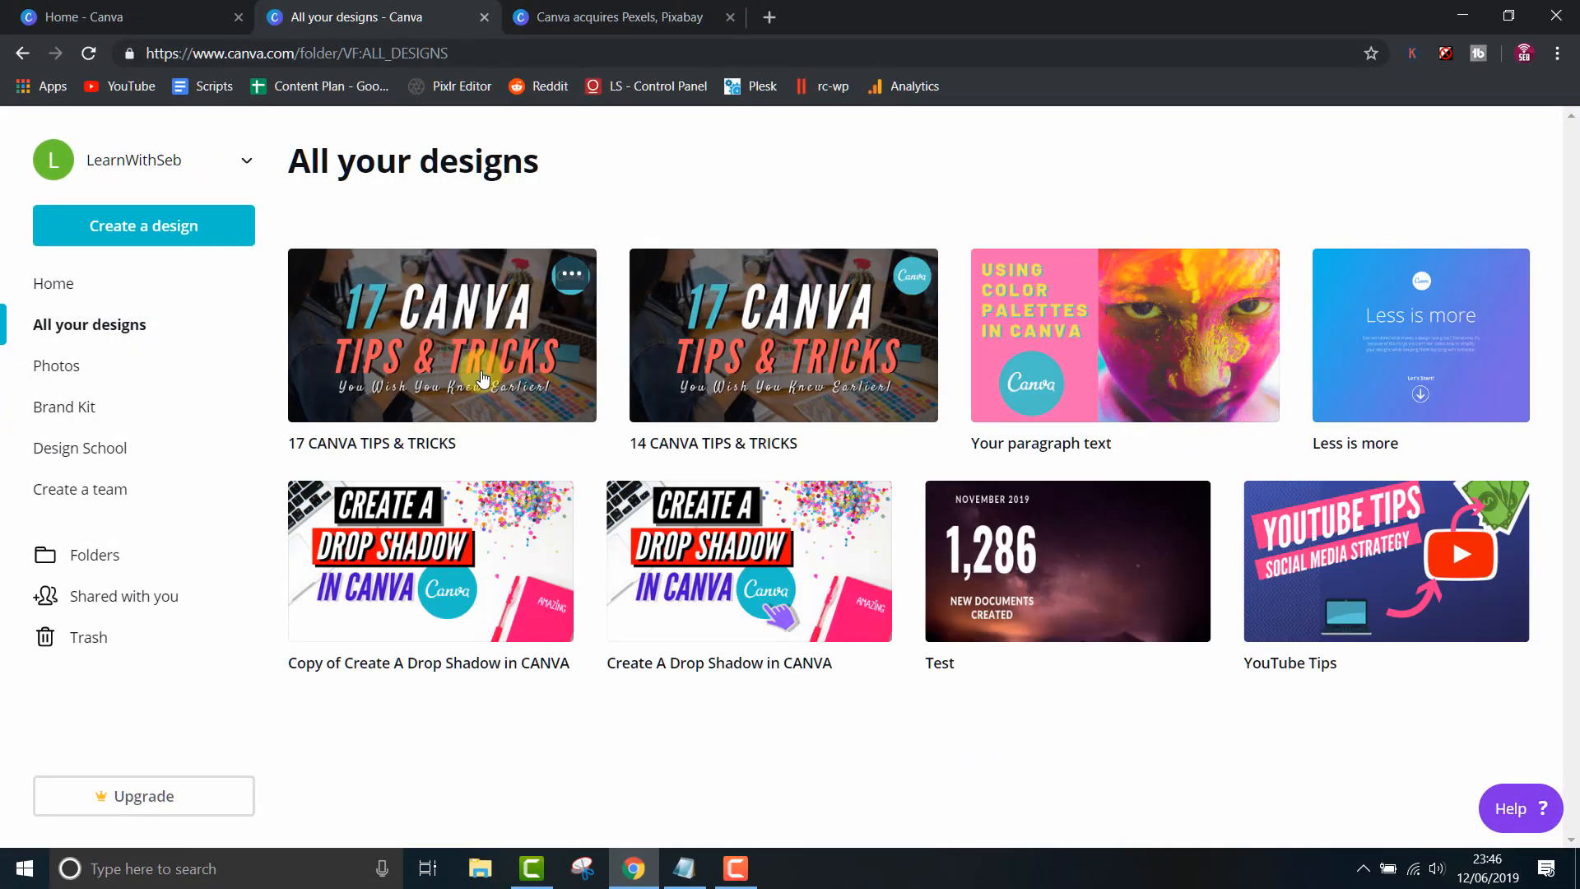
- Reopen the 17 CANVA TIPS & TRICKS design for editing
click(440, 333)
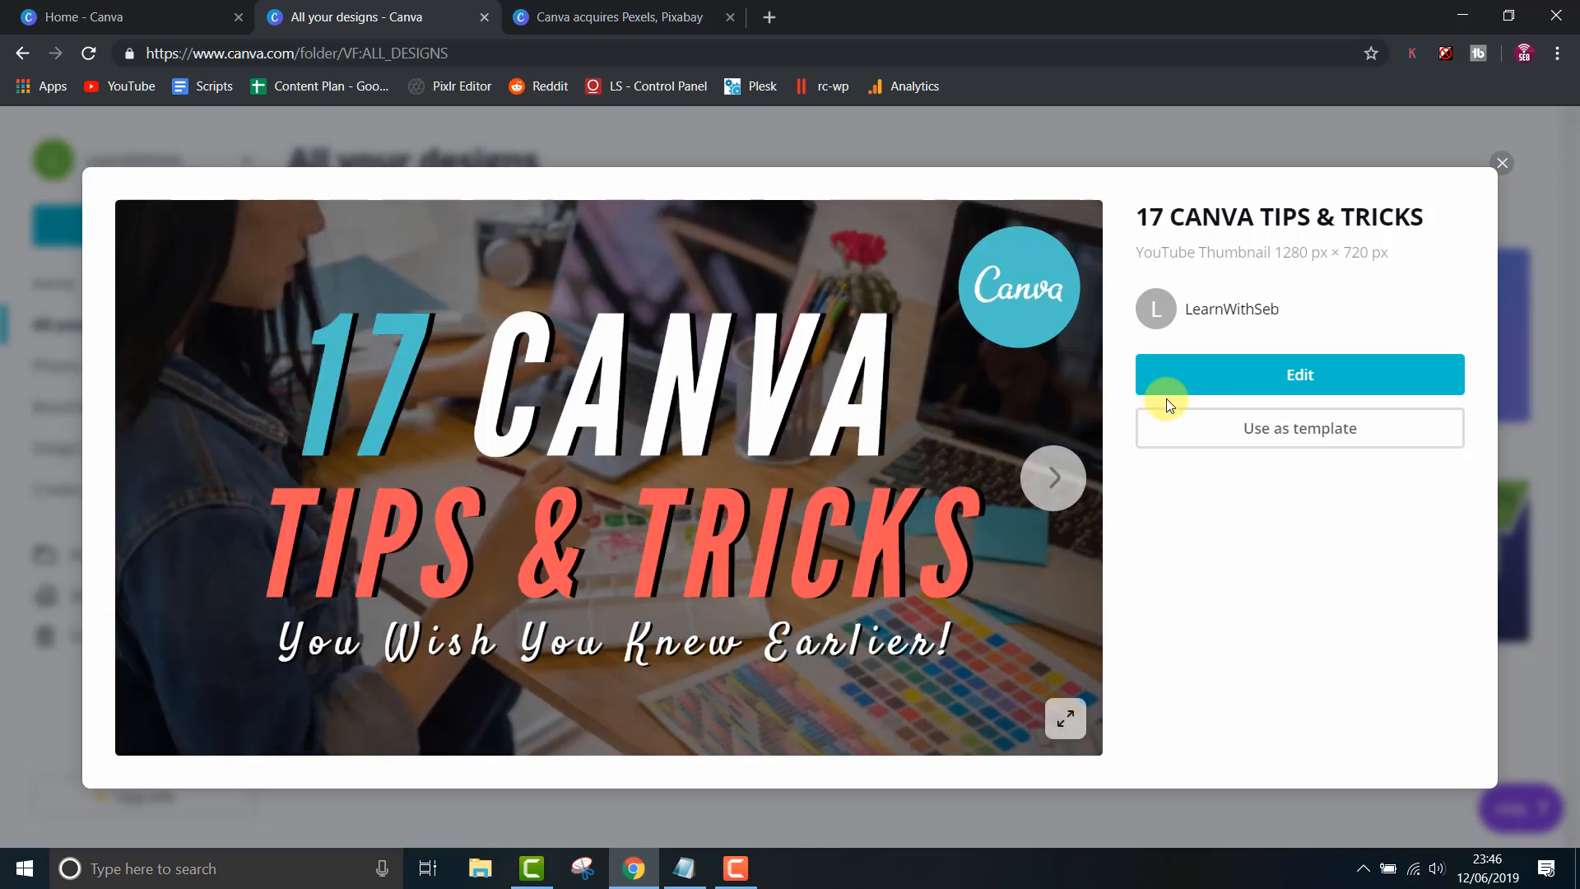
click(1298, 373)
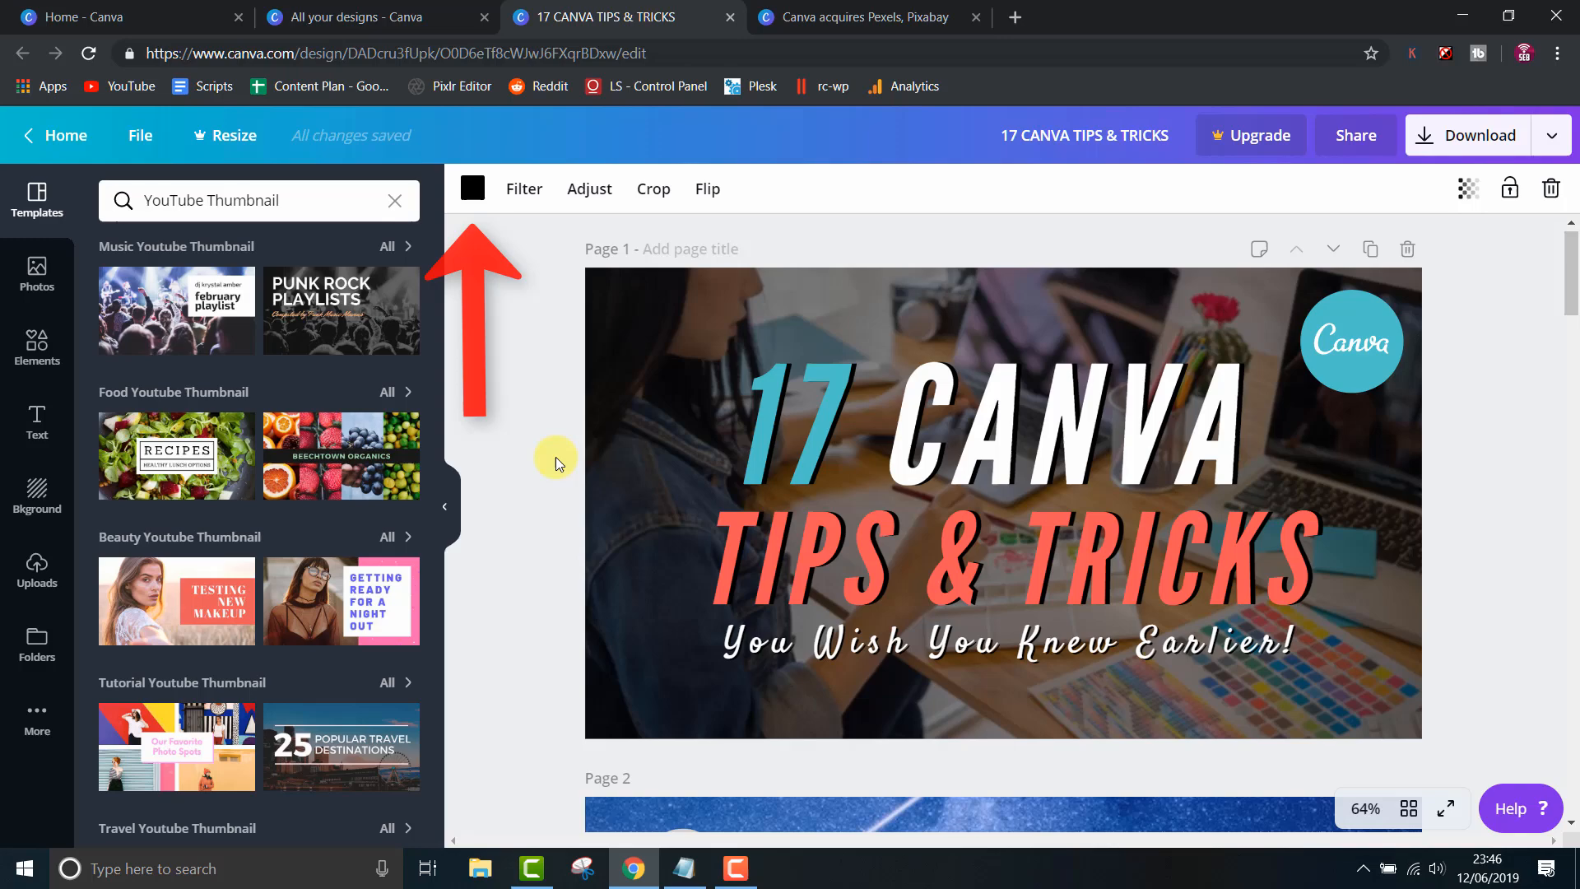
scroll(down, 3)
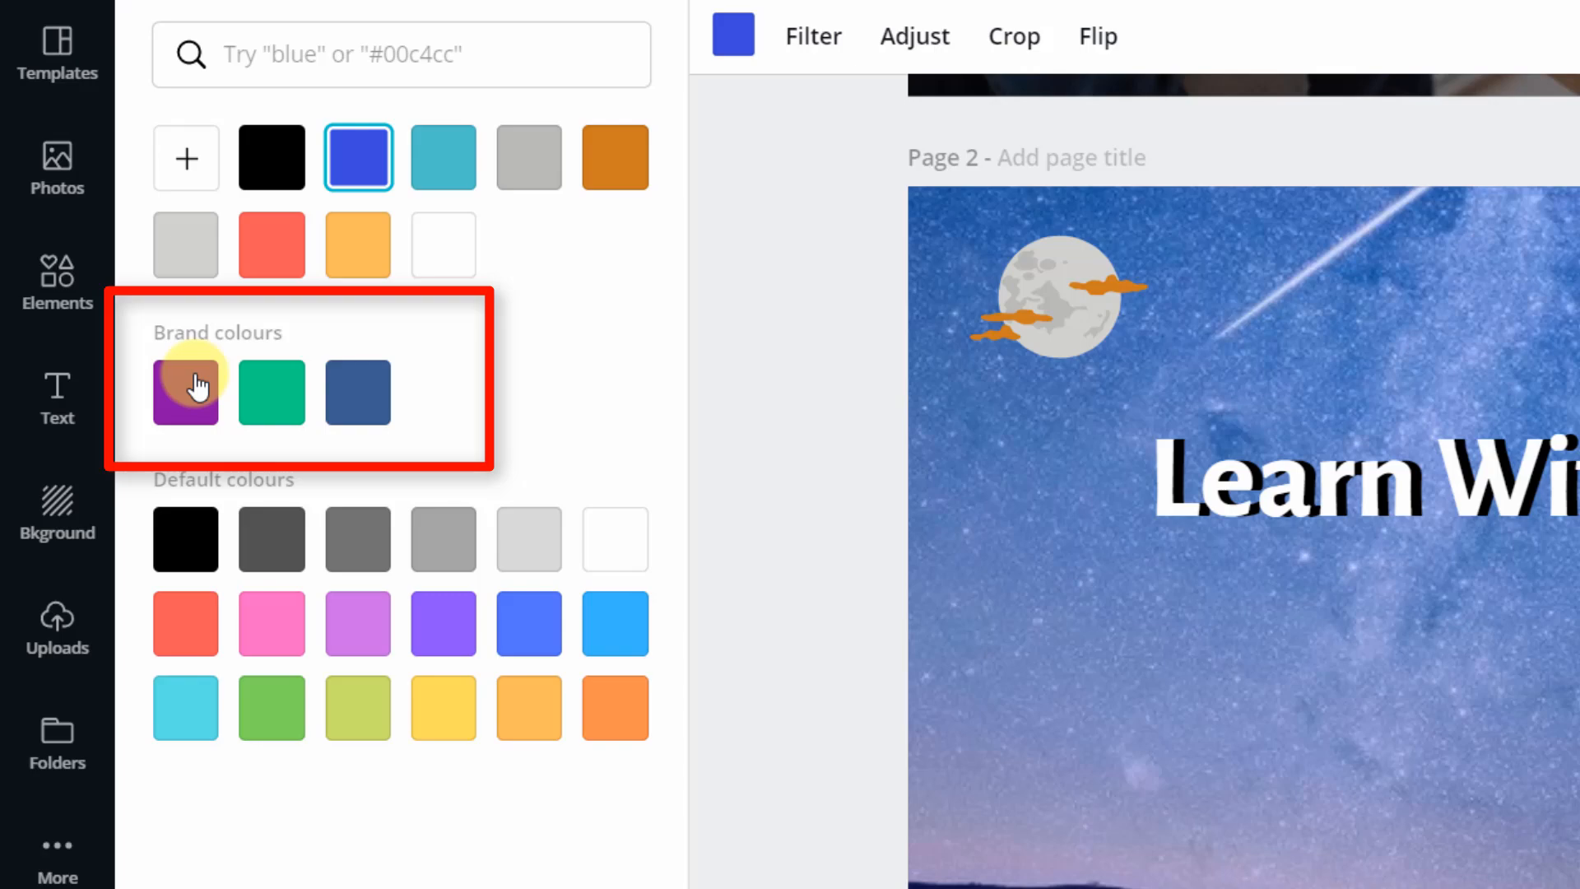
- Try brand colours on the night-sky background photo, then nudge the heading toward centre
click(233, 414)
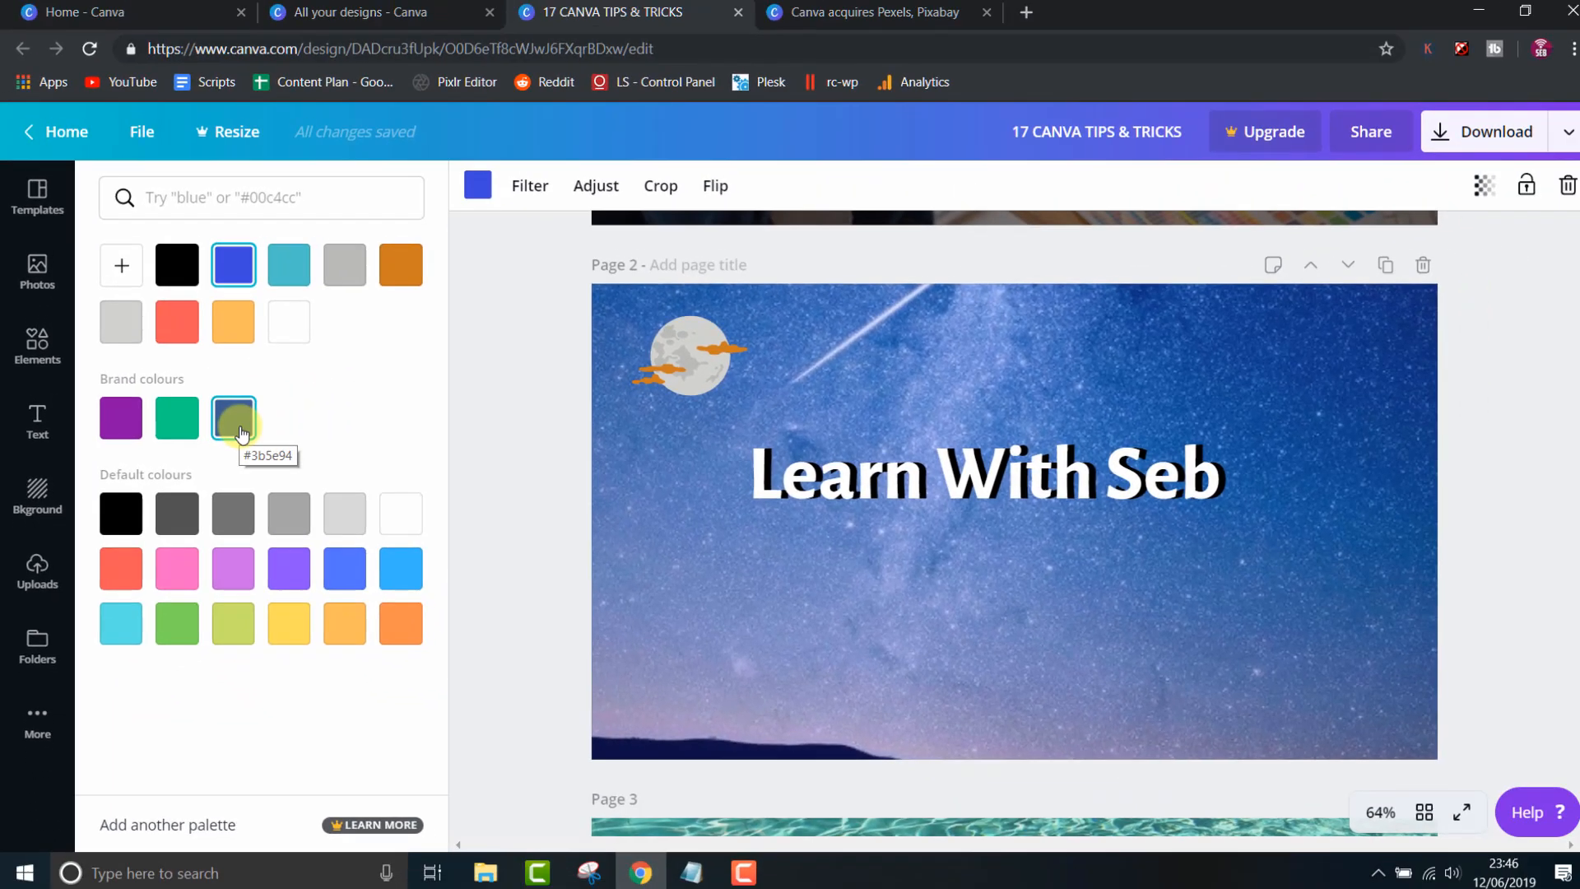
click(176, 418)
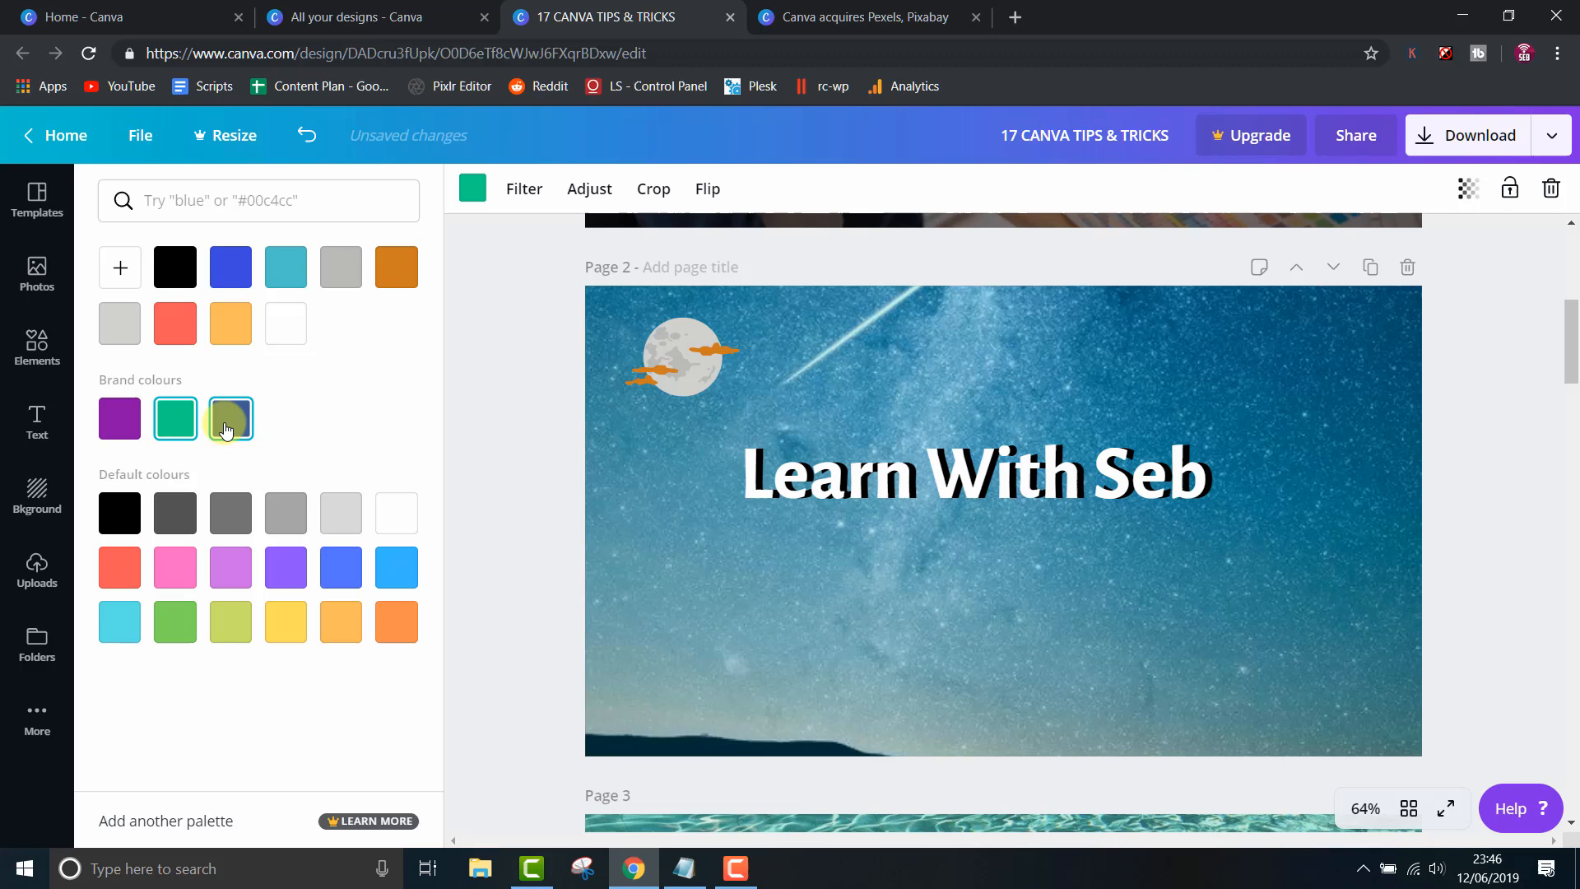
click(119, 418)
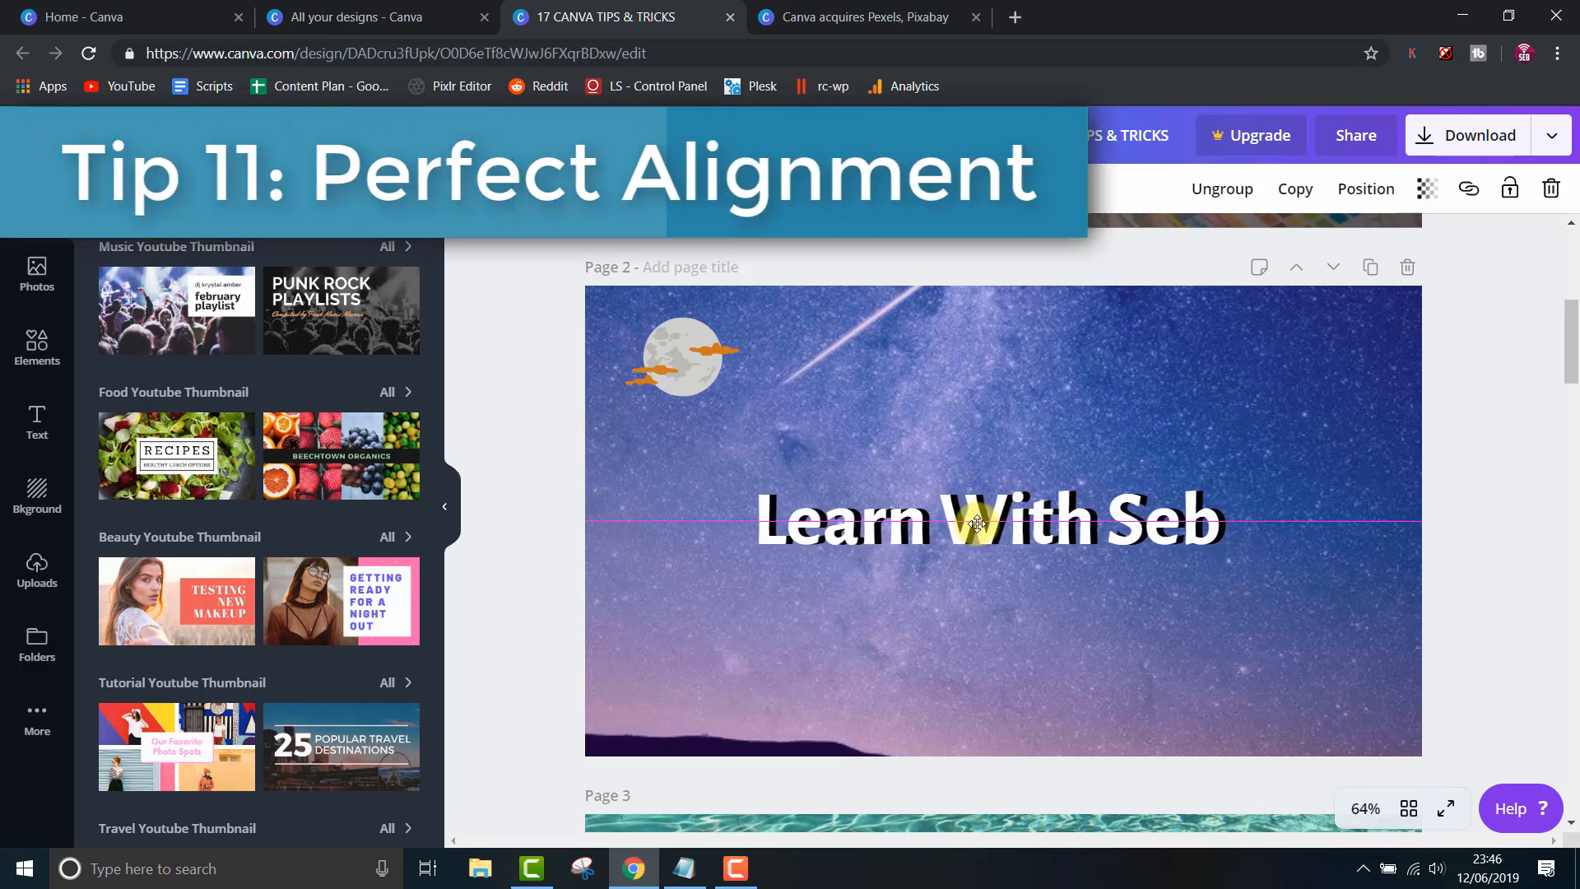
drag(987, 522, 997, 481)
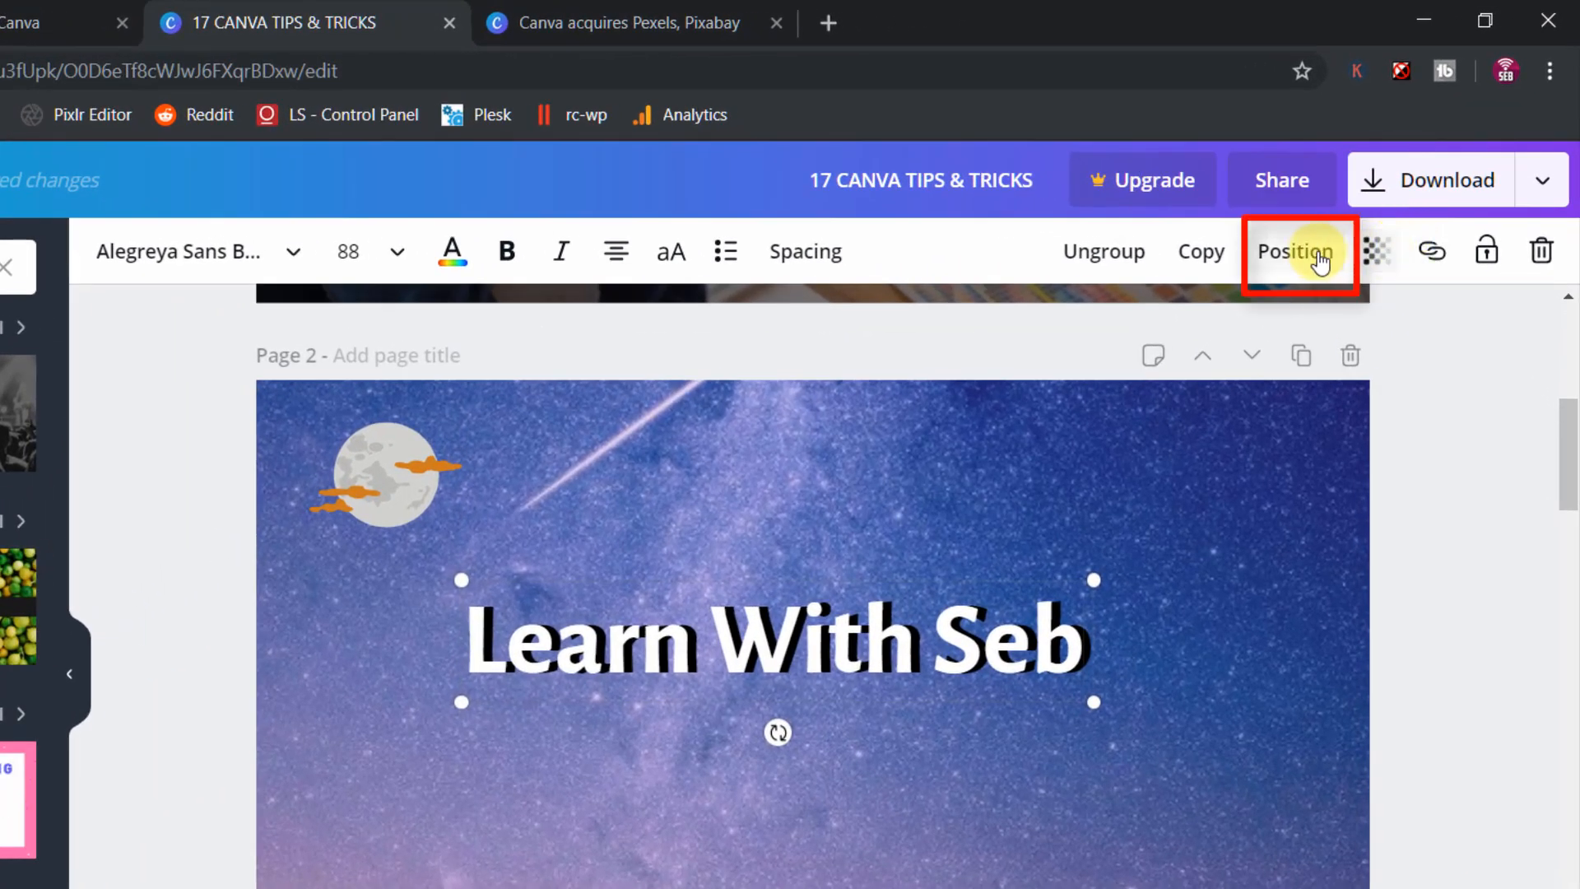
- Align the selected element to the right edge of page 2
click(1296, 251)
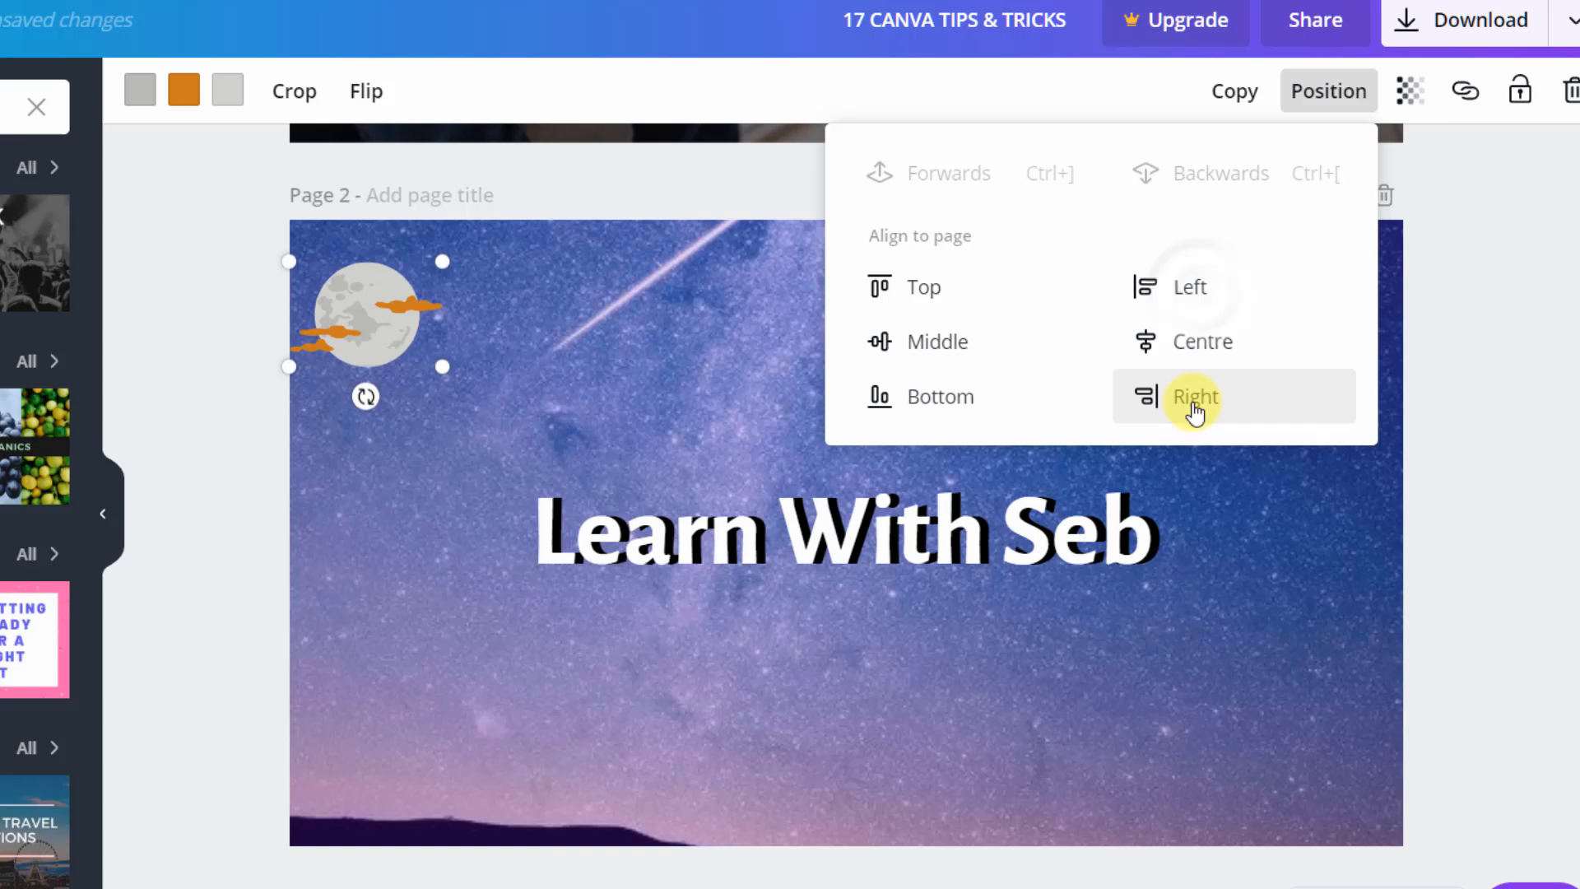
click(1194, 395)
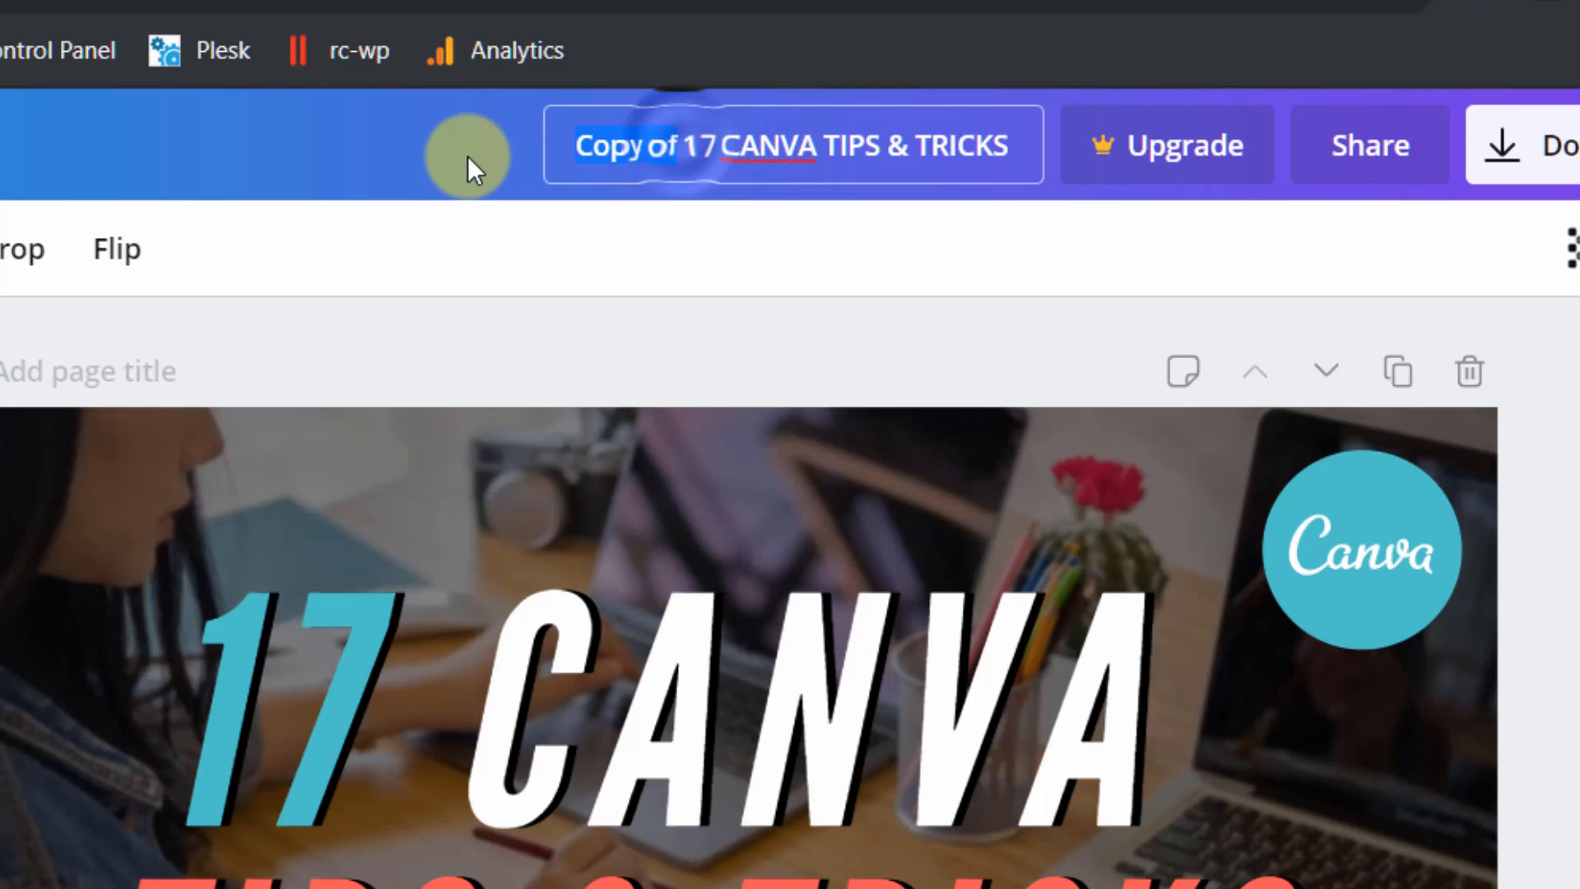
- Rename the copy to '17 CANVA TIPS & TRICKS VERSION 2.1' and return Home
text(17 CANVA TIPS & TRICKS)
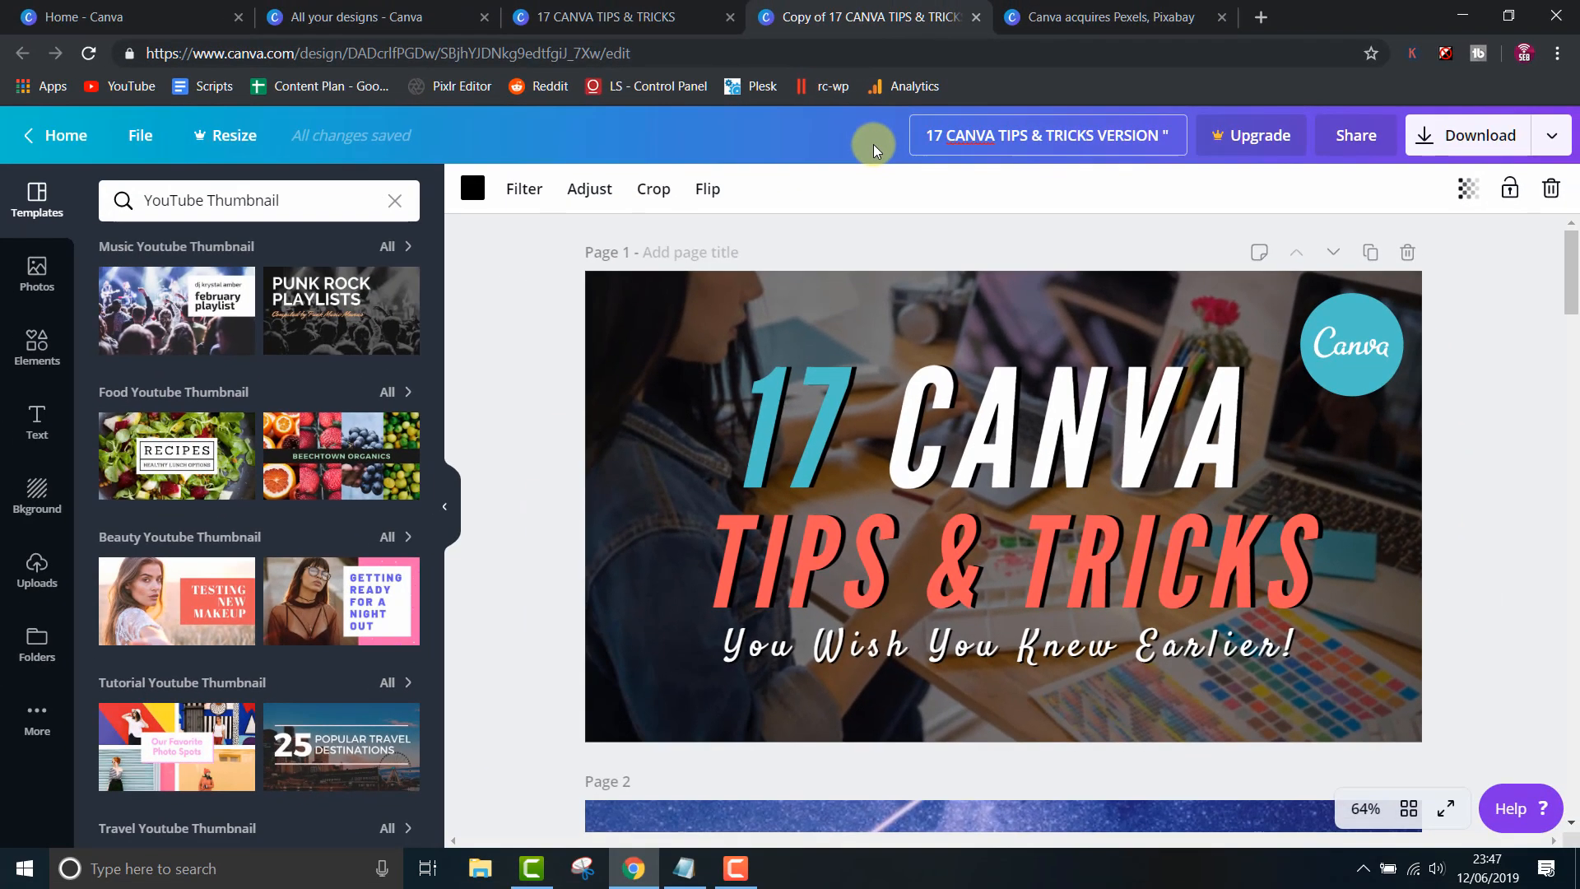
click(54, 135)
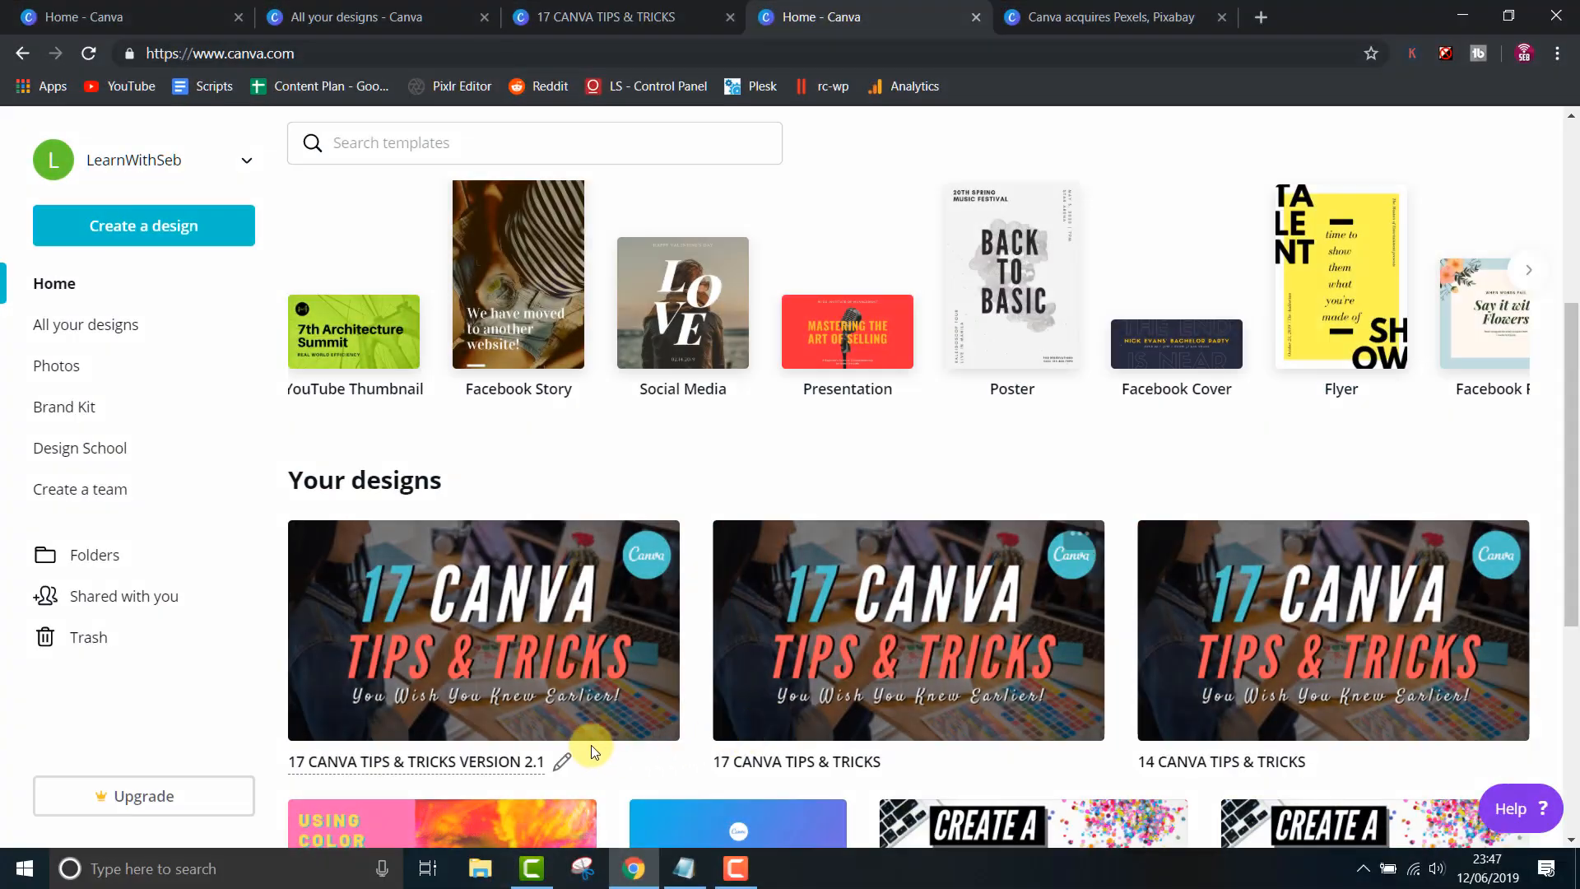
mouse_move(1219, 745)
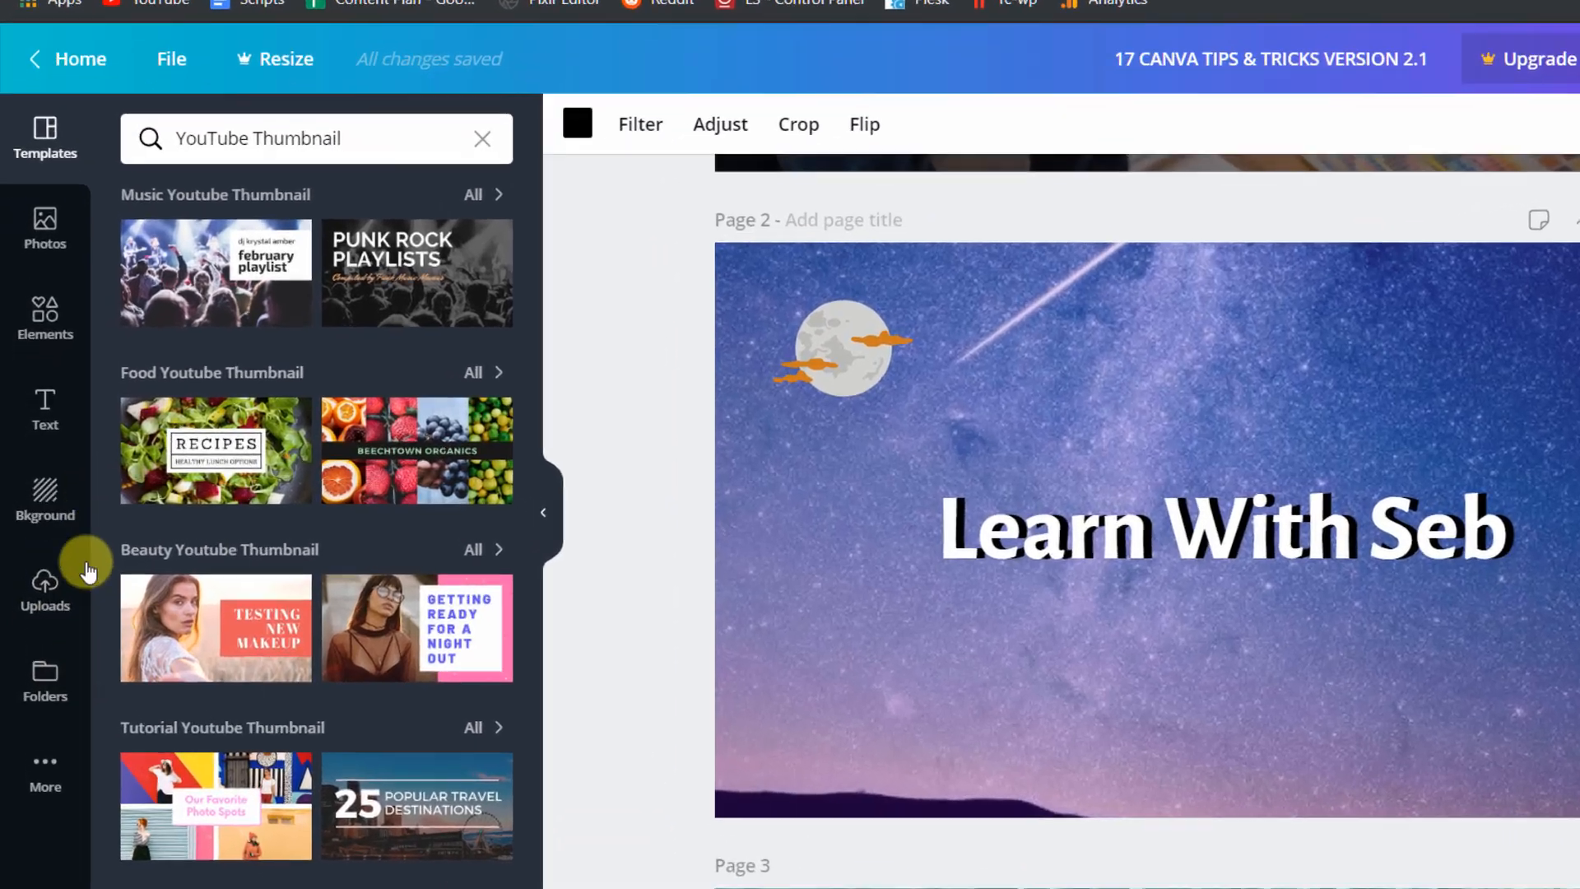
- Open the Pexels library from More and add a photo to page 2
click(45, 771)
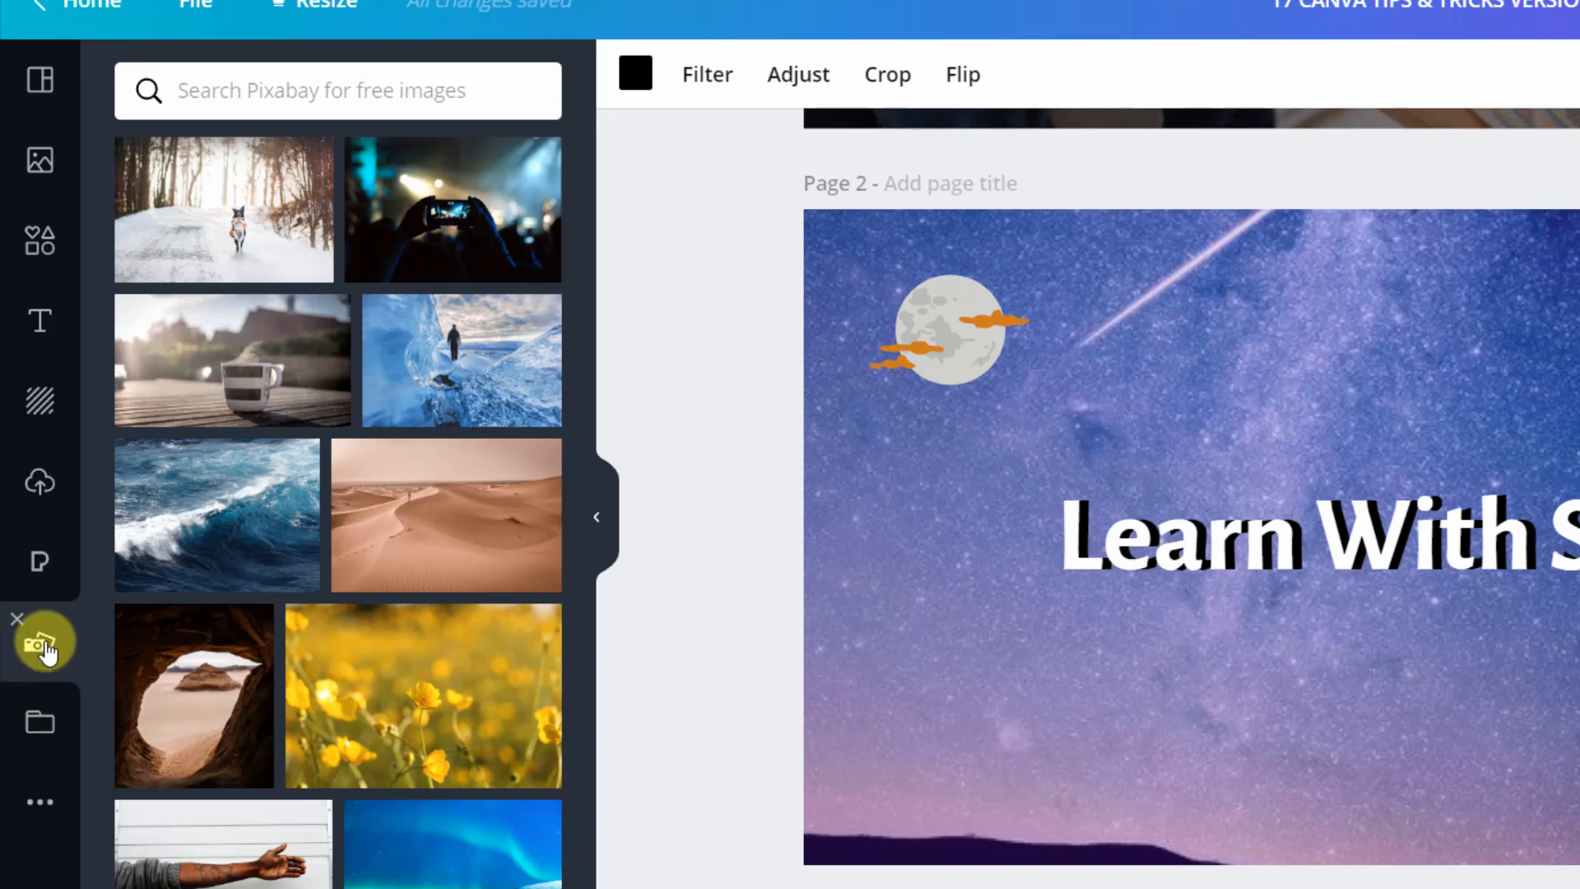
click(41, 561)
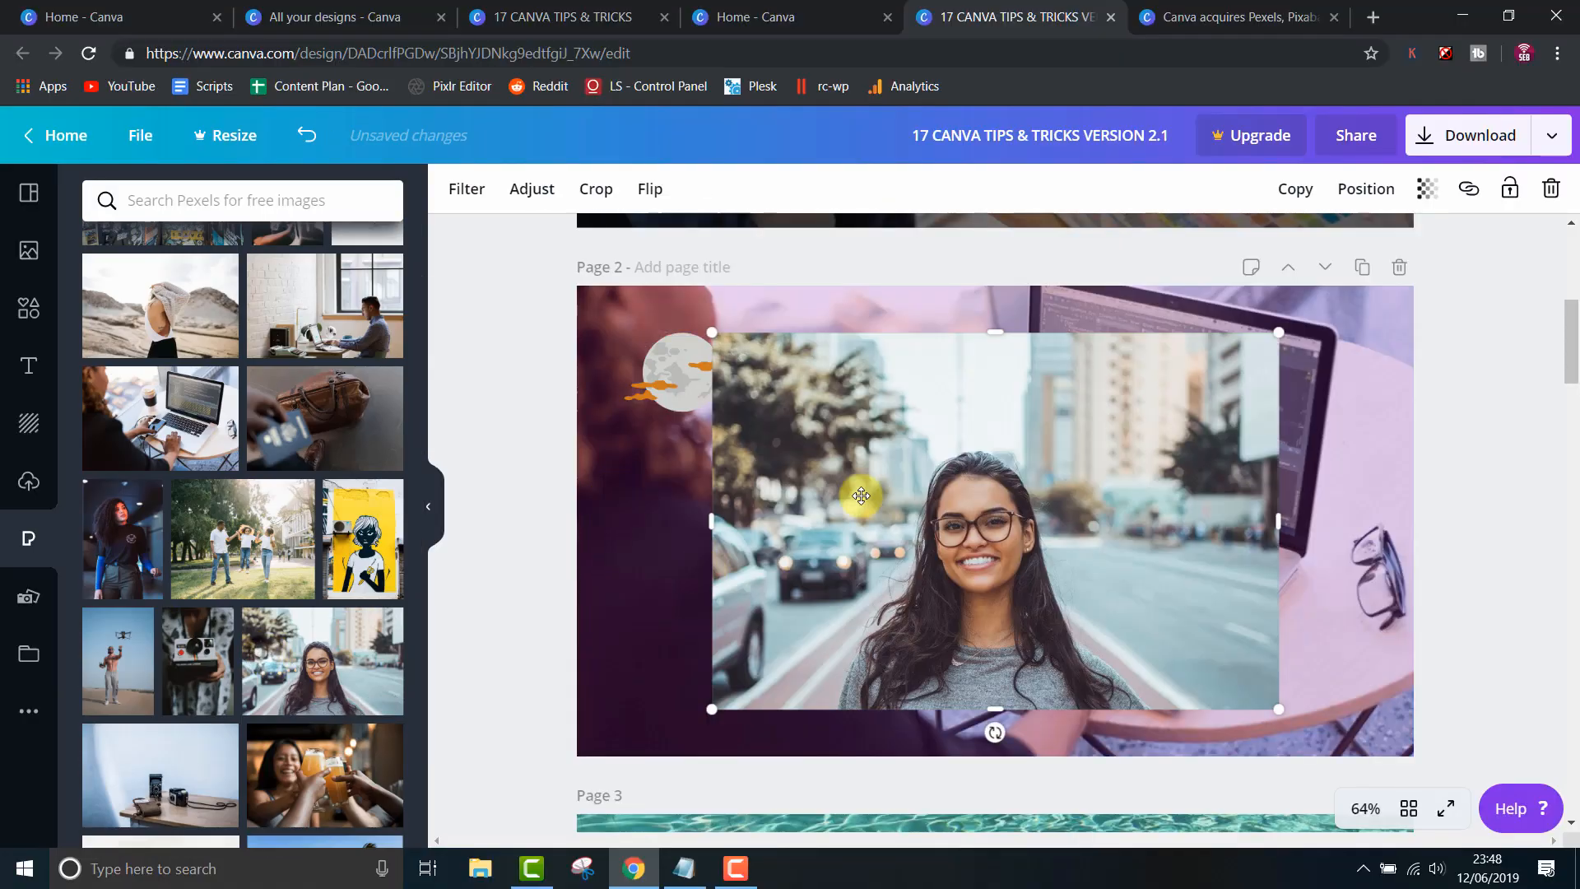
click(29, 597)
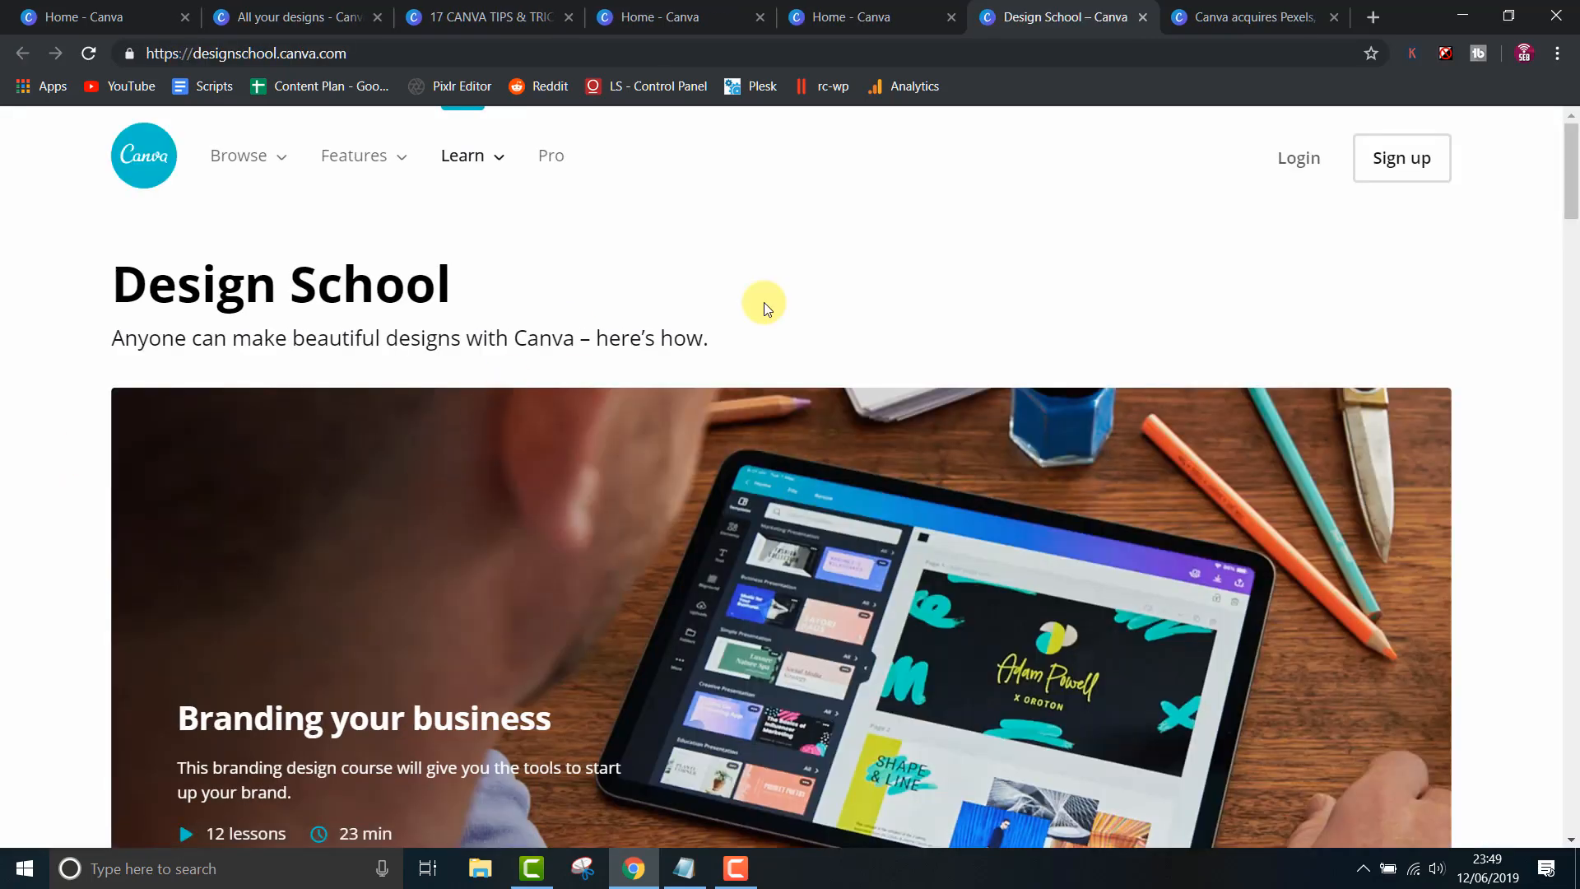
- Browse Color palette ideas to a pink flower palette and copy its Burgundy hex code
scroll(down, 3)
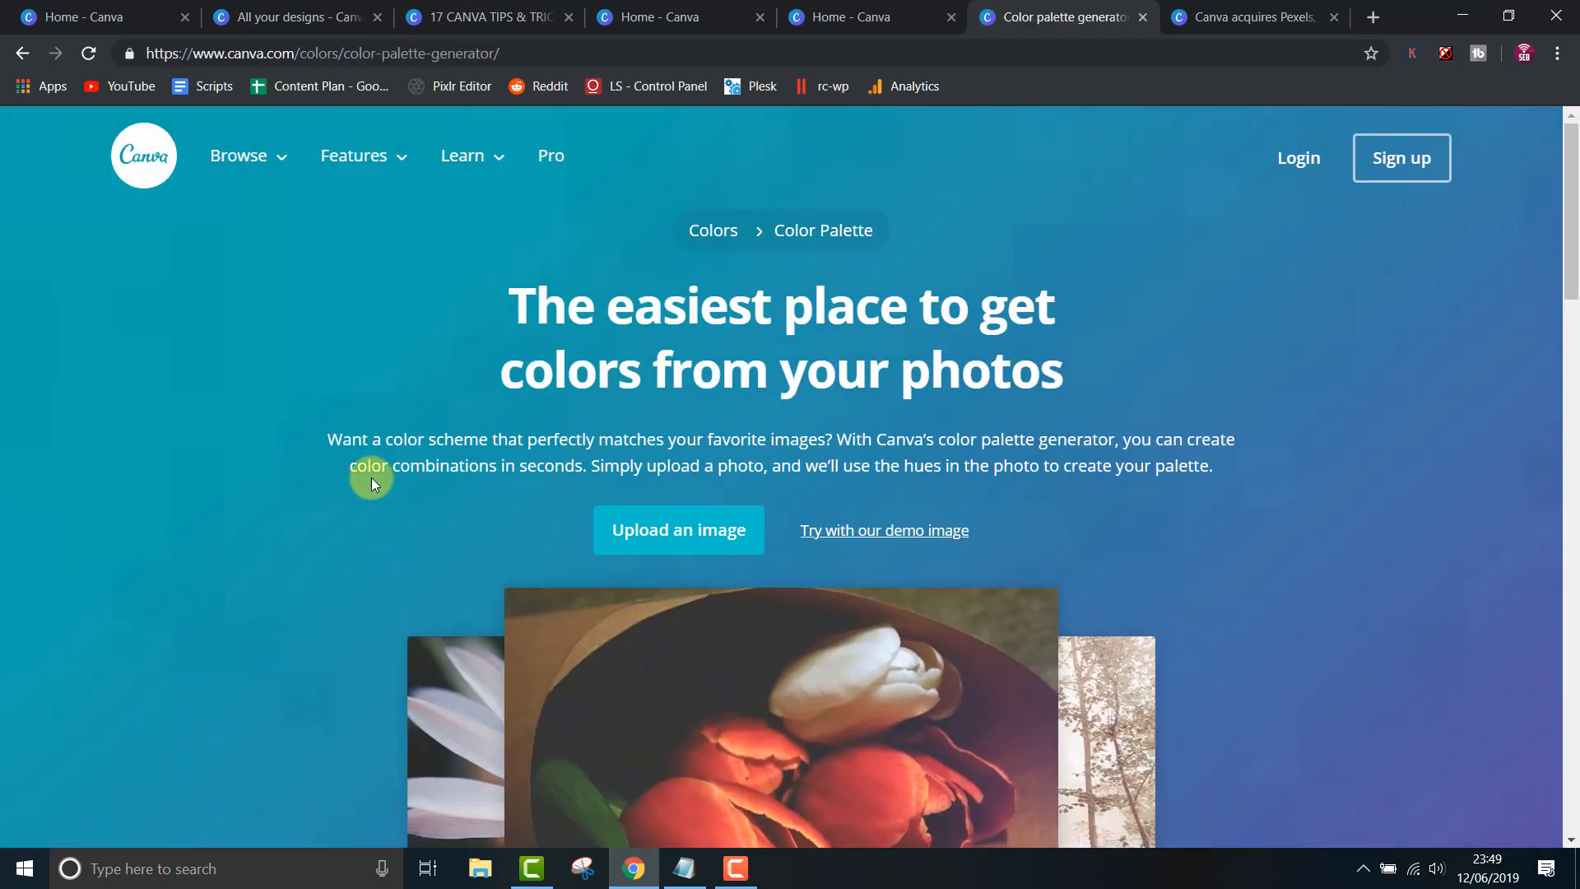
scroll(down, 3)
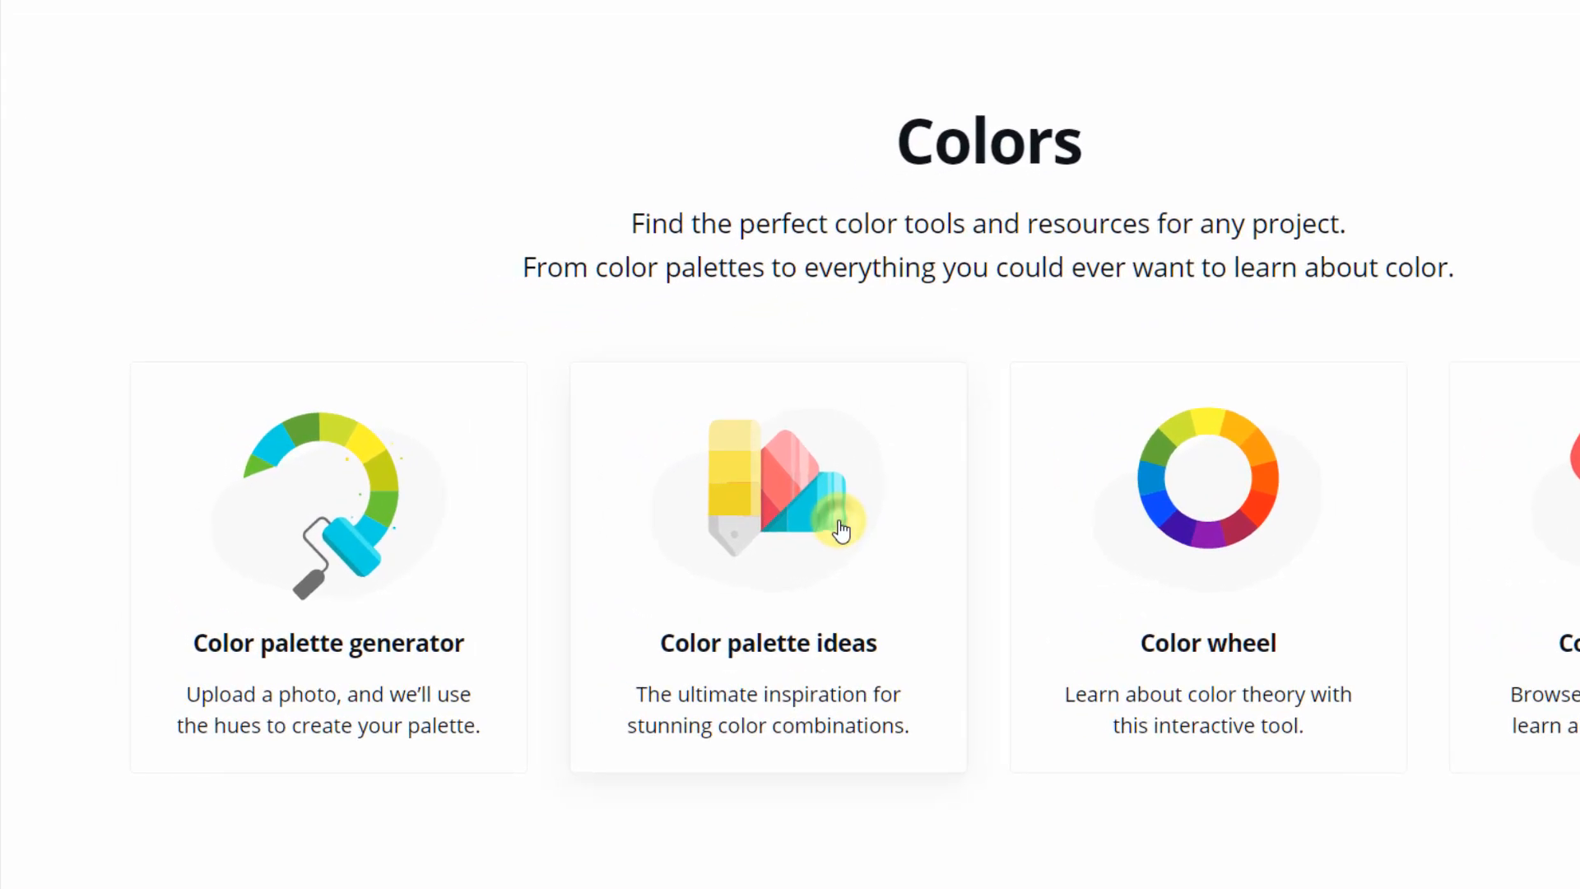
click(766, 503)
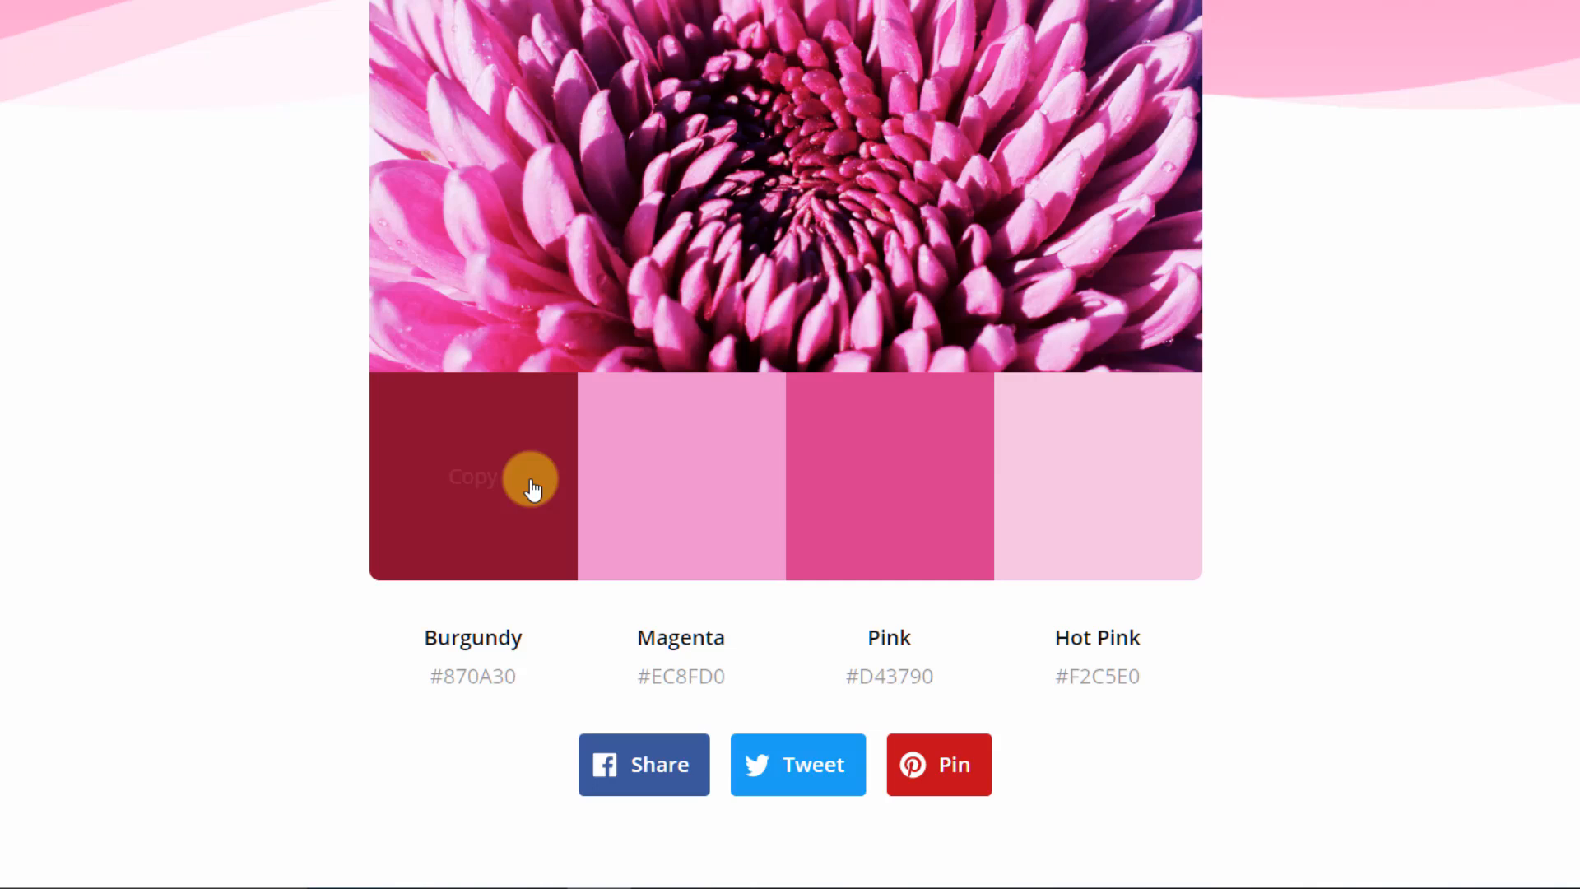
double_click(1095, 676)
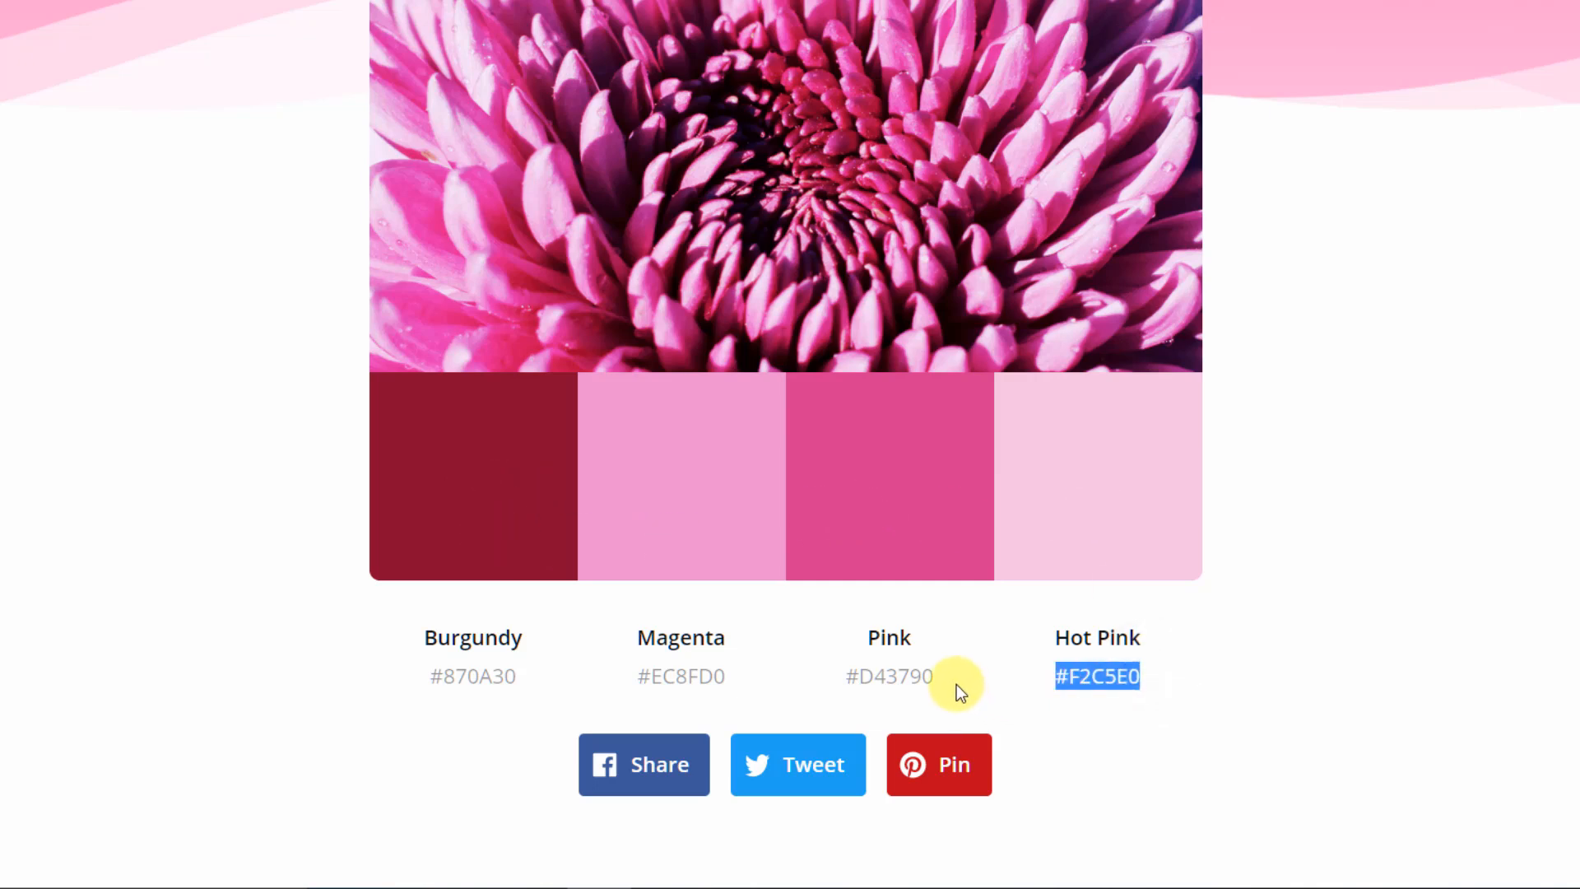
click(762, 17)
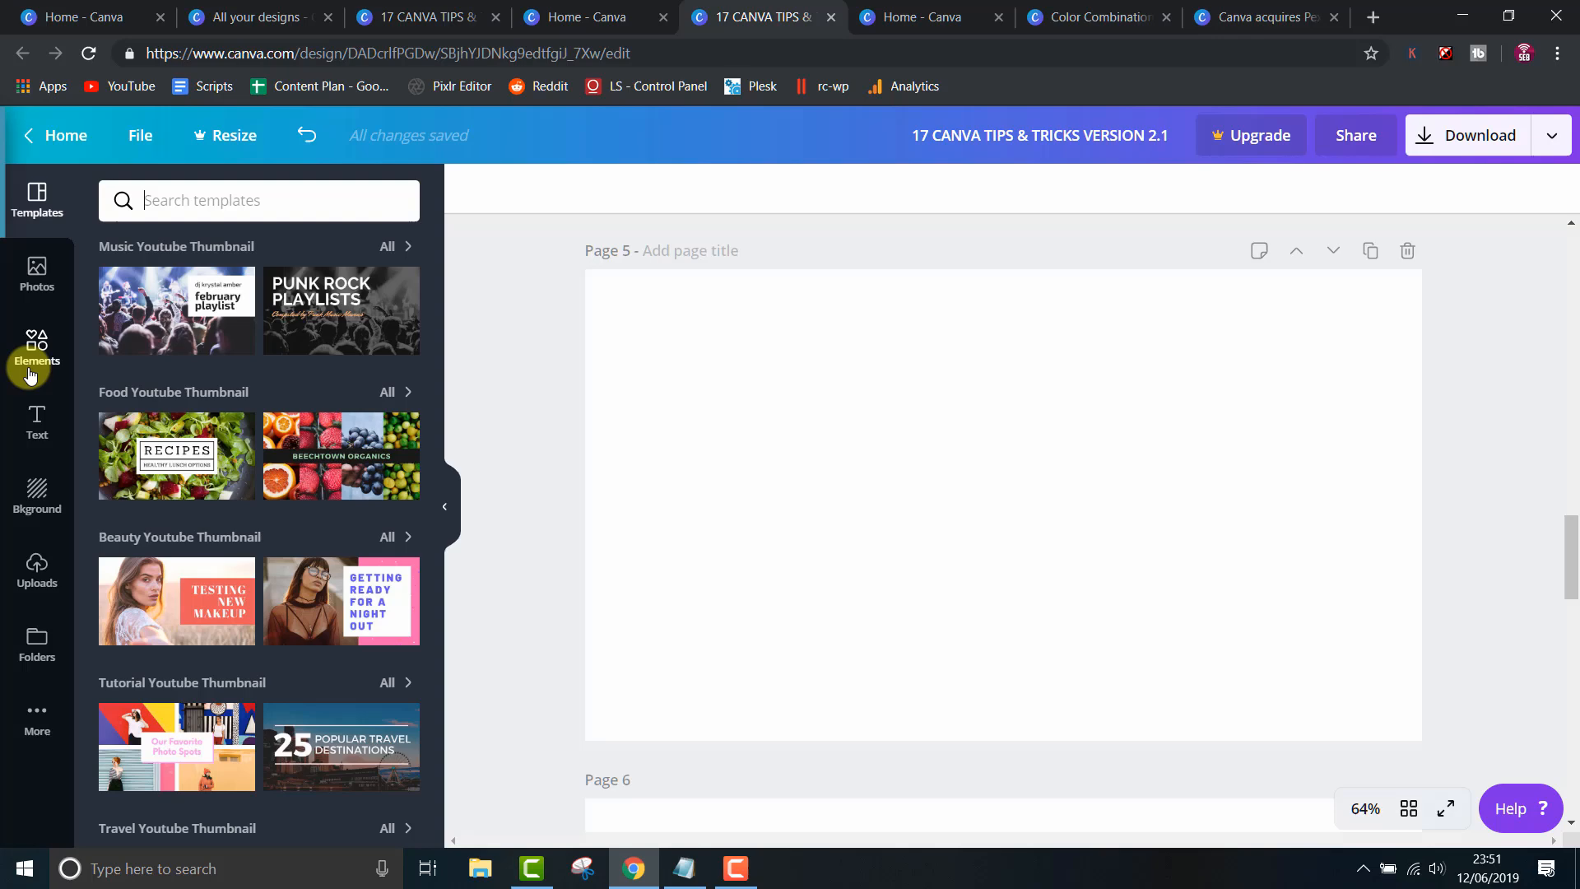
- Search Elements for 'letter frames' and add the S letter frame to page 5
click(37, 347)
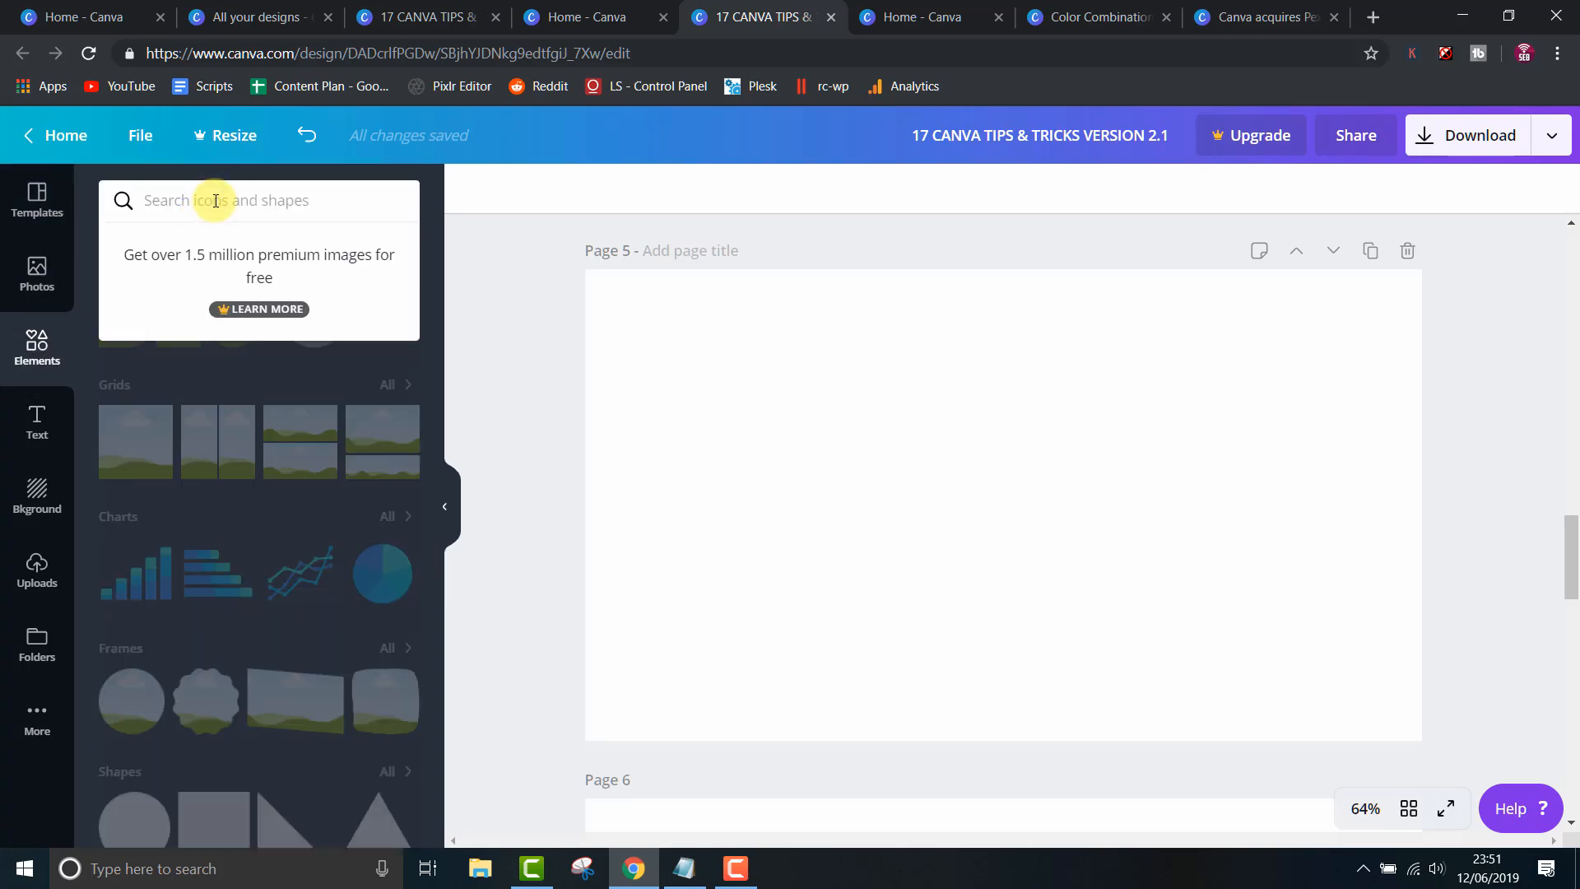
text(letter frames)
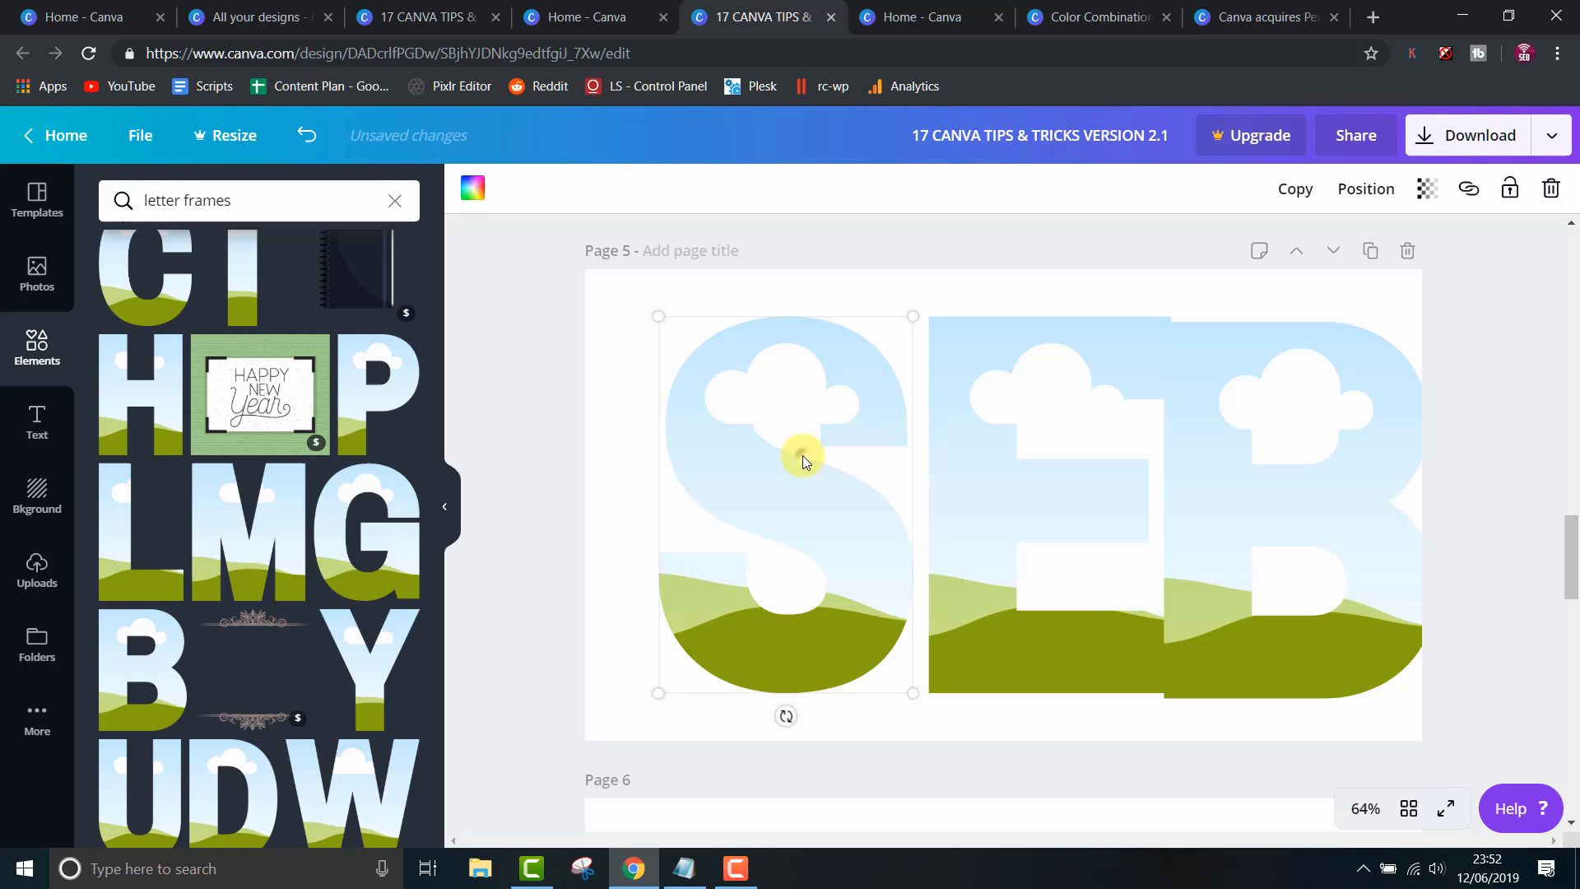
click(1365, 188)
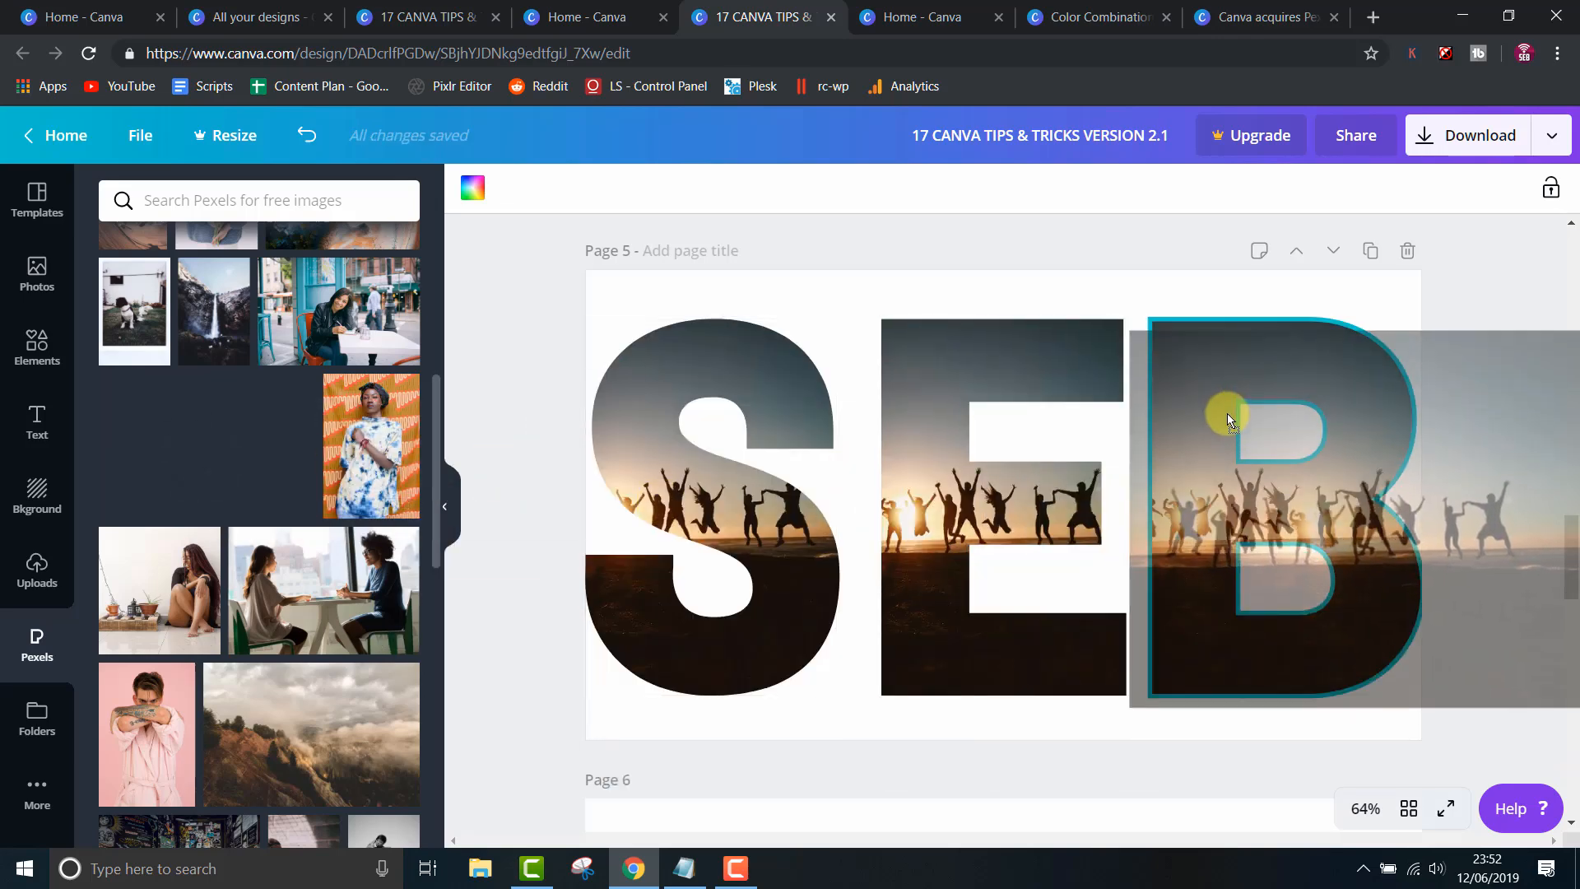
- Reposition the sunset jumping-people photo inside the B letter frame
double_click(1229, 417)
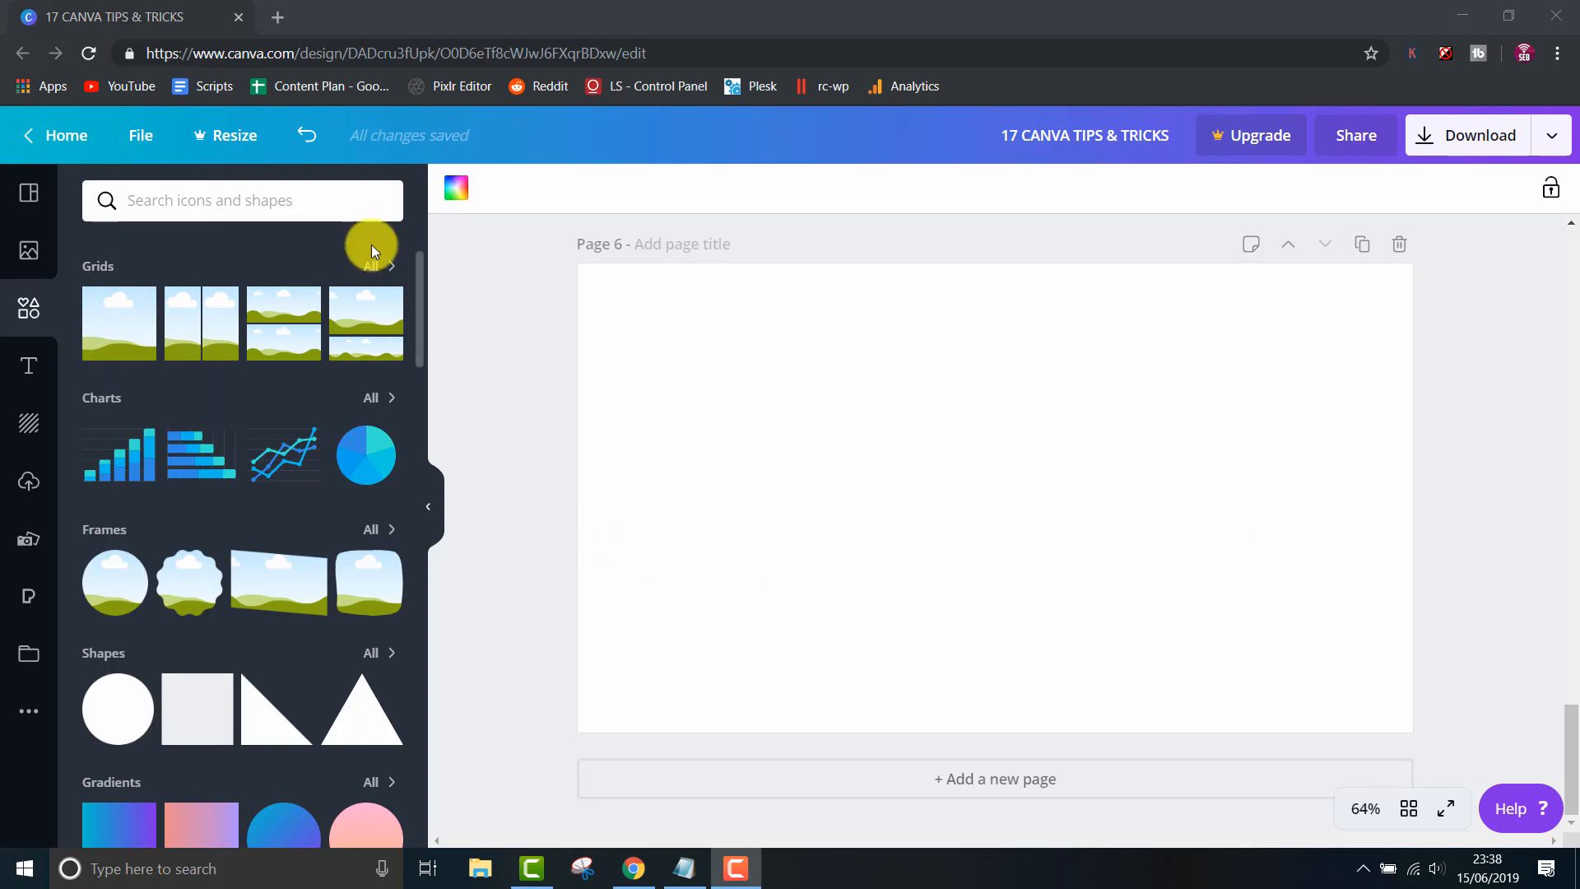
- Search Elements for 'Gradients' and stretch a gradient rectangle to cover page 6
click(242, 199)
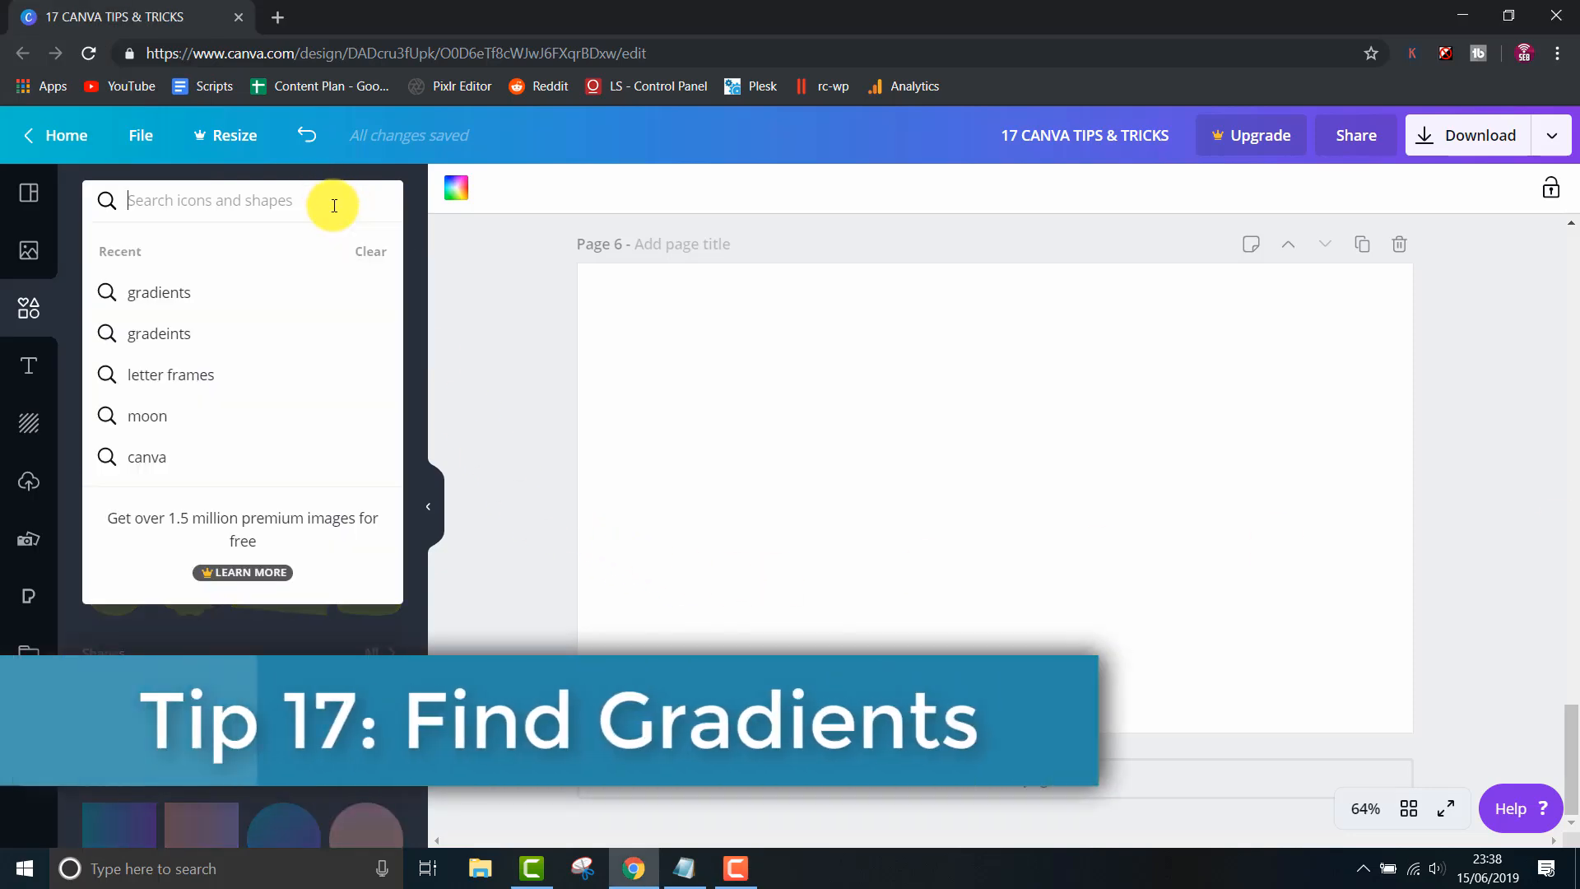
text(Gradients)
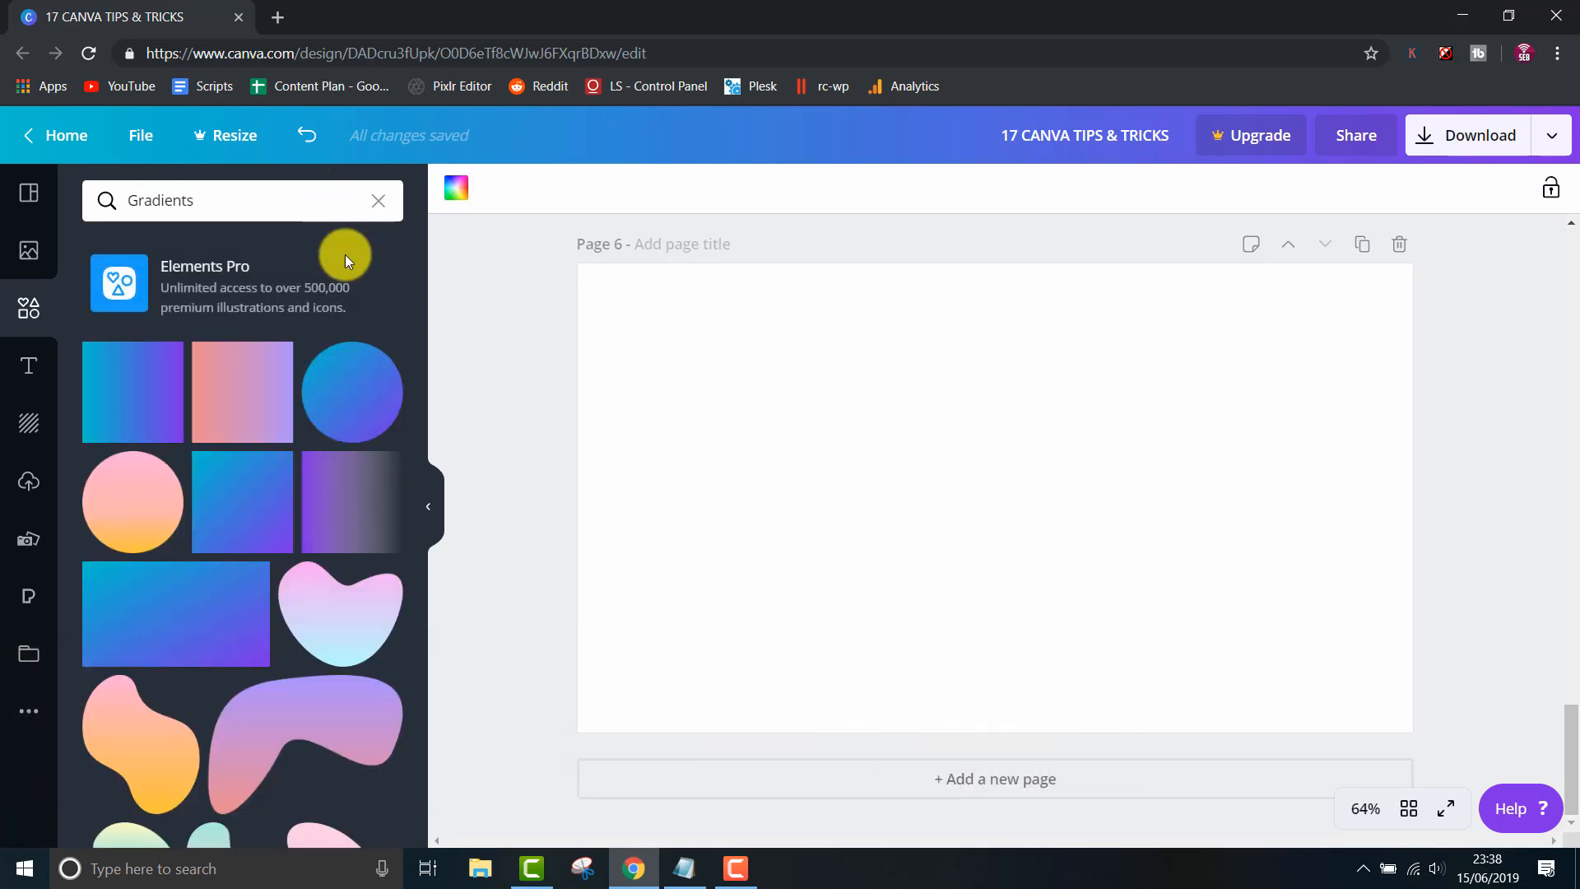
mouse_move(242, 502)
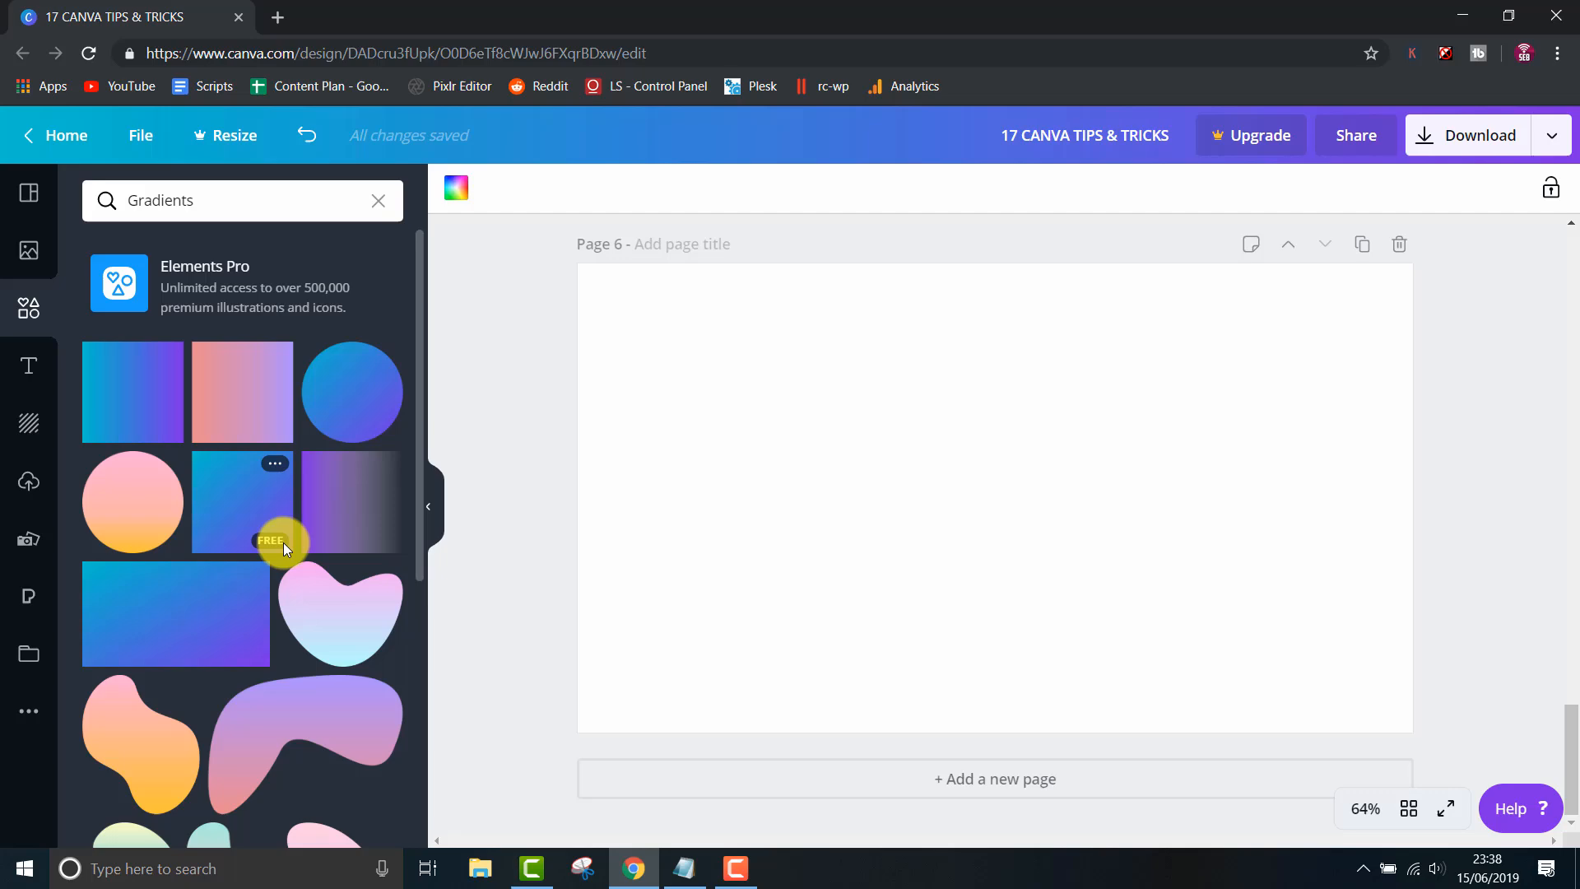
scroll(down, 3)
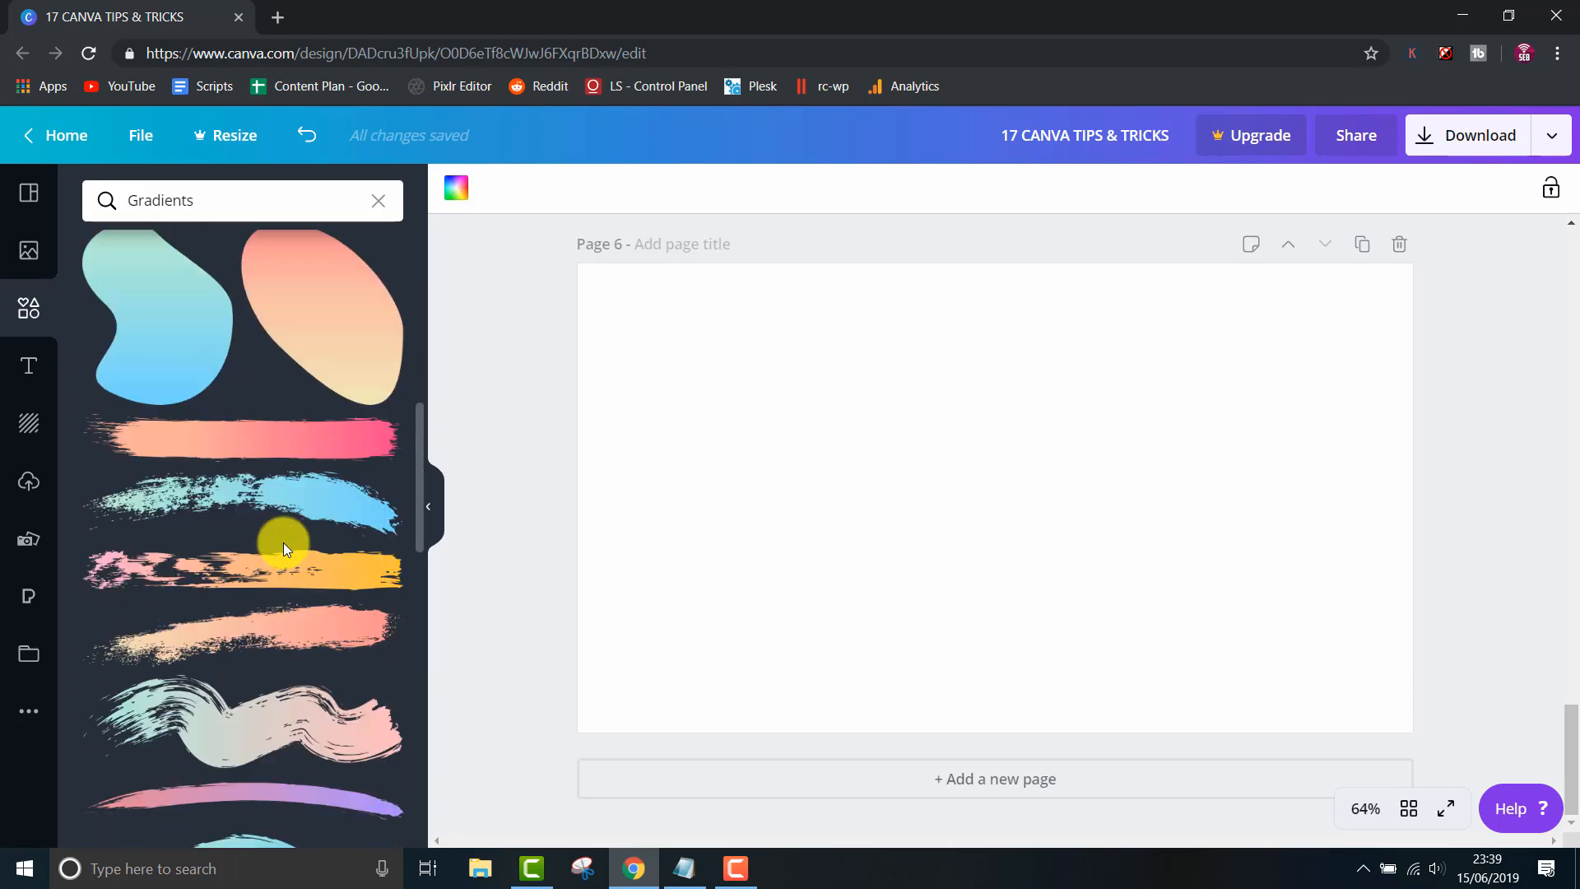
scroll(down, 3)
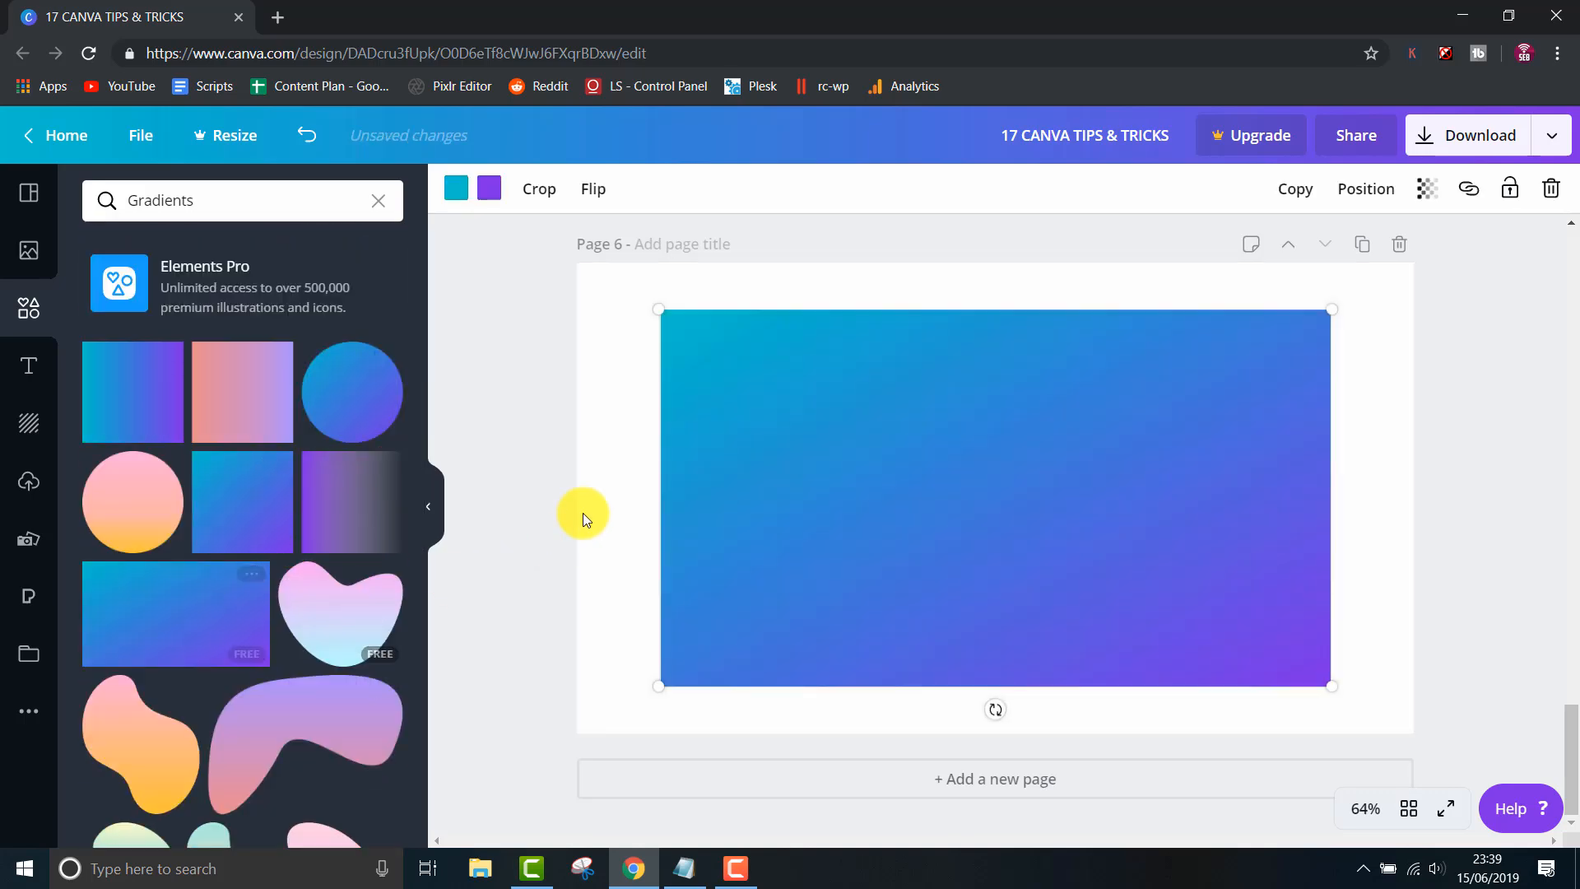
drag(658, 309, 576, 273)
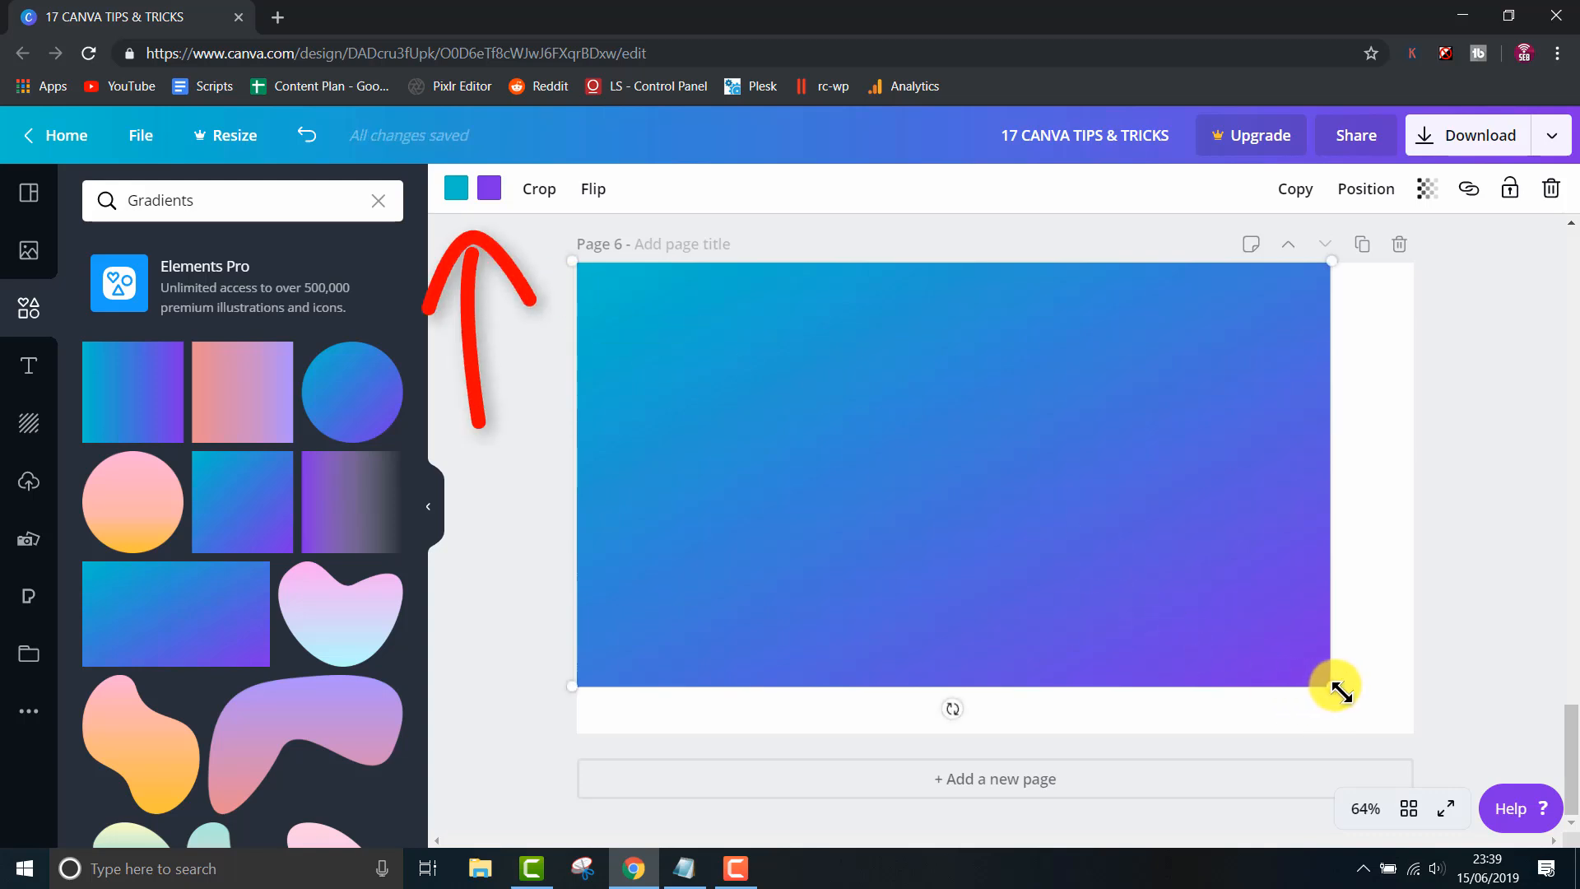
drag(1335, 685, 1421, 741)
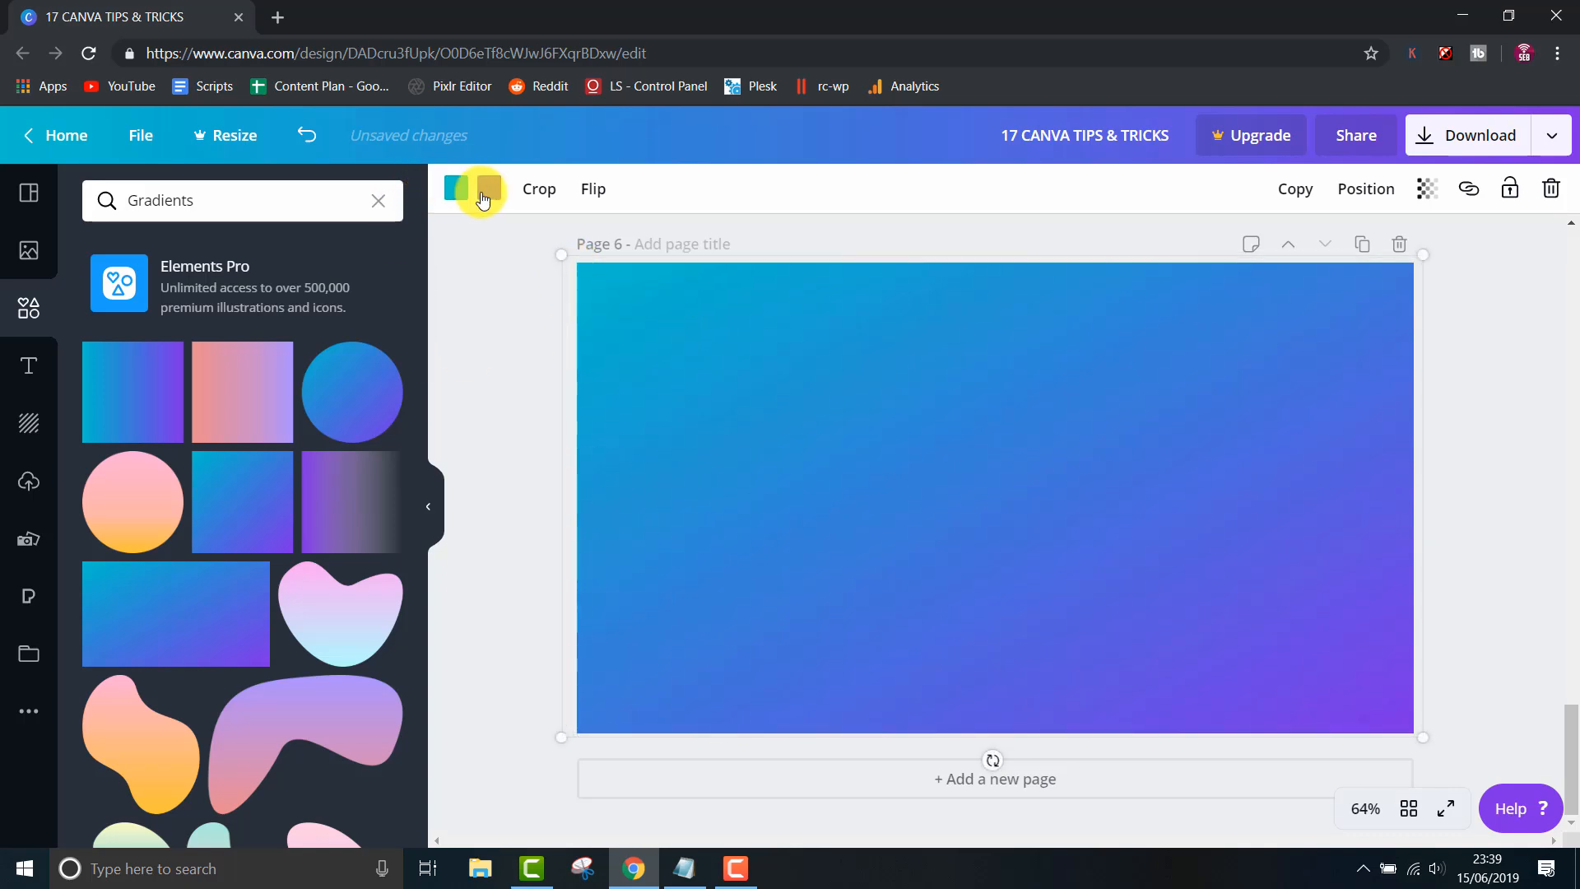
- Change the gradient's second colour to orange
click(454, 188)
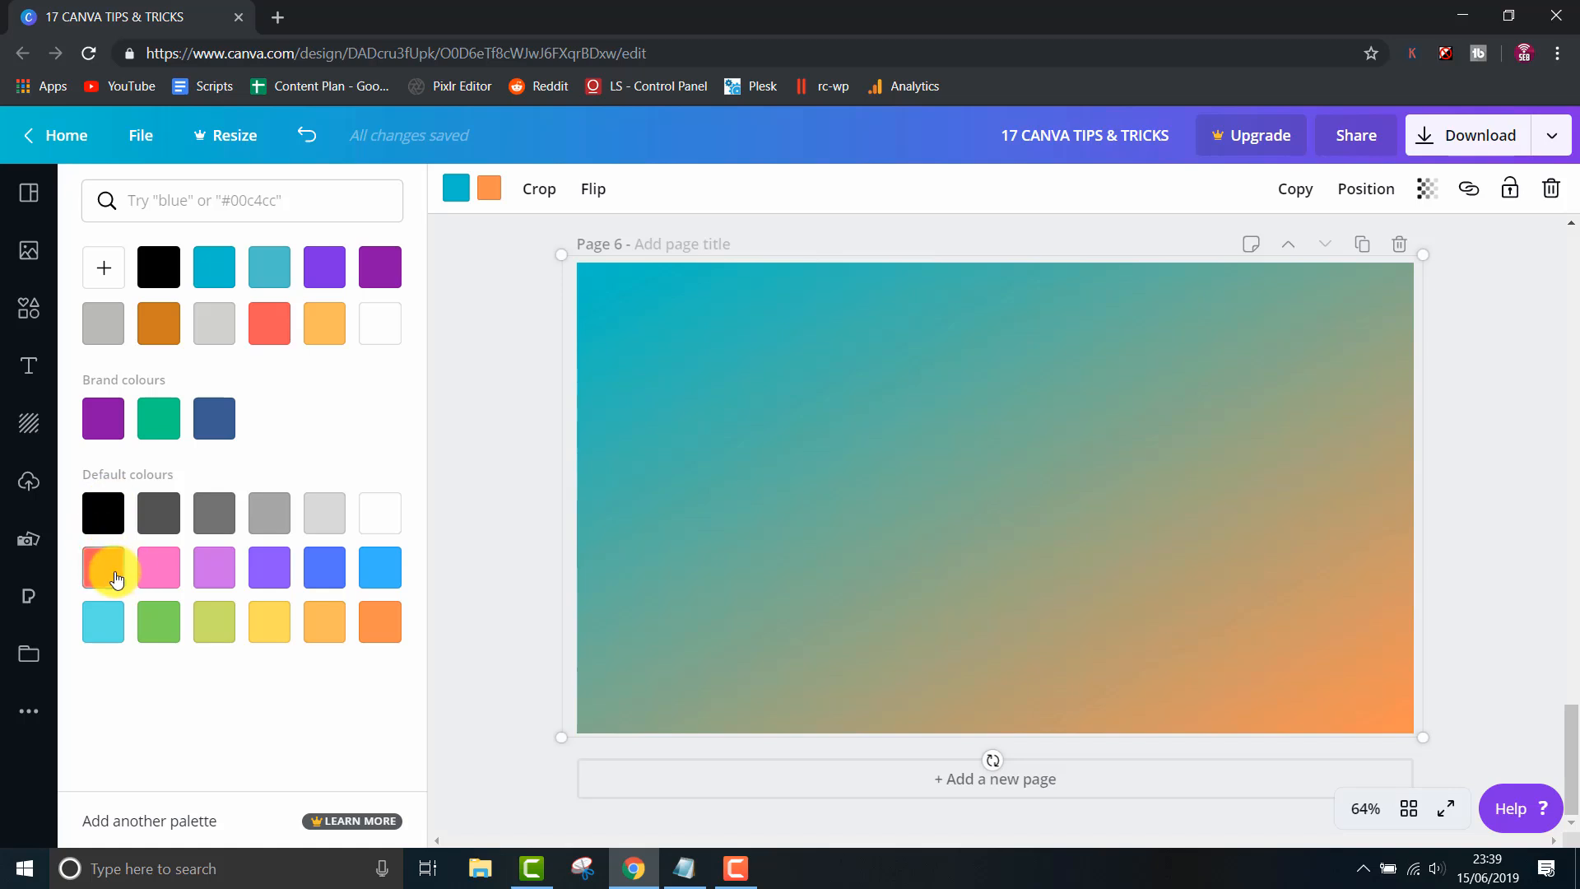
click(103, 567)
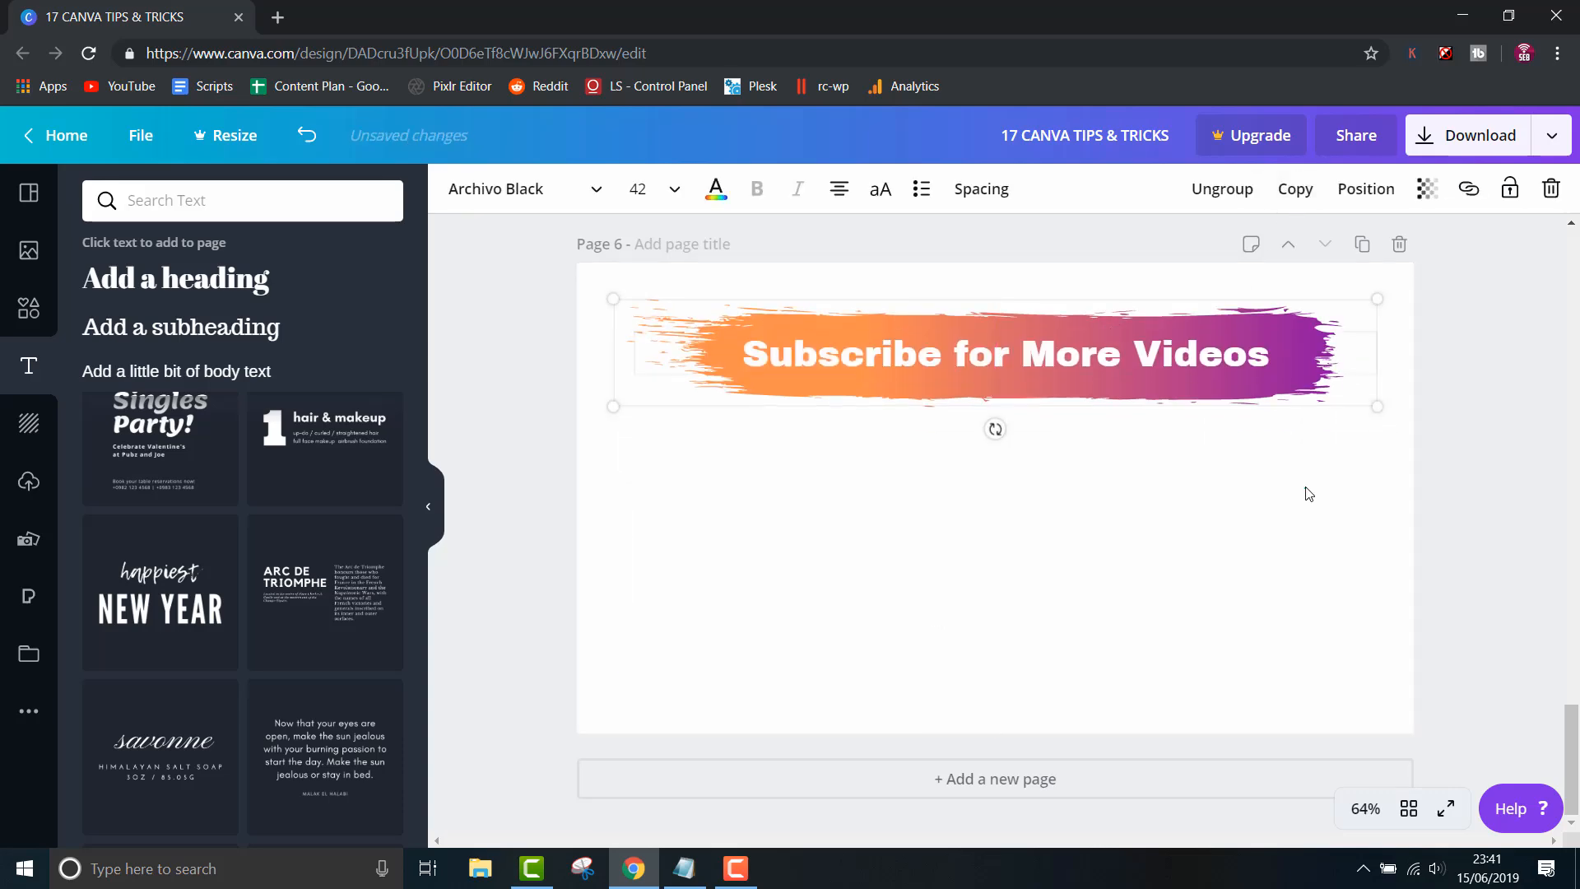
scroll(up, 3)
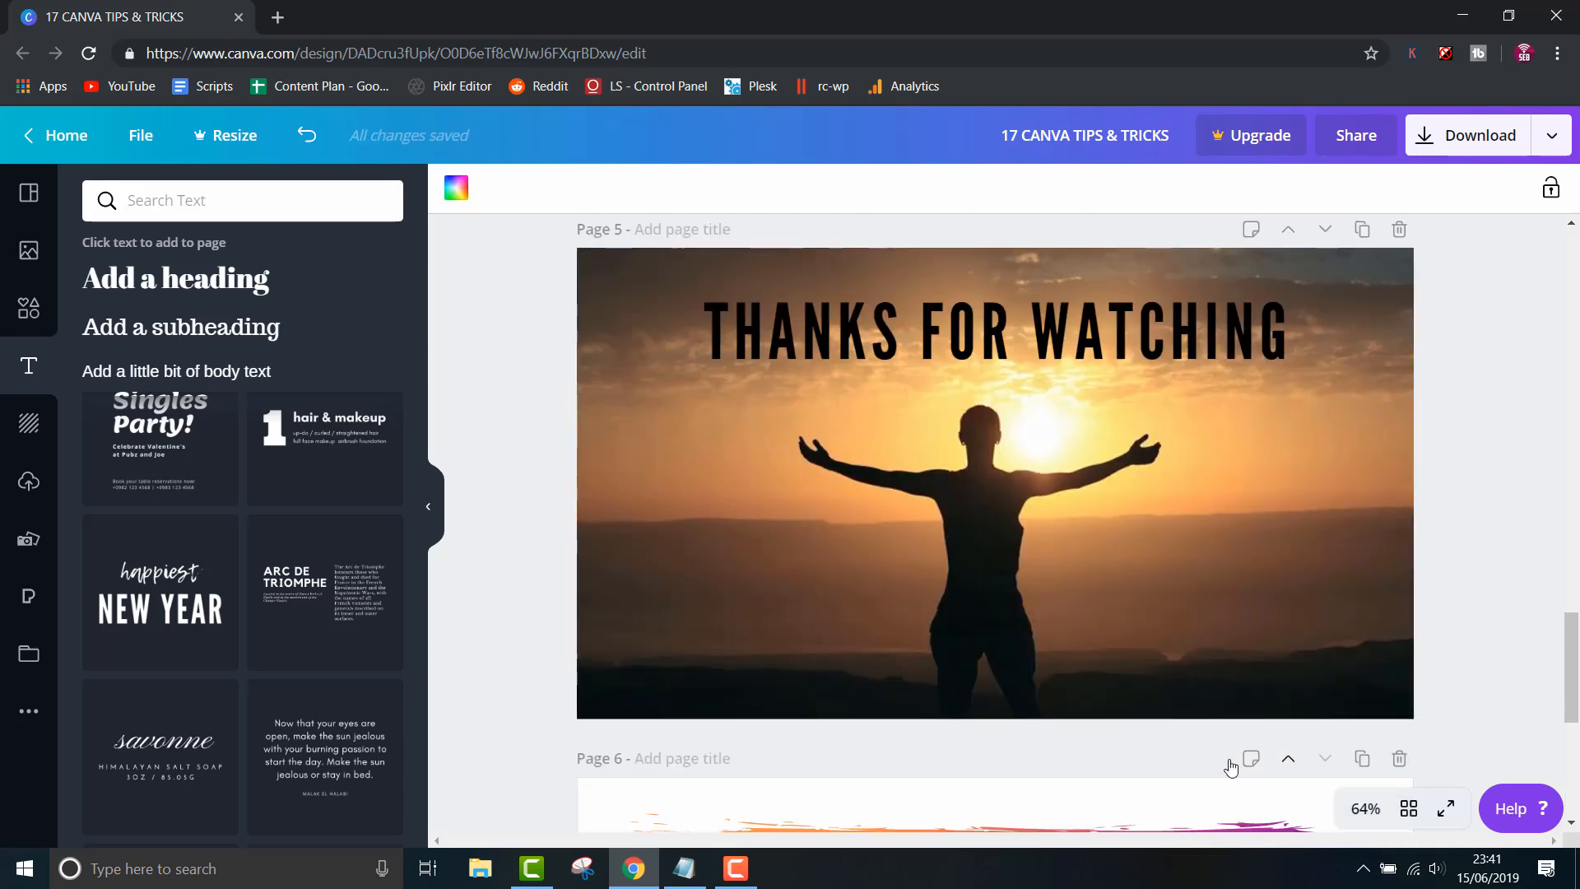